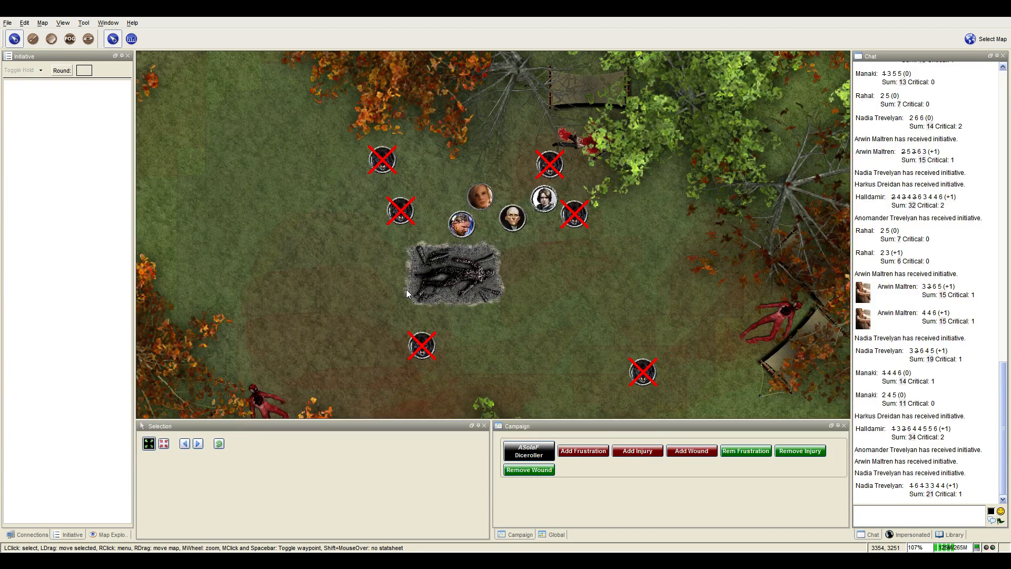
pyautogui.moveTo(398, 280)
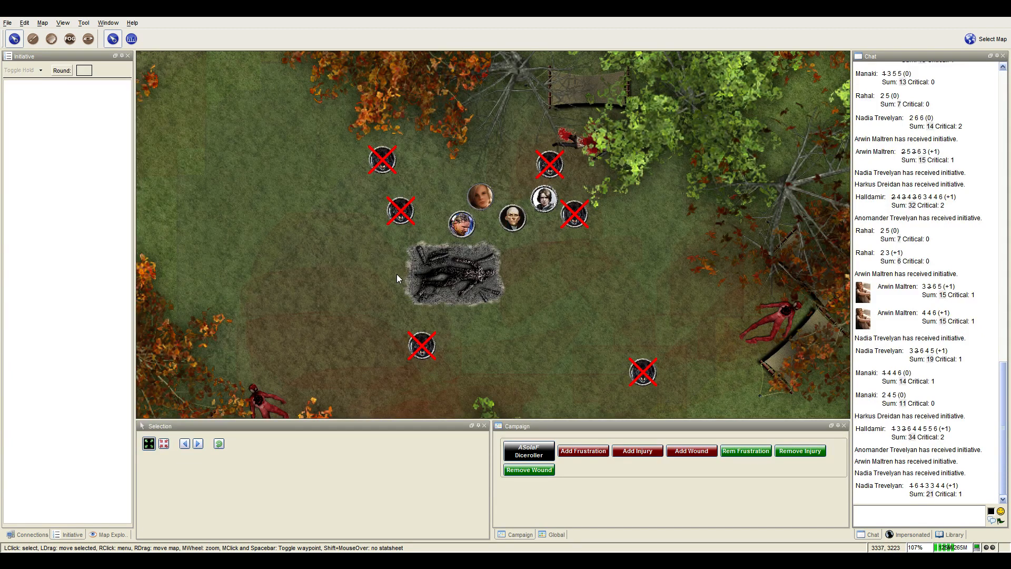
pyautogui.moveTo(392, 276)
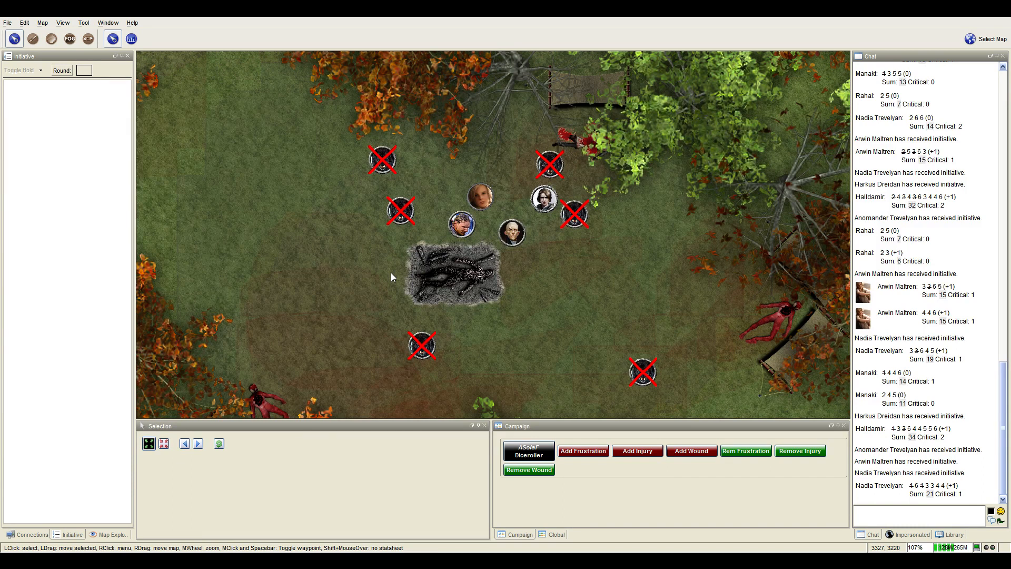
pyautogui.moveTo(434, 270)
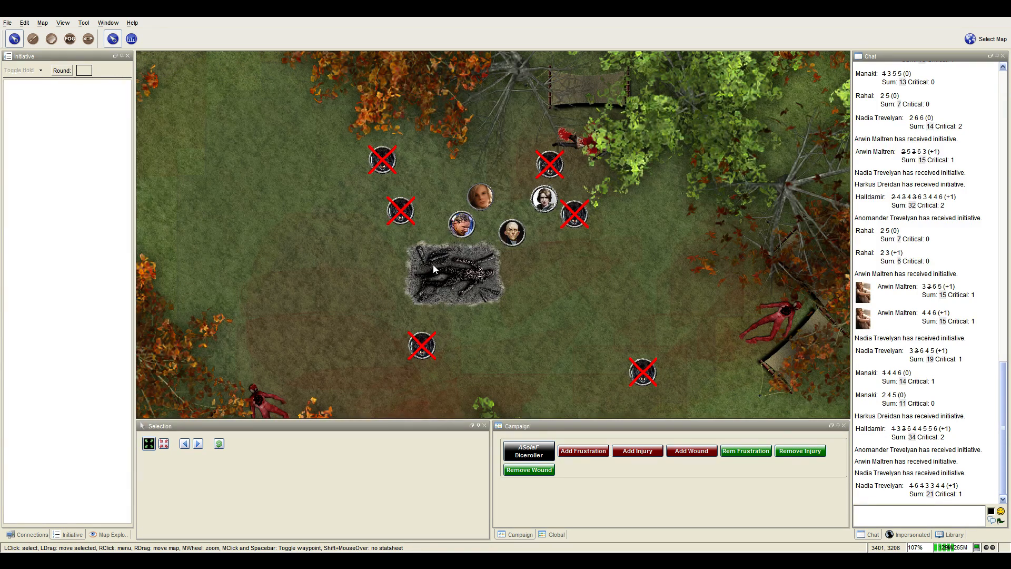
pyautogui.moveTo(599, 285)
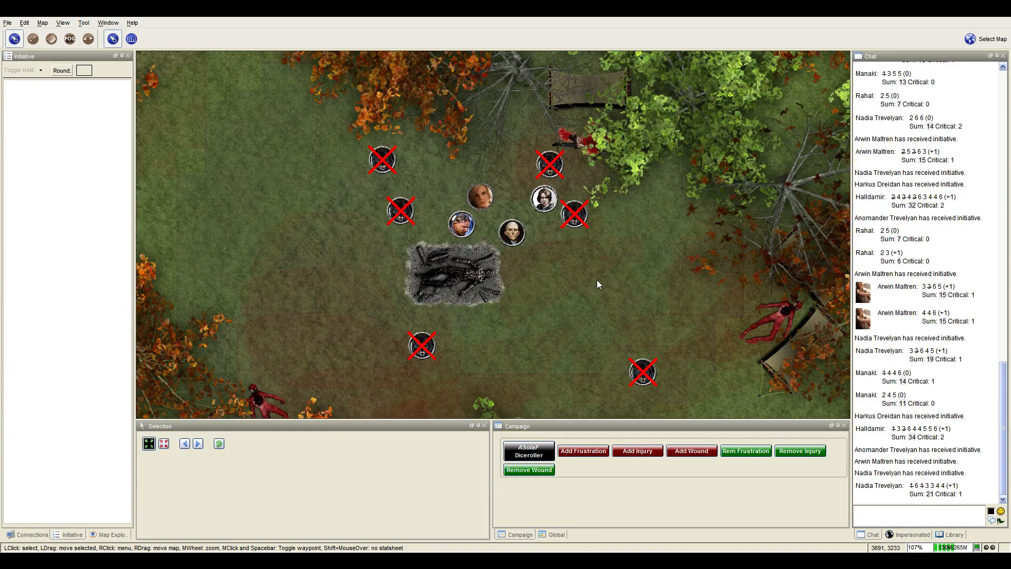
pyautogui.moveTo(462, 226)
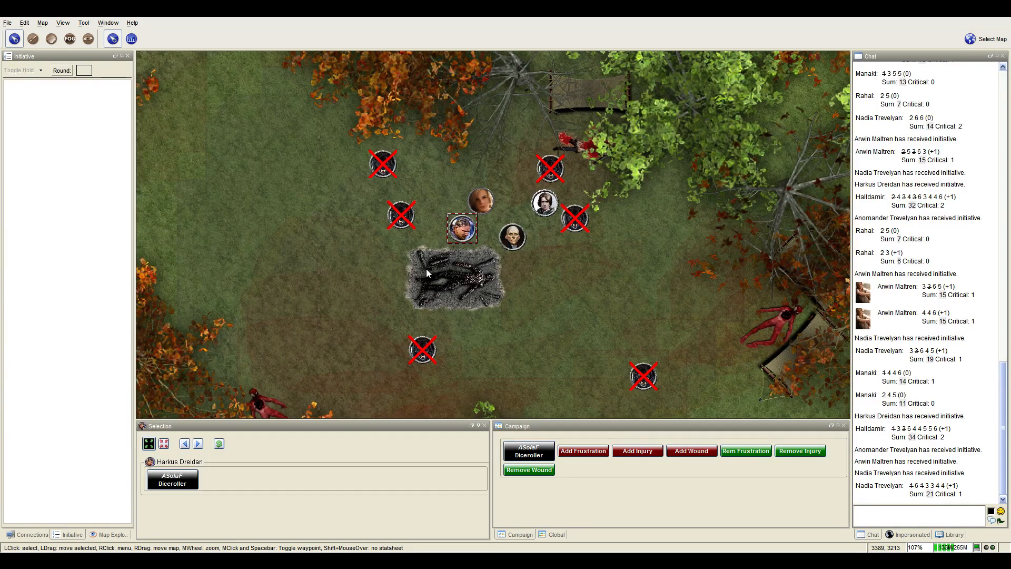
# Zoom the clearing map while the roleplay lines and token move to the fallen creature come through.
pyautogui.scroll(-3)
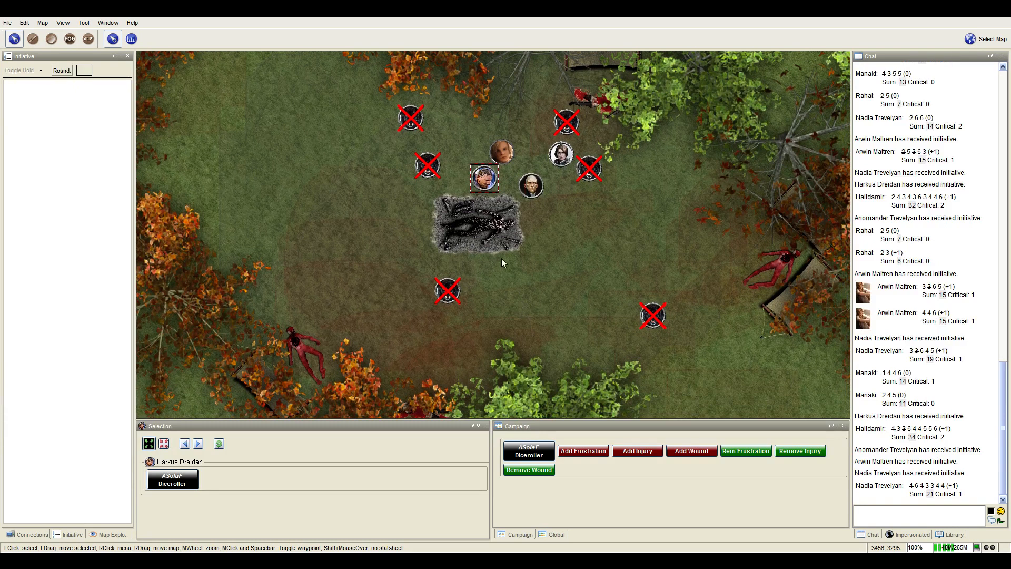
pyautogui.moveTo(478, 212)
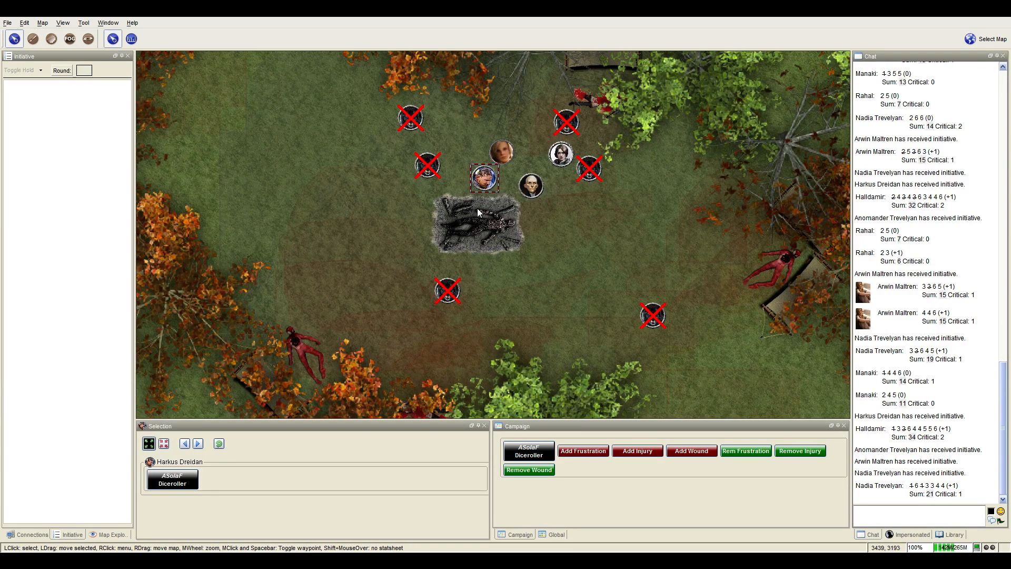
pyautogui.moveTo(449, 286)
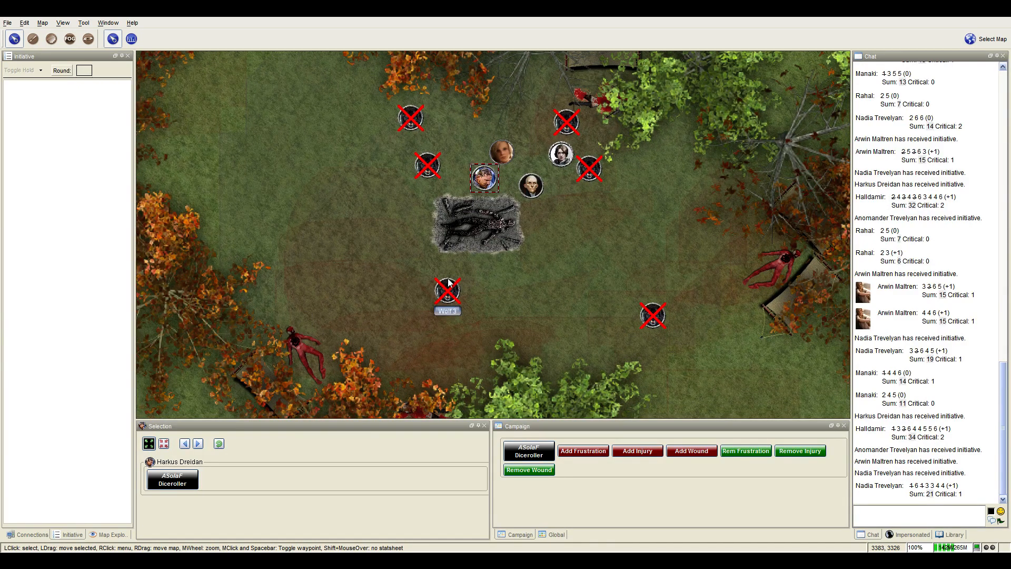
pyautogui.moveTo(251, 320)
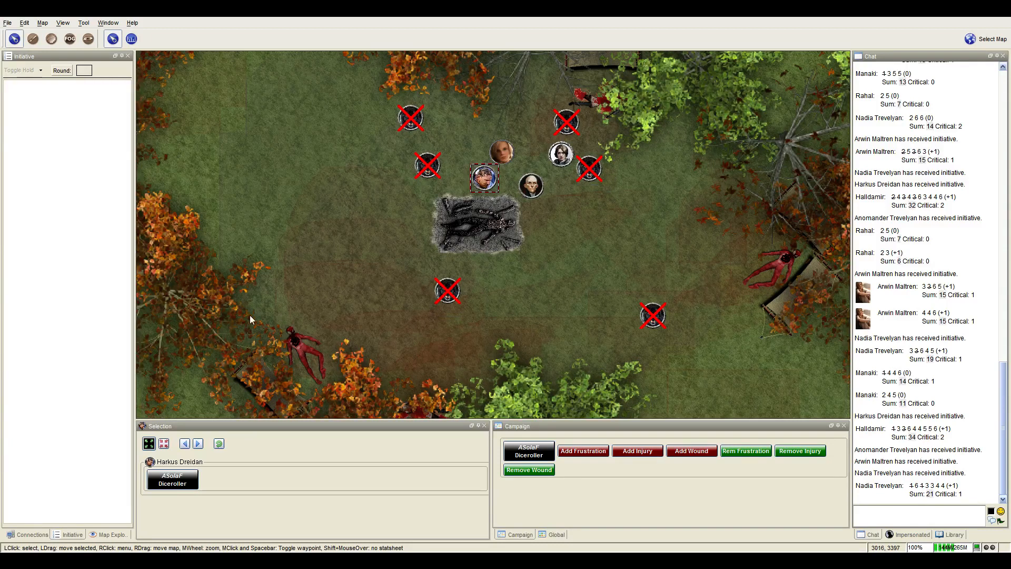
pyautogui.moveTo(520, 272)
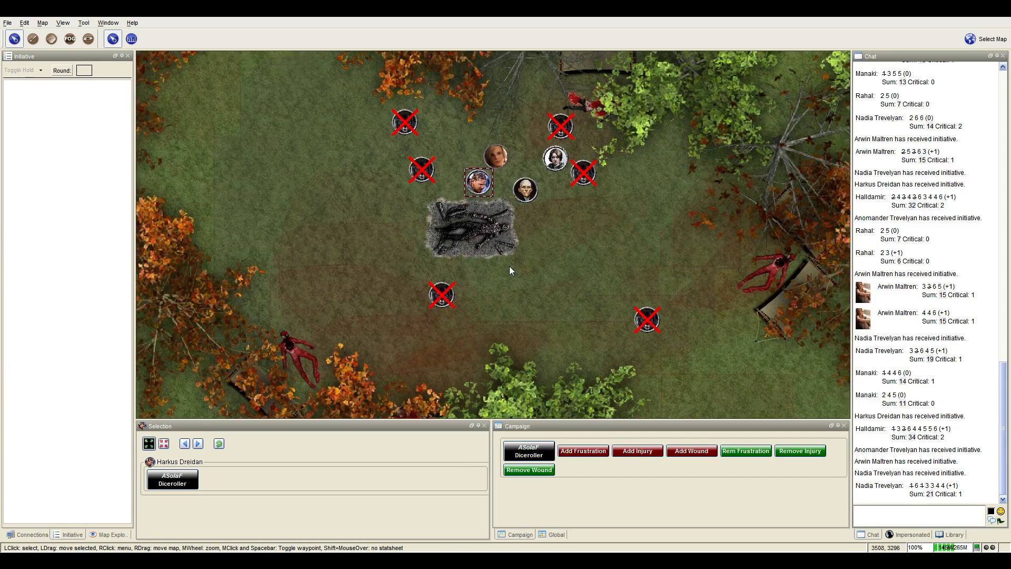
pyautogui.scroll(-3)
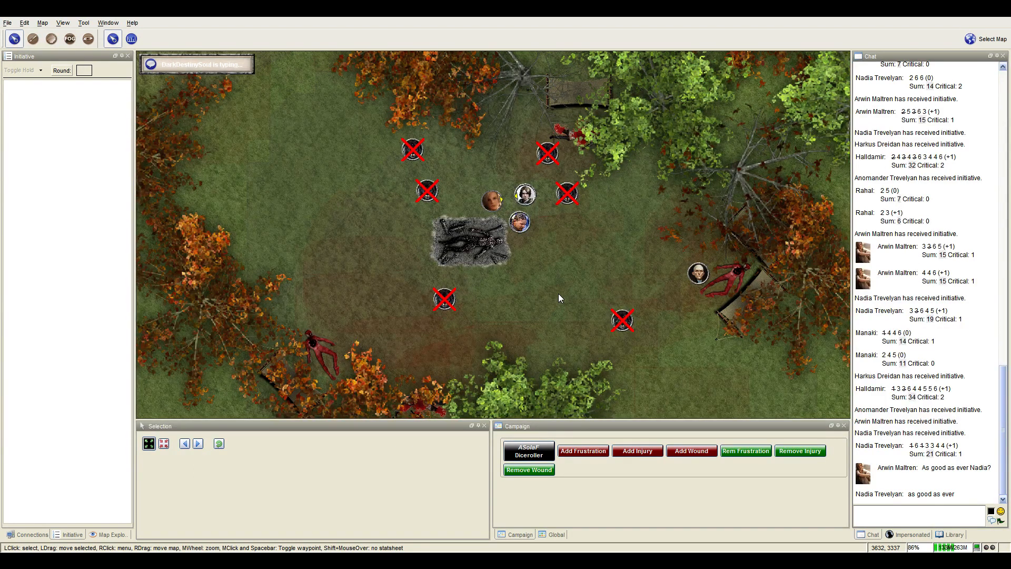
pyautogui.moveTo(536, 257)
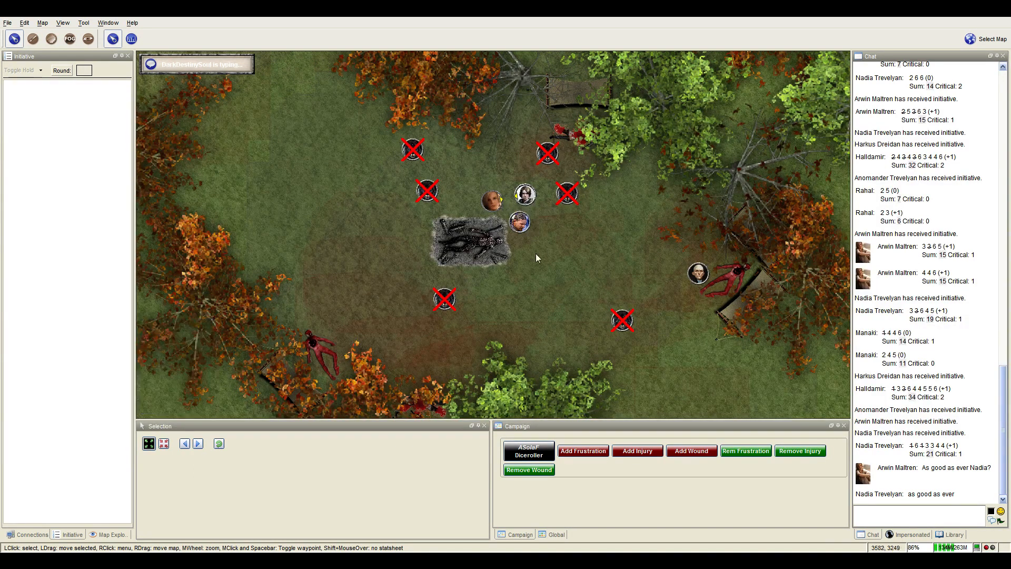
pyautogui.moveTo(520, 230)
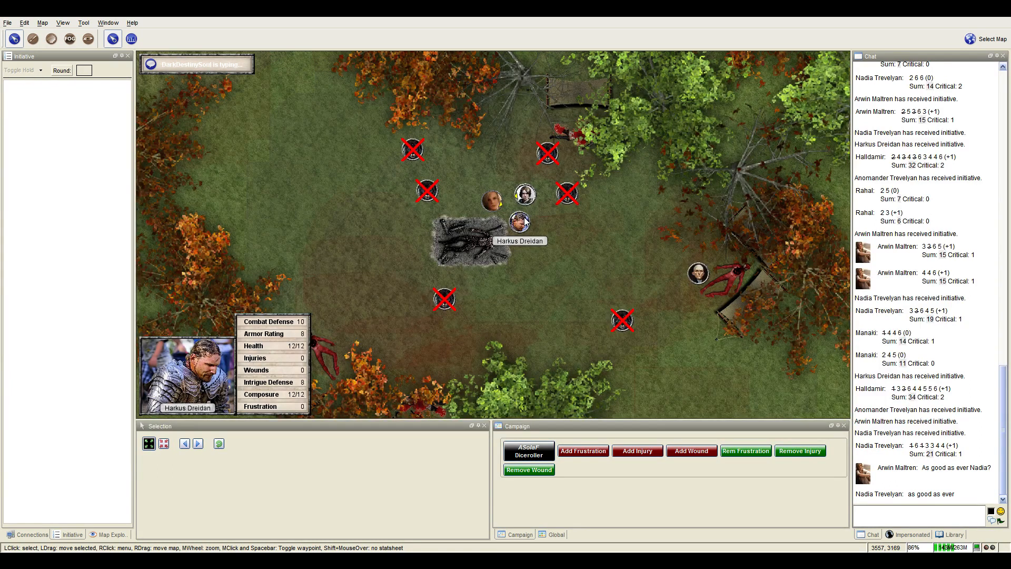
pyautogui.moveTo(521, 228)
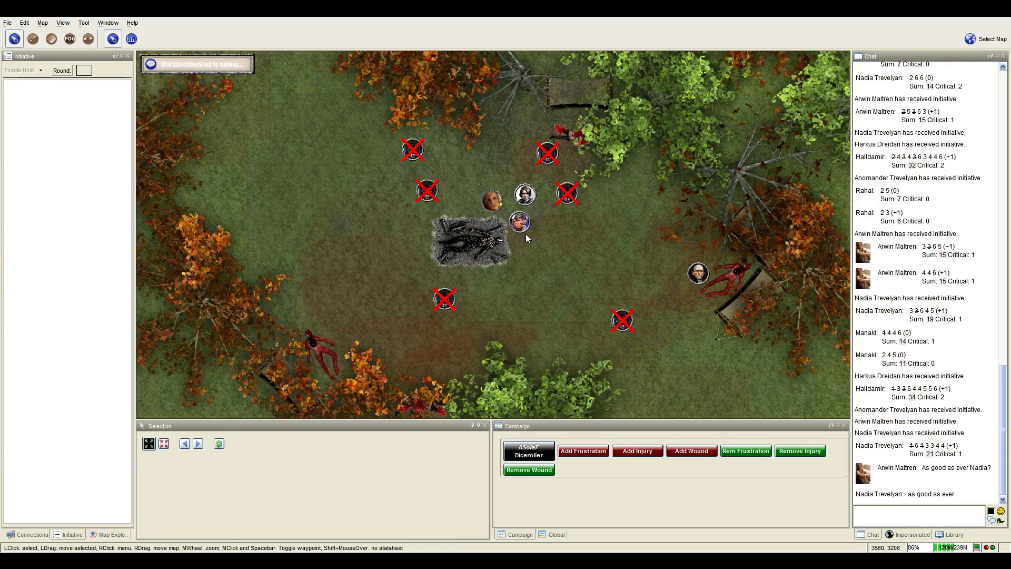
pyautogui.moveTo(525, 232)
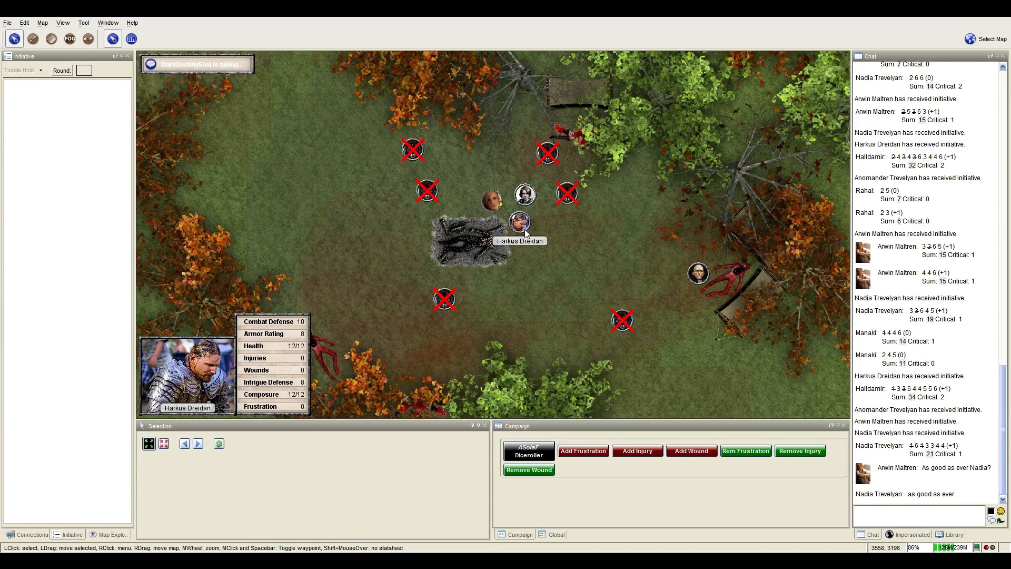
pyautogui.moveTo(497, 299)
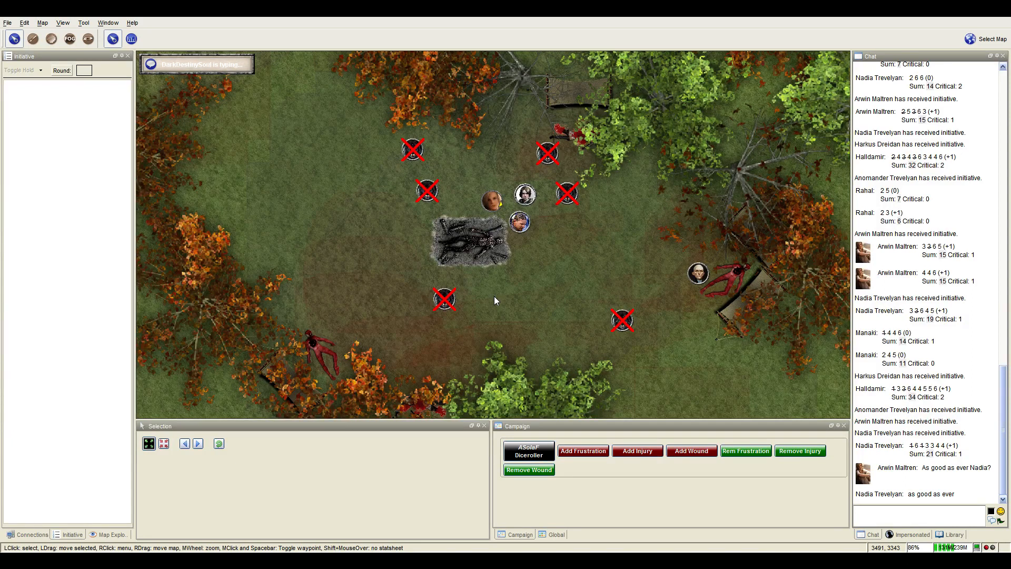
pyautogui.moveTo(589, 246)
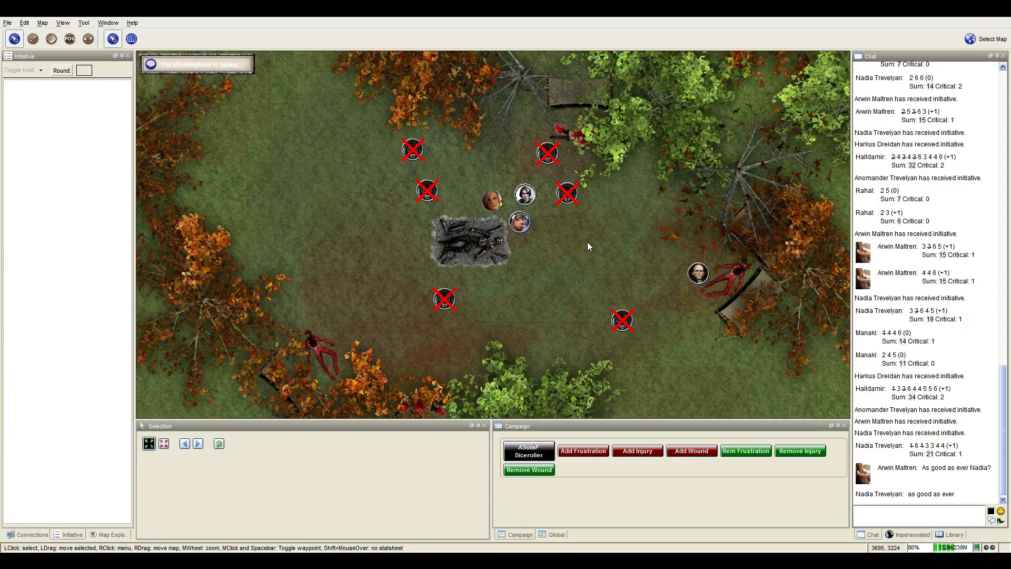
# Pan the map to recentre the clearing around the party by the rubble.
pyautogui.moveTo(587, 258); pyautogui.dragTo(577, 239)
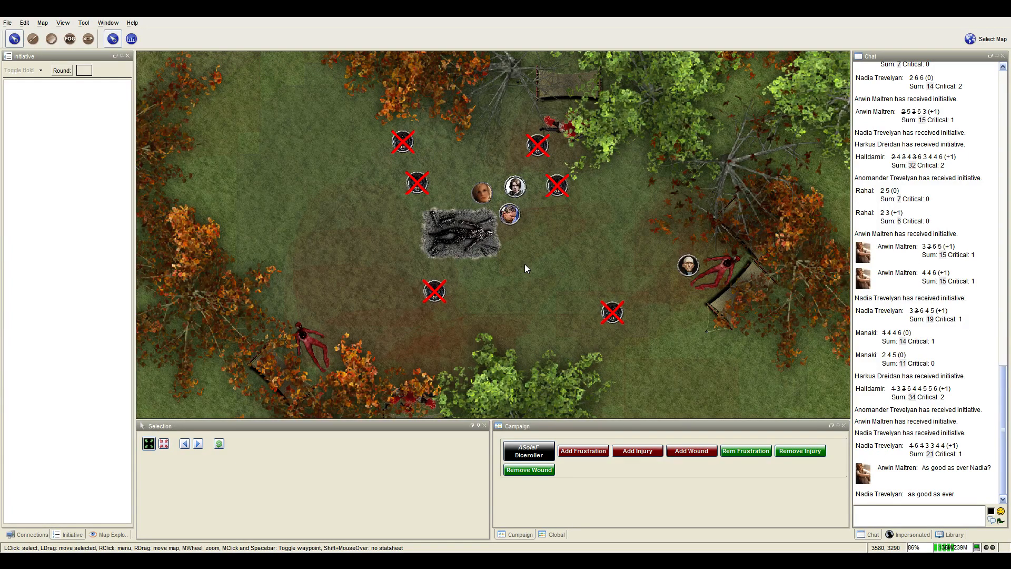
pyautogui.moveTo(533, 213)
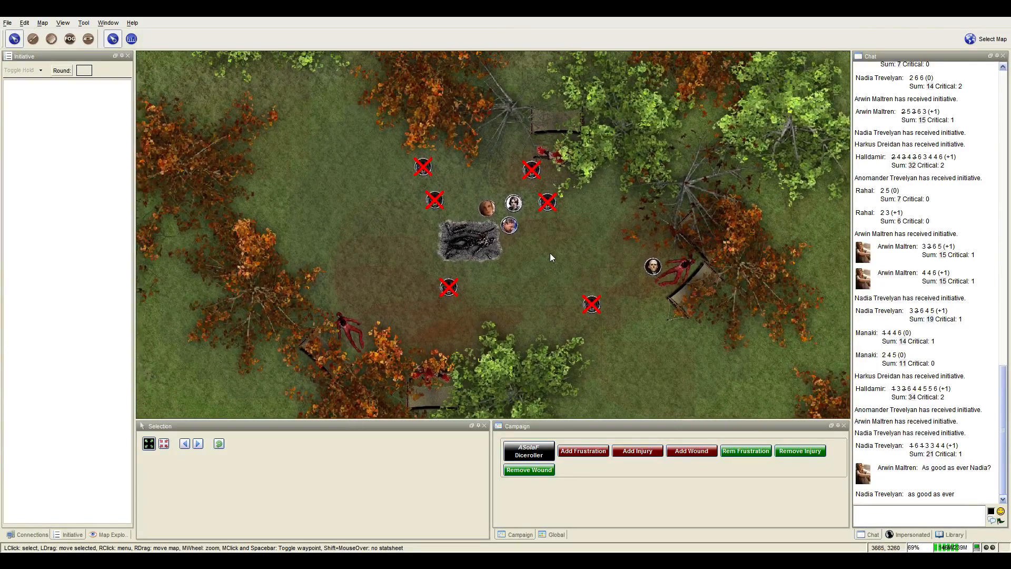
pyautogui.moveTo(510, 224)
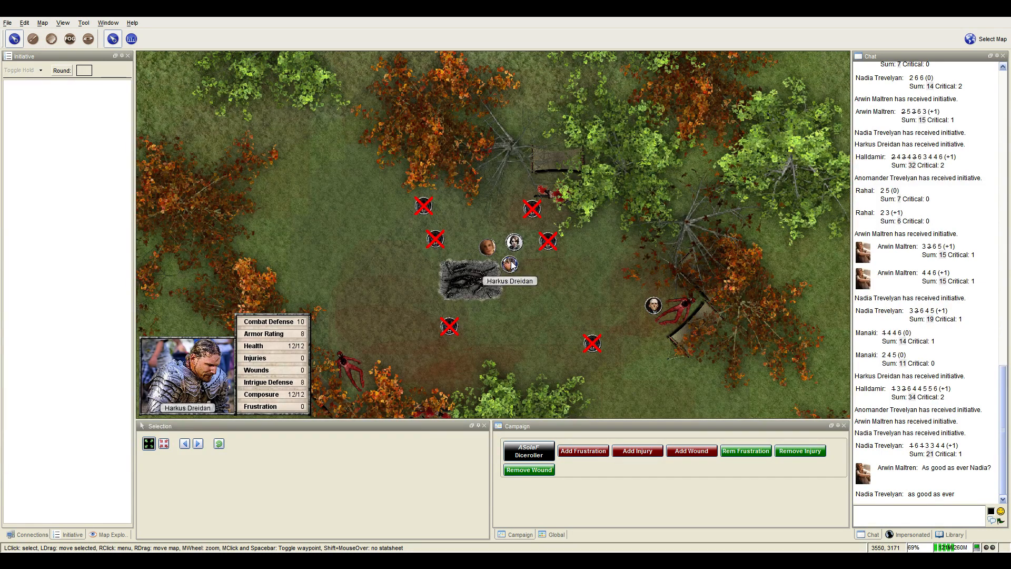
pyautogui.moveTo(510, 242)
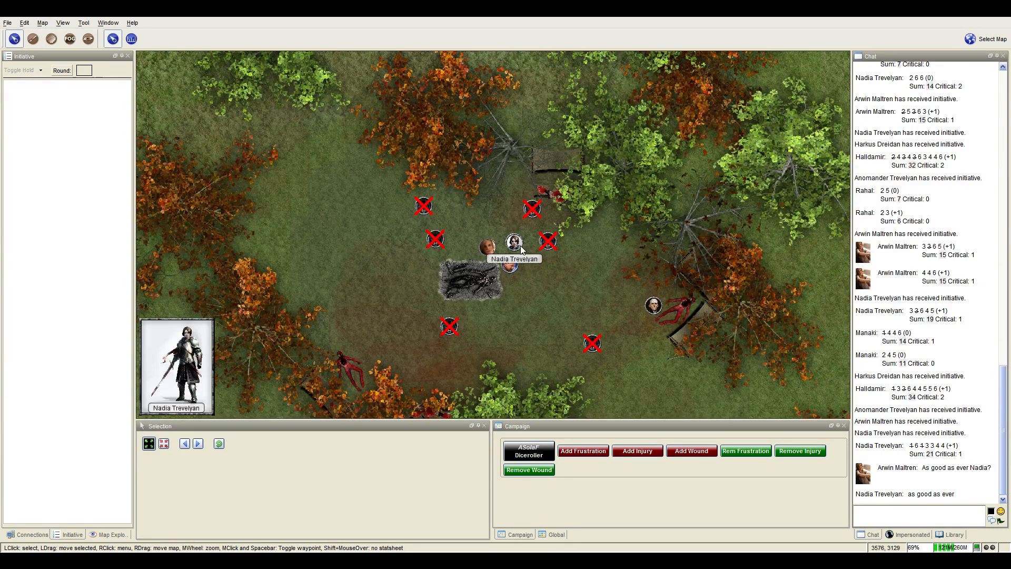
pyautogui.moveTo(515, 264)
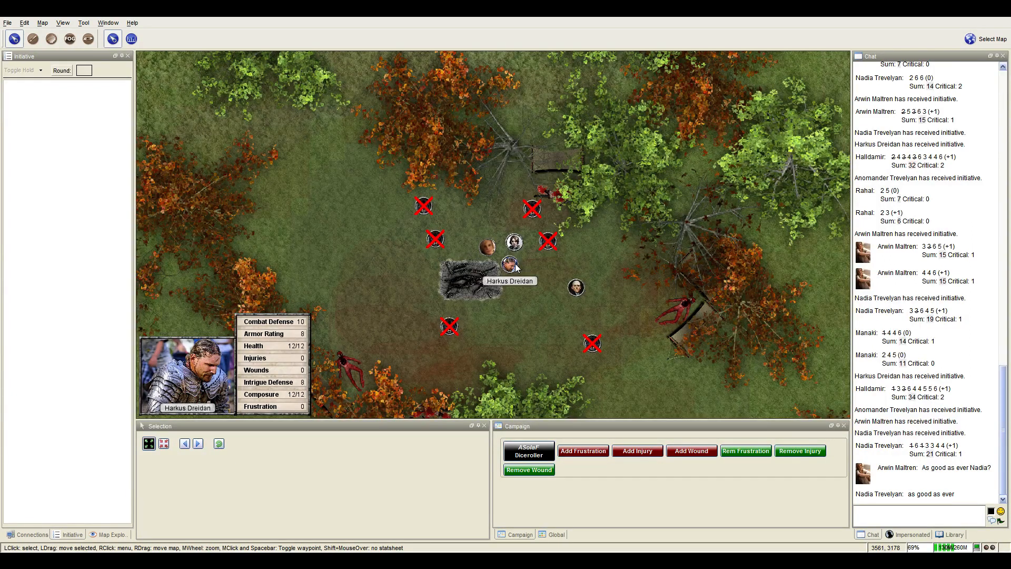
pyautogui.moveTo(546, 274)
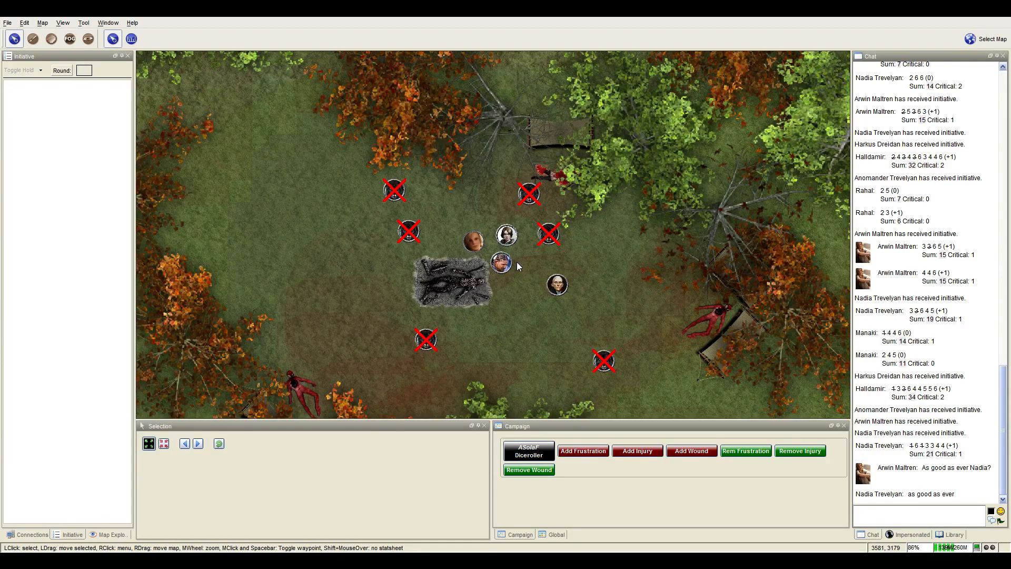
pyautogui.moveTo(524, 241)
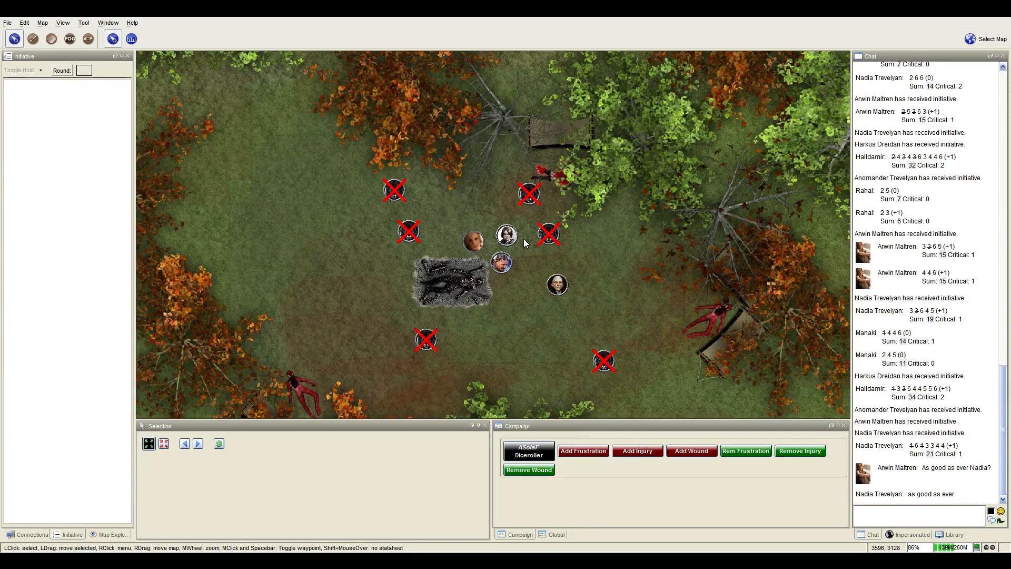
pyautogui.moveTo(516, 257)
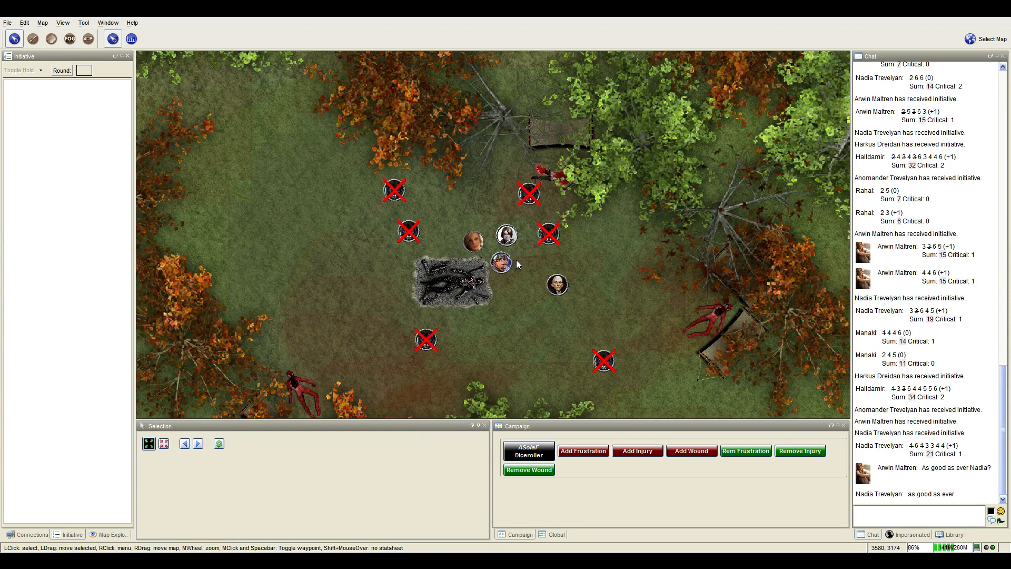
pyautogui.moveTo(511, 266)
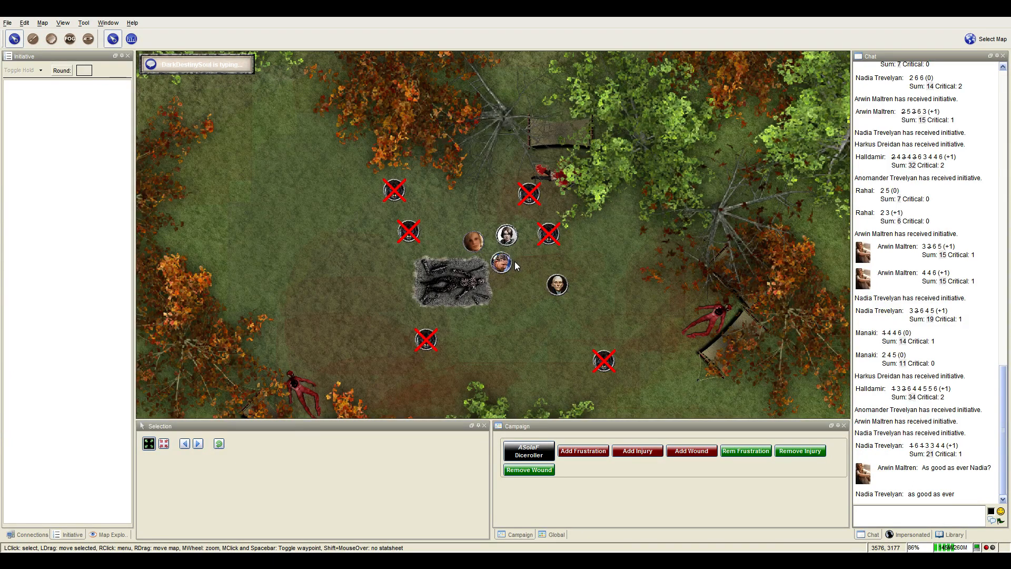
pyautogui.moveTo(536, 264)
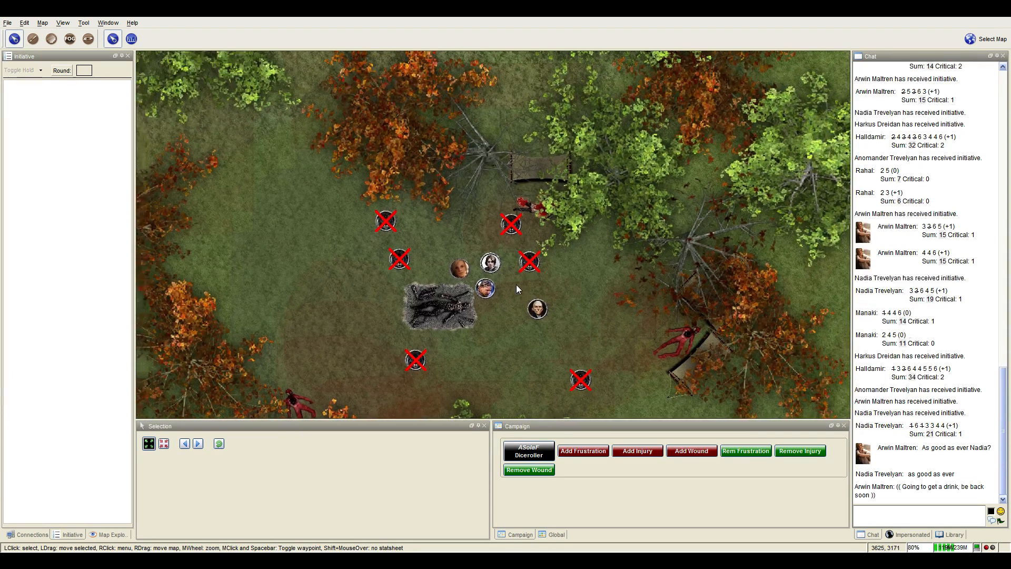
pyautogui.moveTo(485, 288)
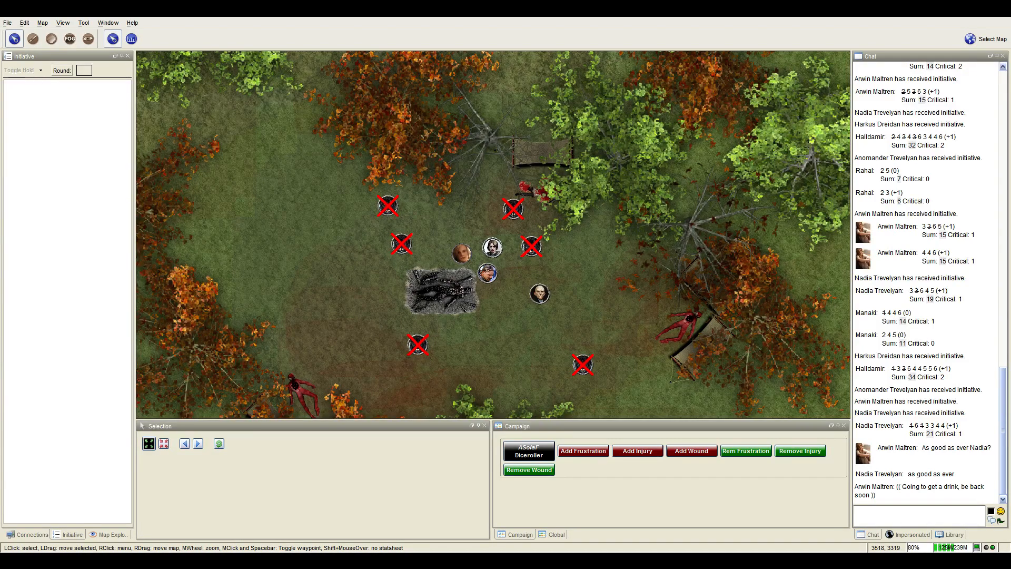
pyautogui.moveTo(477, 337)
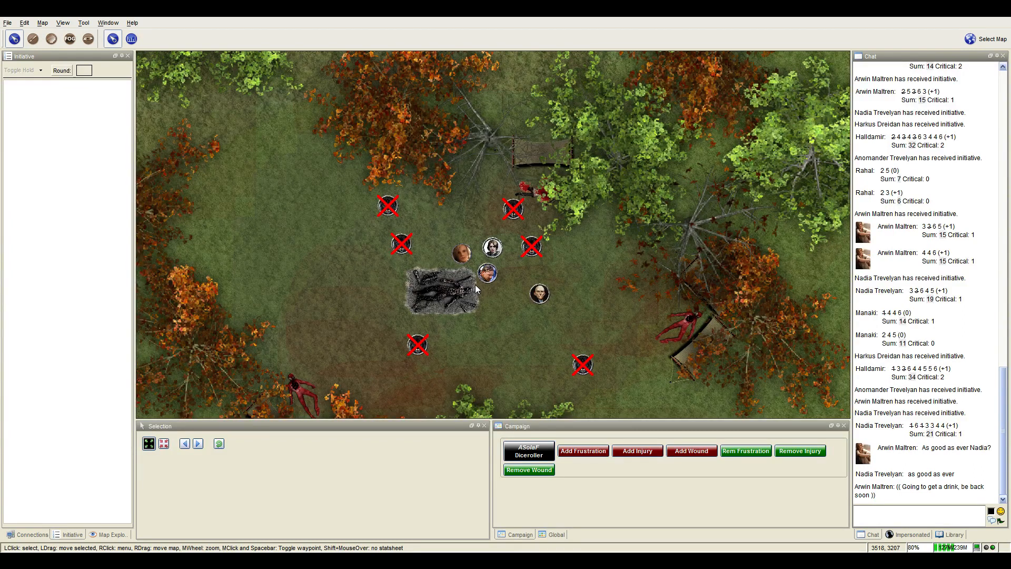
pyautogui.moveTo(557, 243)
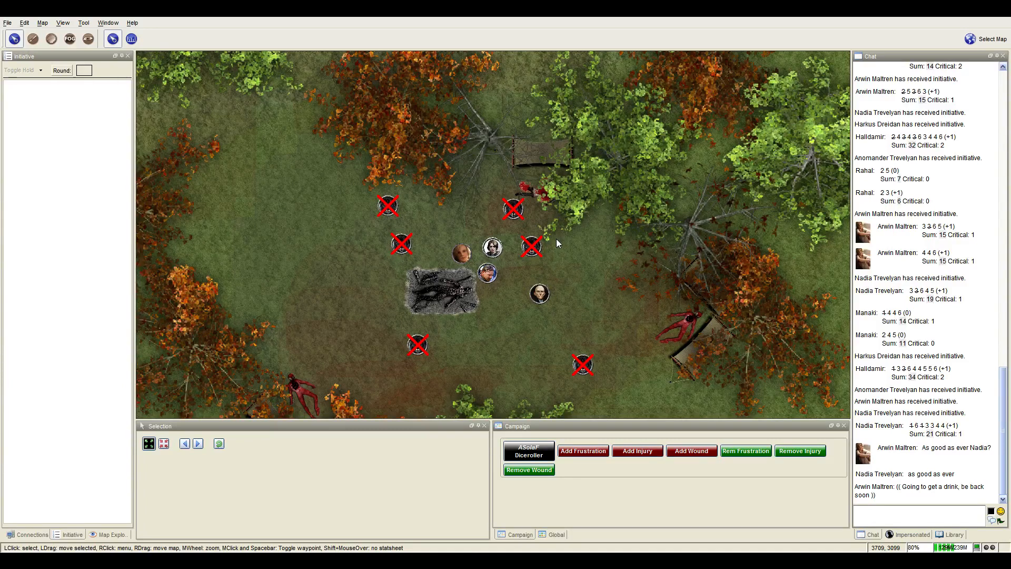
pyautogui.moveTo(567, 269)
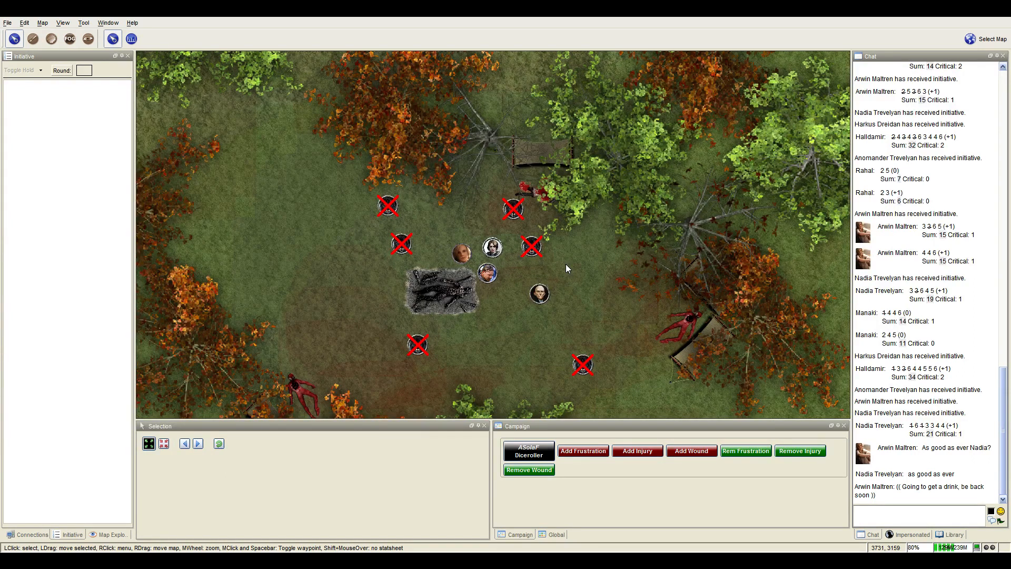
pyautogui.moveTo(487, 276)
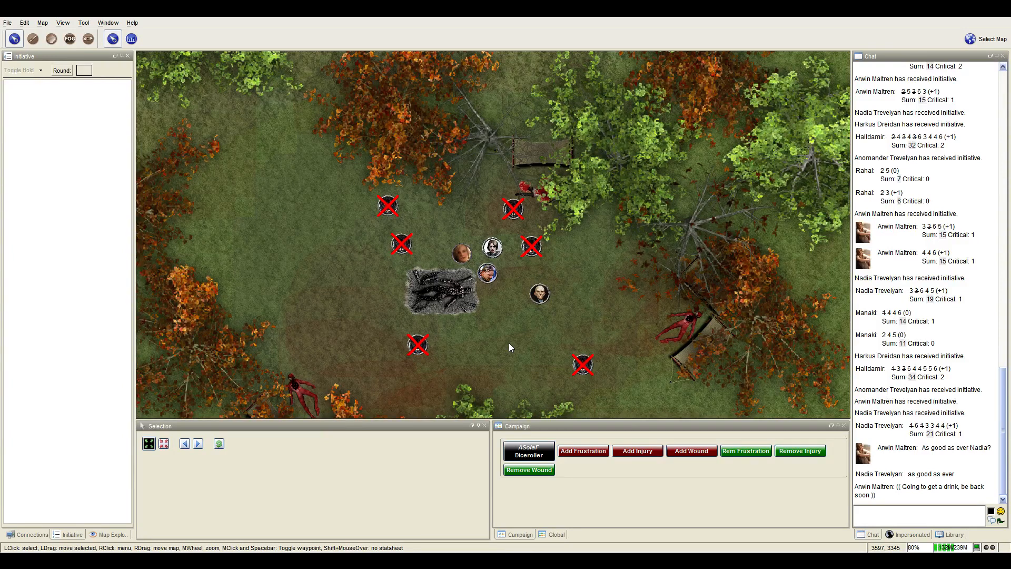
pyautogui.moveTo(482, 354)
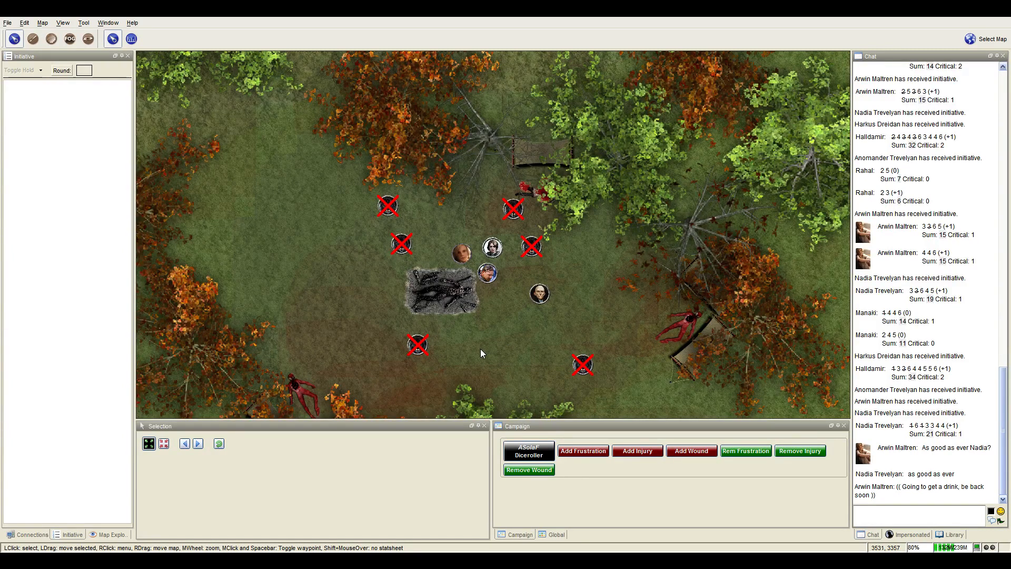
pyautogui.moveTo(472, 373)
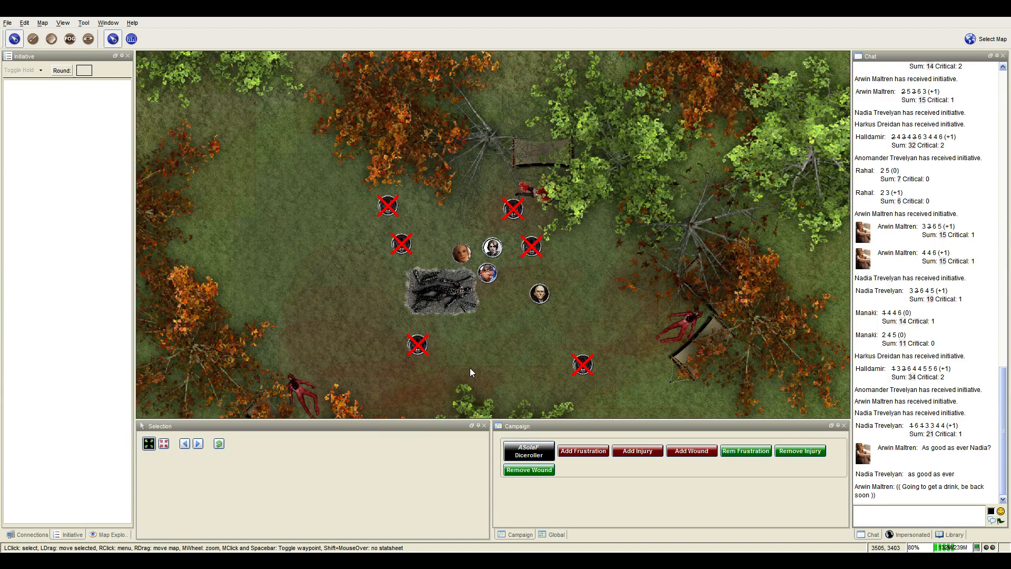
pyautogui.moveTo(455, 382)
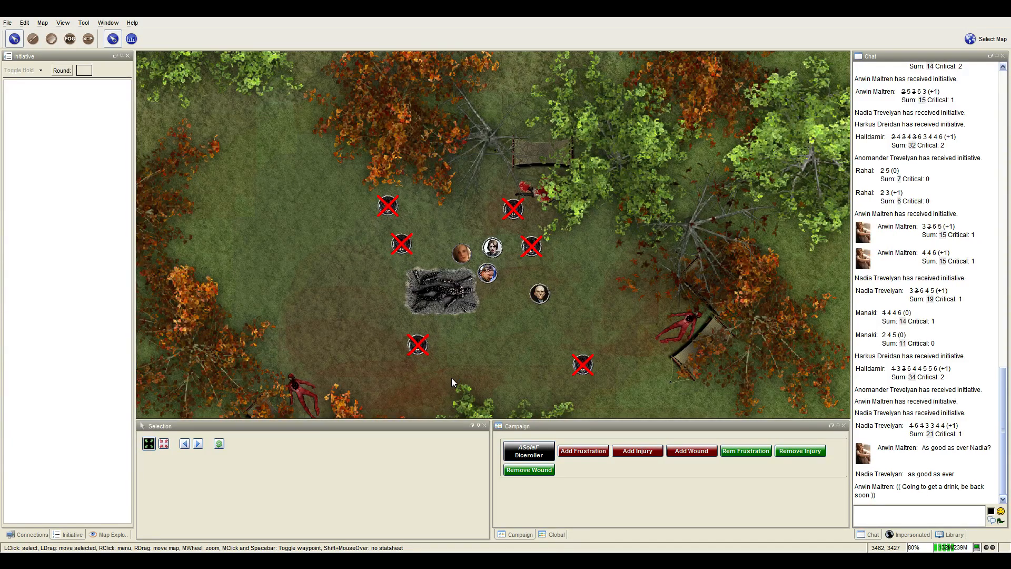
pyautogui.moveTo(419, 421)
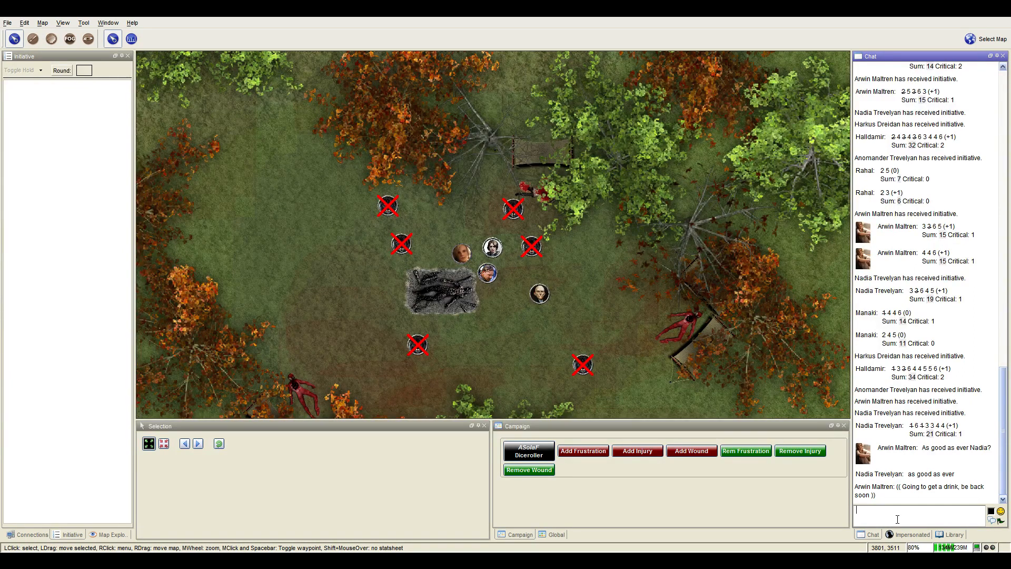
# Send an out-of-character ((brb)) message in the chat.
pyautogui.write('((b')
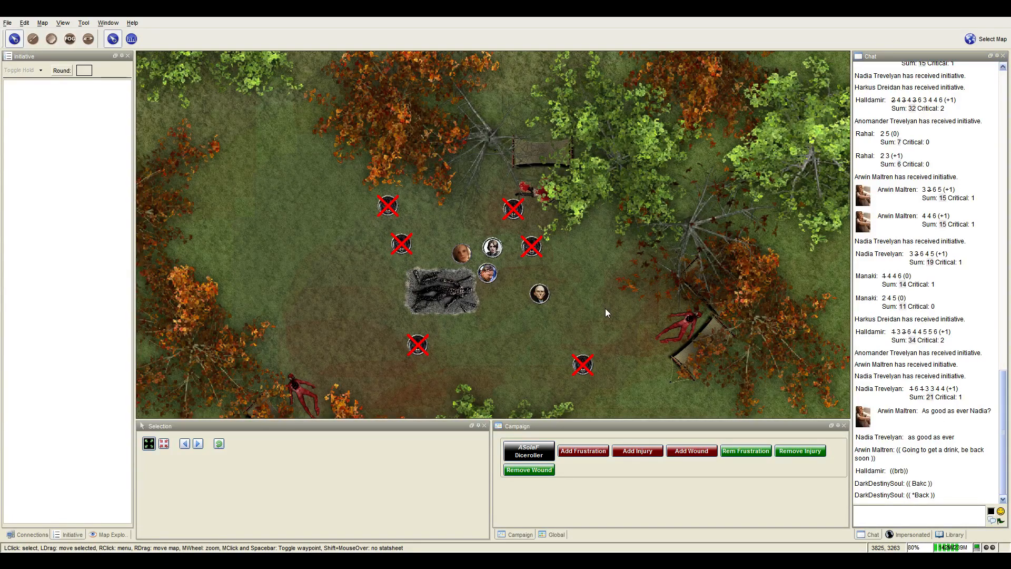
pyautogui.moveTo(586, 329)
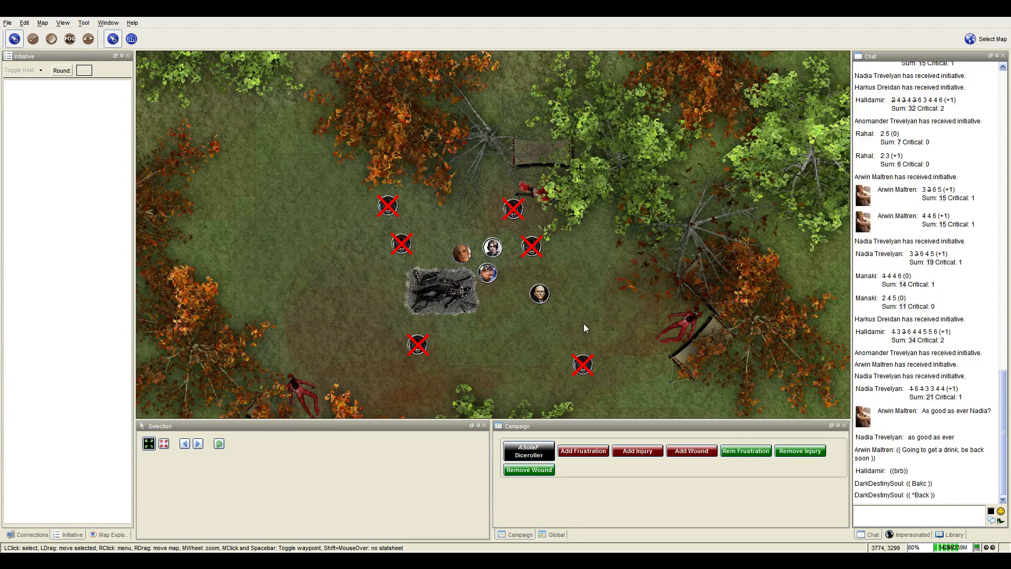
pyautogui.moveTo(153, 519)
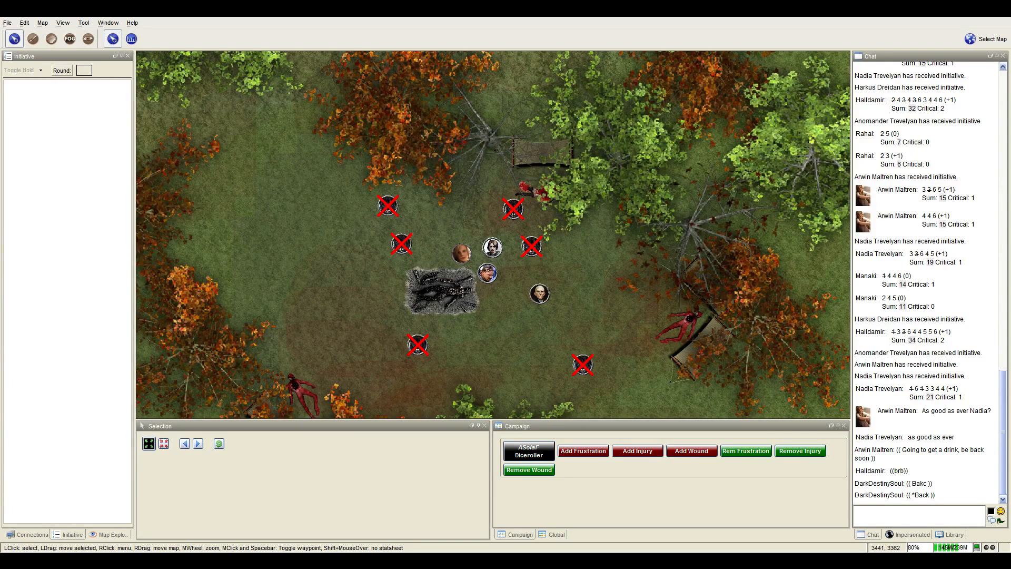
pyautogui.moveTo(444, 354)
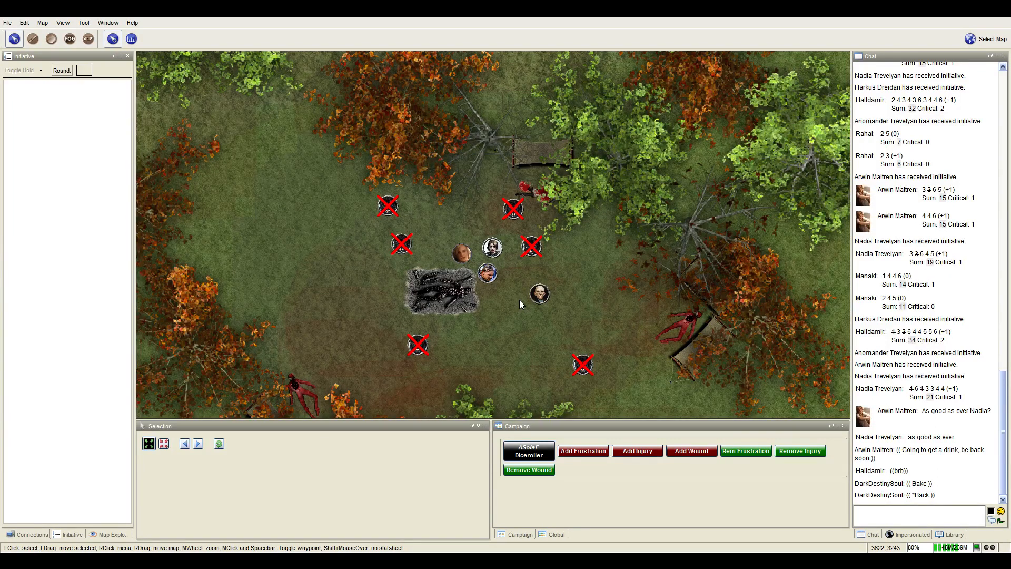
pyautogui.moveTo(536, 318)
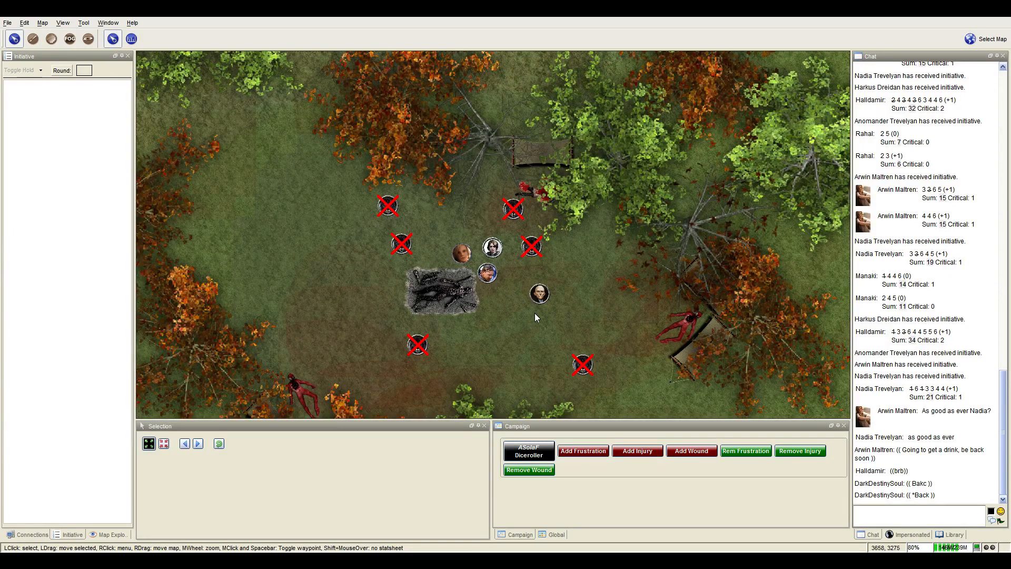
pyautogui.moveTo(526, 306)
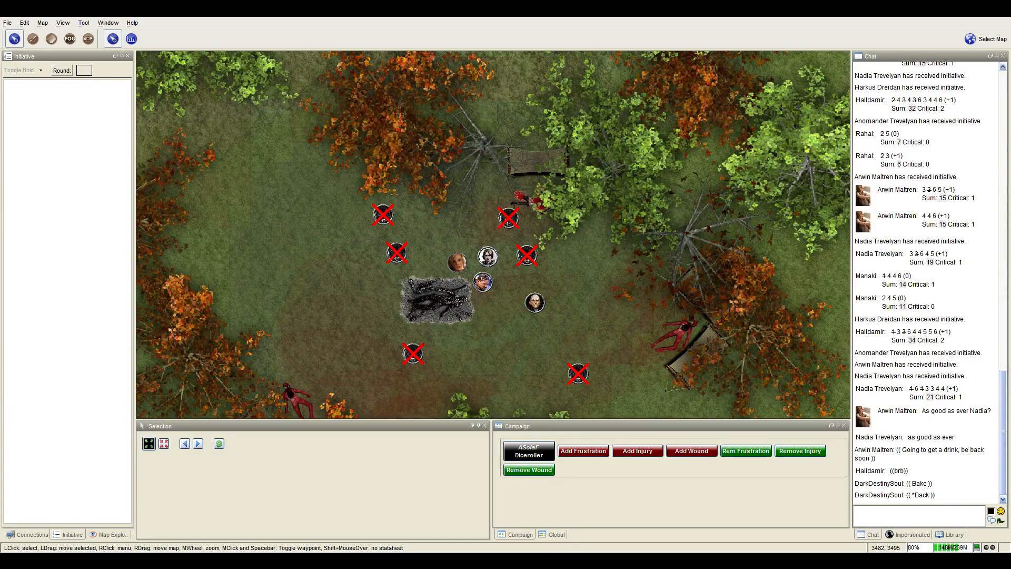
pyautogui.moveTo(446, 318)
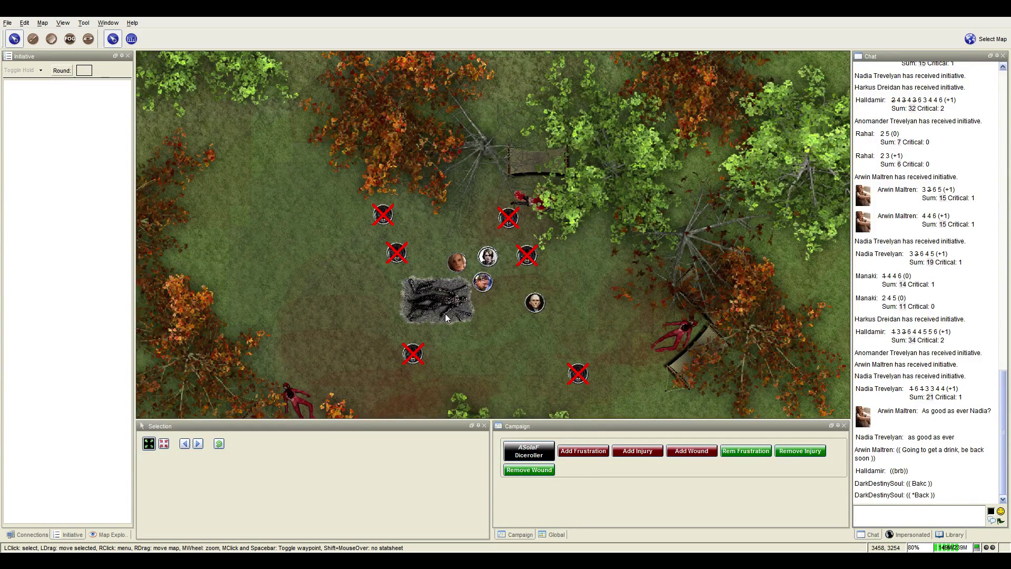
pyautogui.moveTo(384, 319)
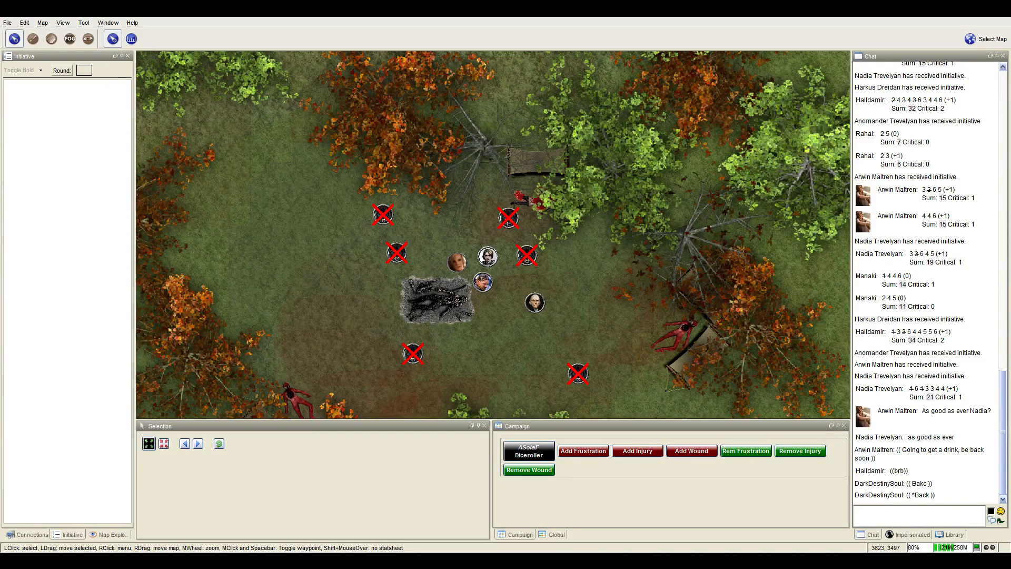
pyautogui.moveTo(653, 367)
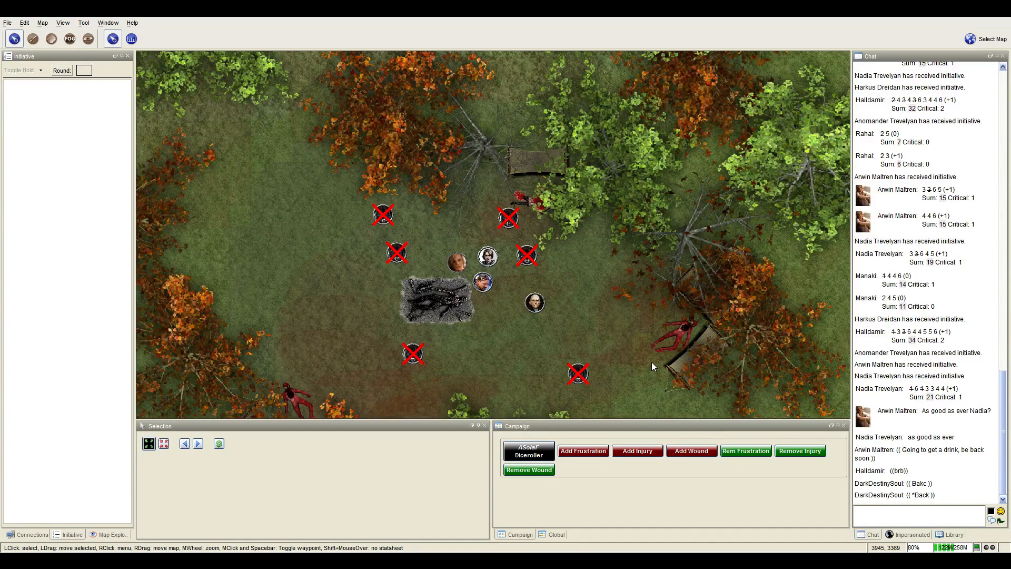
# Switch from the forest clearing to the realm overview map with Riverrun via Select Map.
pyautogui.scroll(-3)
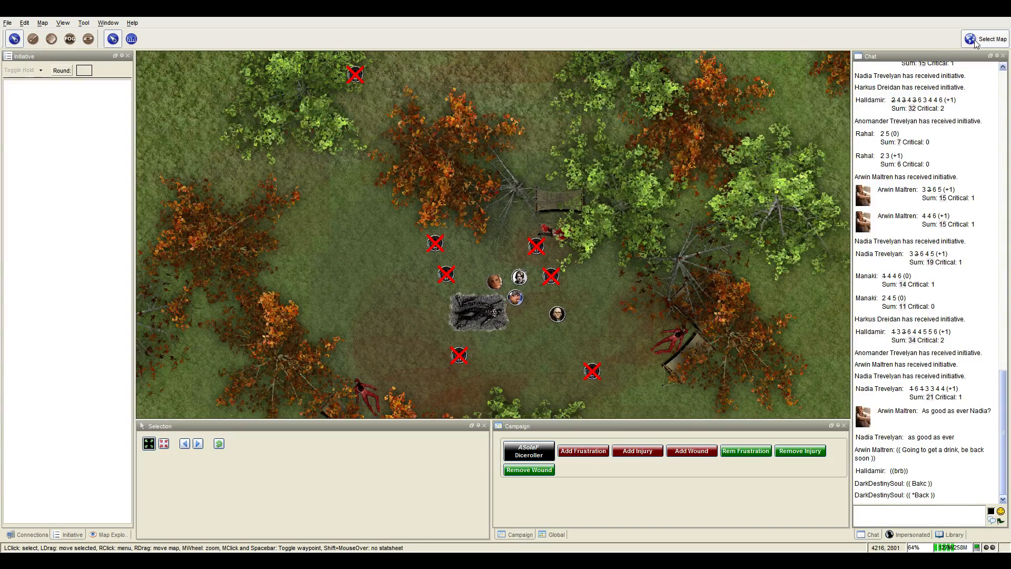
pyautogui.click(982, 40)
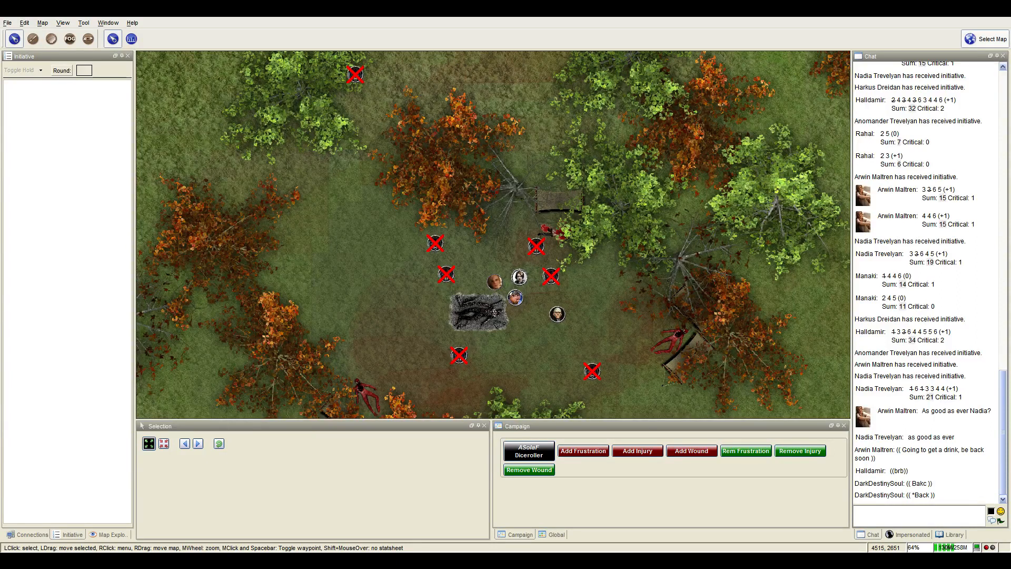
pyautogui.click(972, 38)
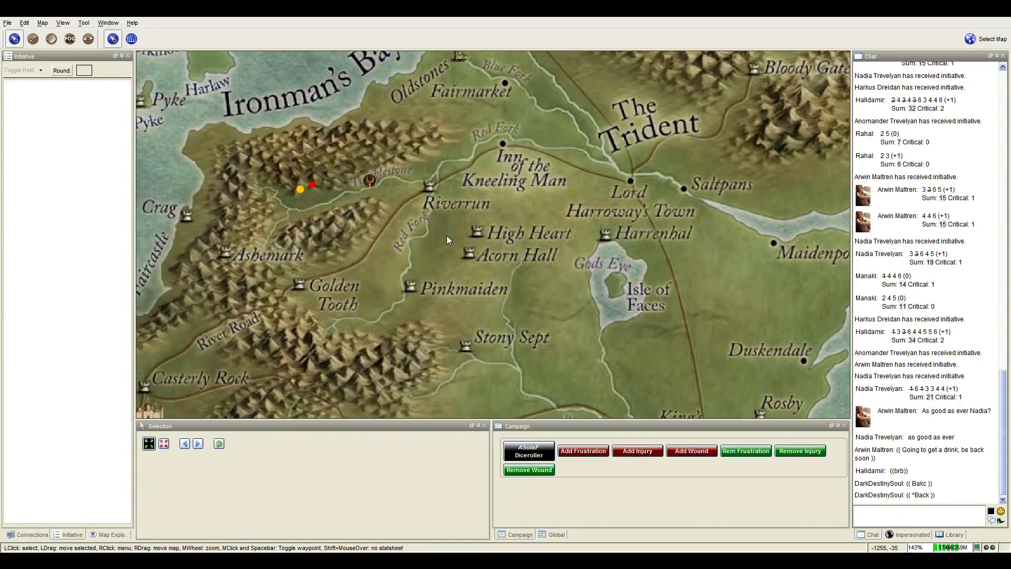
pyautogui.moveTo(510, 280)
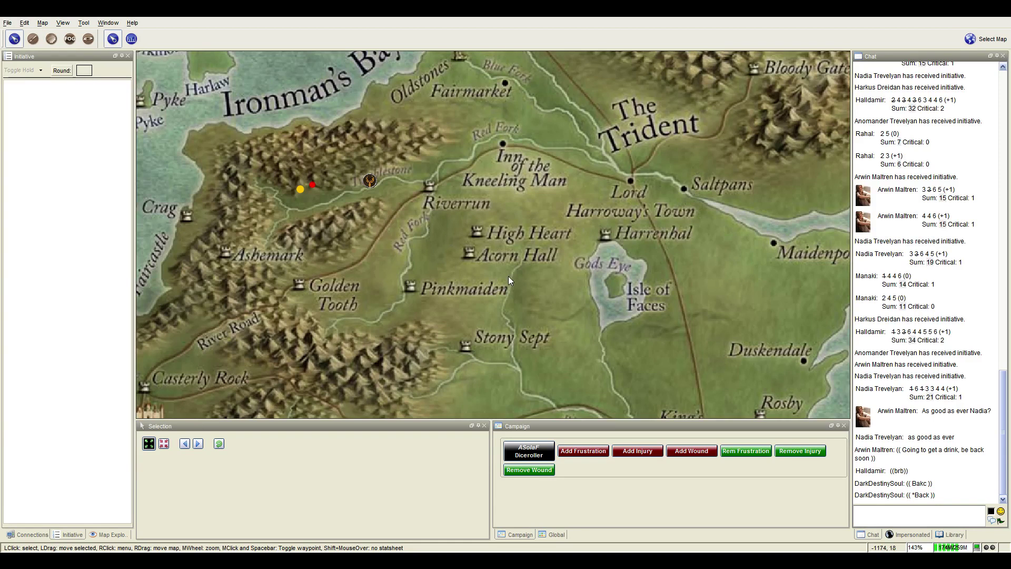
pyautogui.moveTo(483, 276)
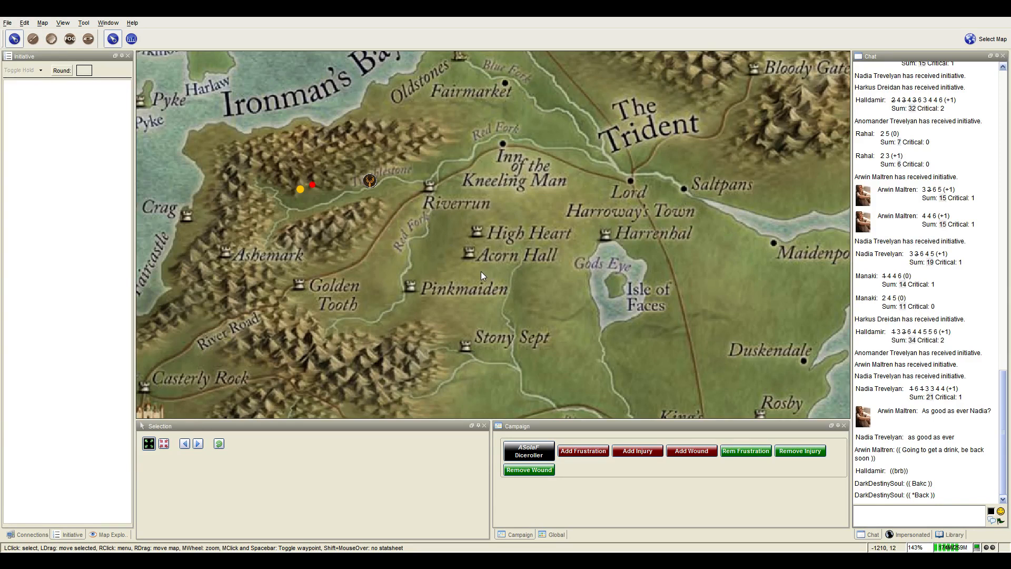
pyautogui.moveTo(378, 183)
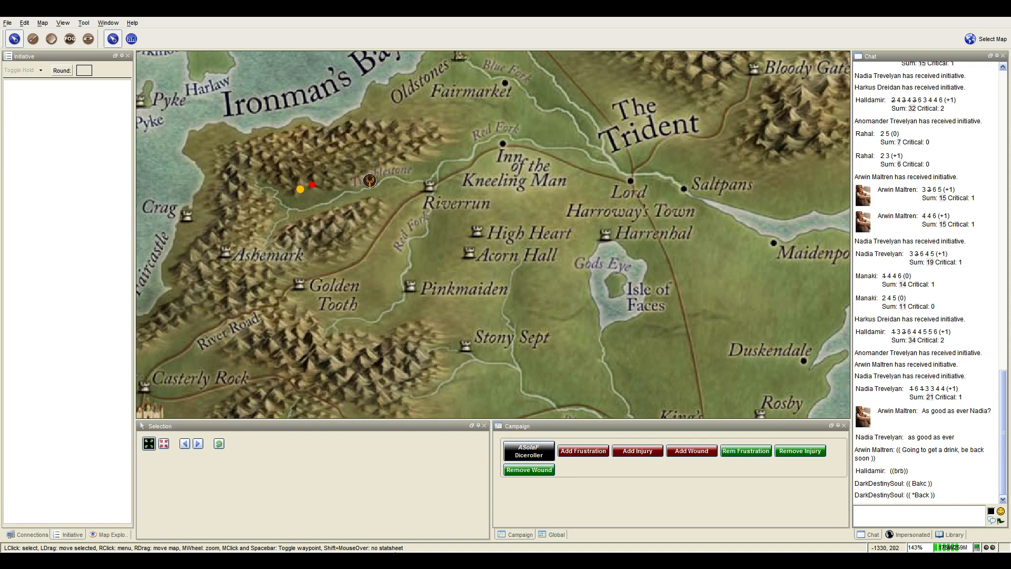
pyautogui.moveTo(455, 329)
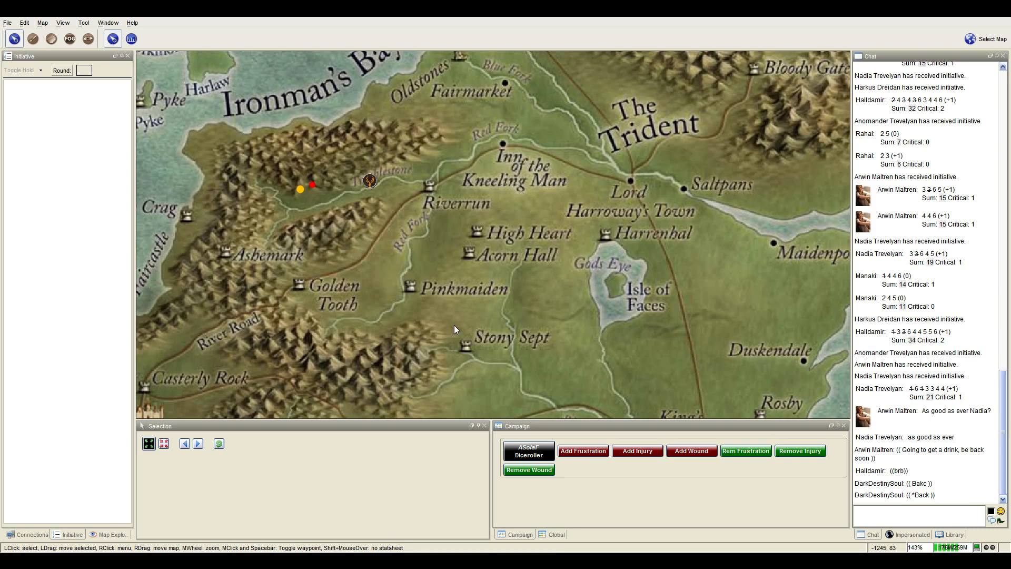
pyautogui.moveTo(205, 495)
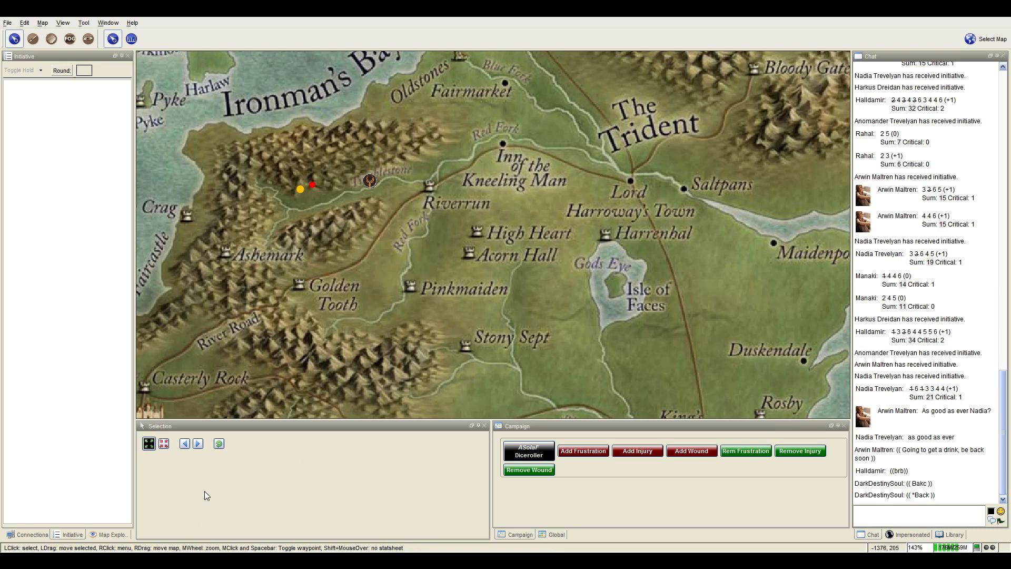
# Zoom the Westeros world map out toward King's Landing and Blackwater Bay.
pyautogui.click(923, 517)
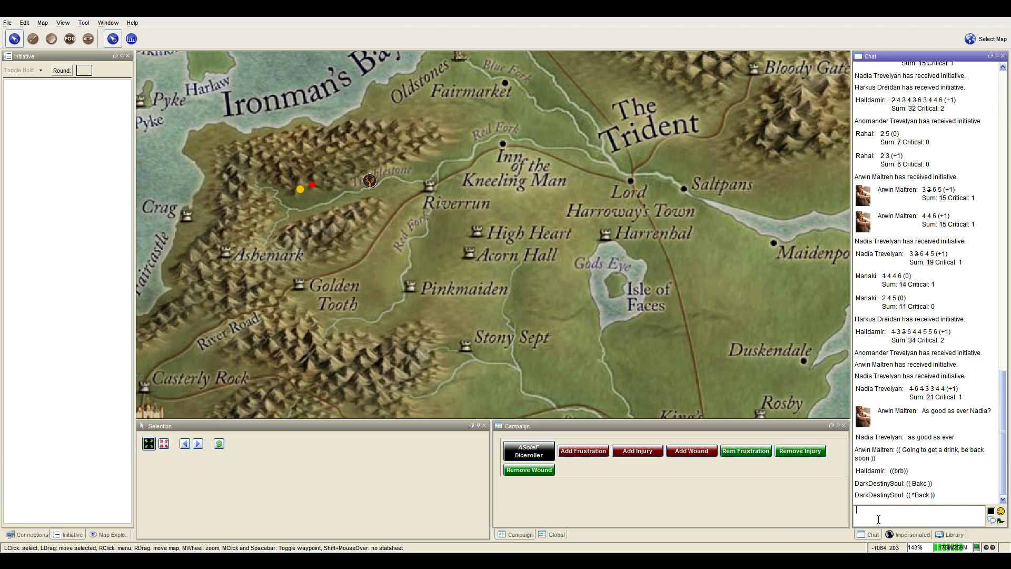
pyautogui.moveTo(594, 320)
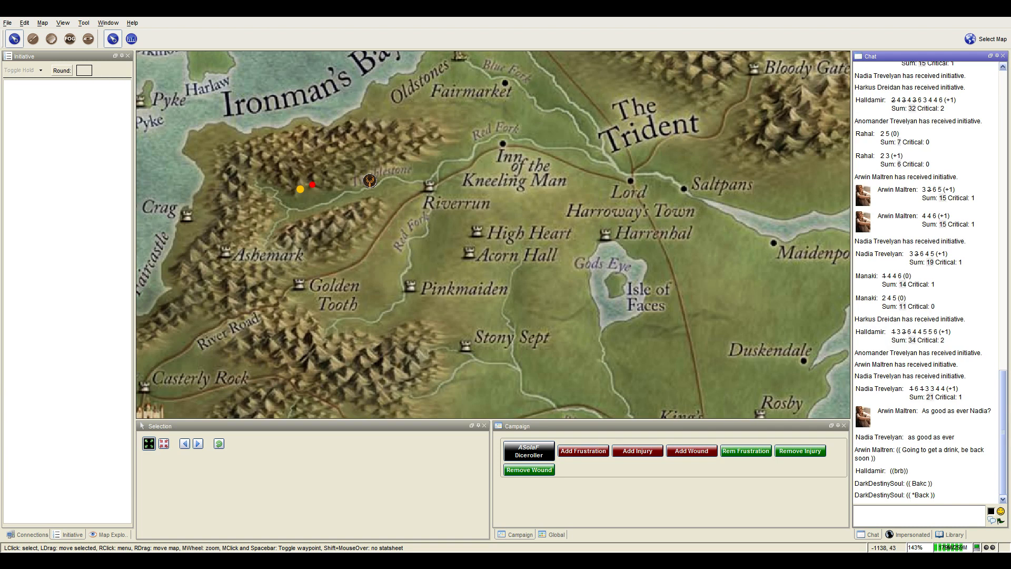
pyautogui.moveTo(566, 239)
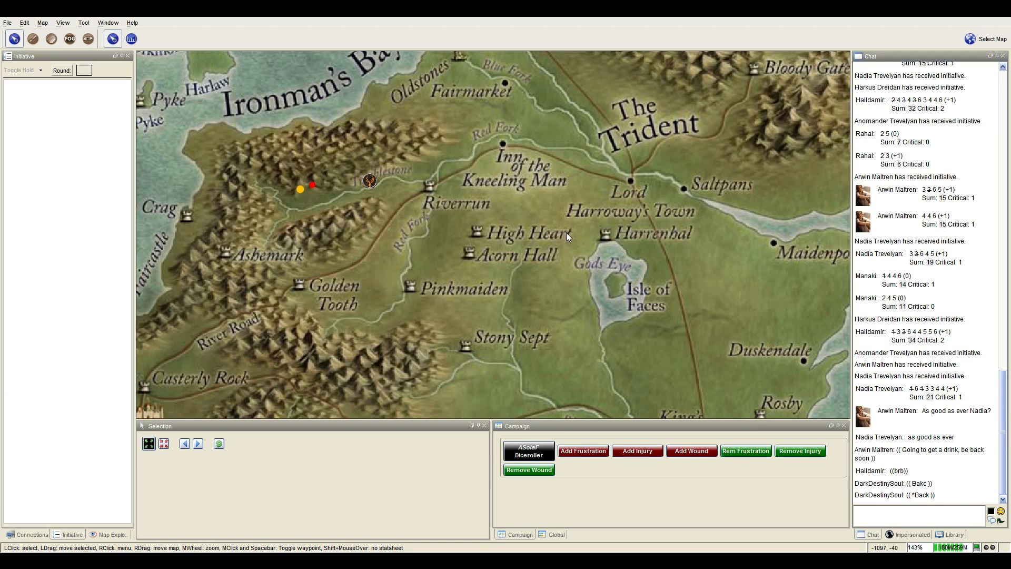
pyautogui.moveTo(556, 231)
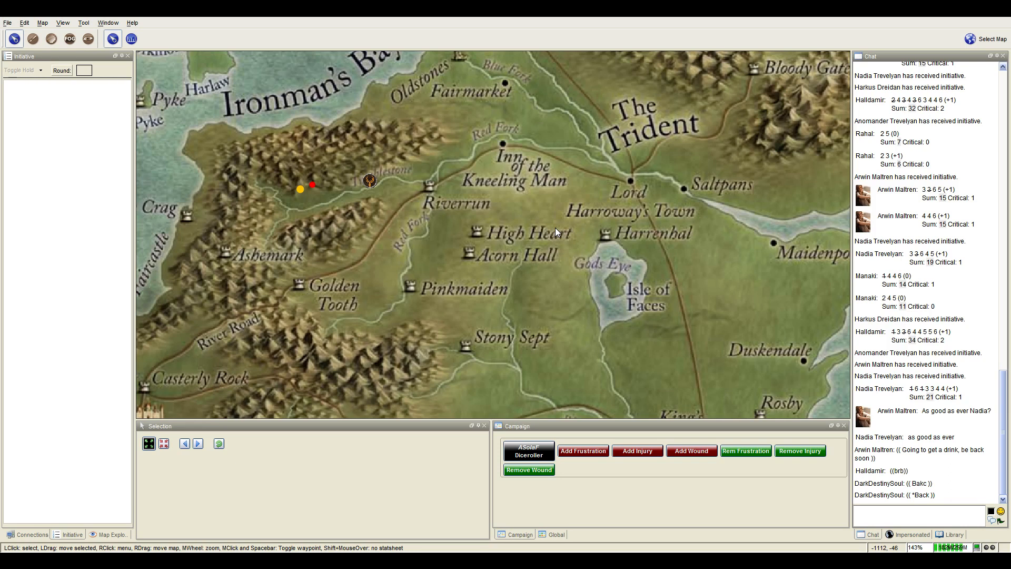
pyautogui.moveTo(548, 303)
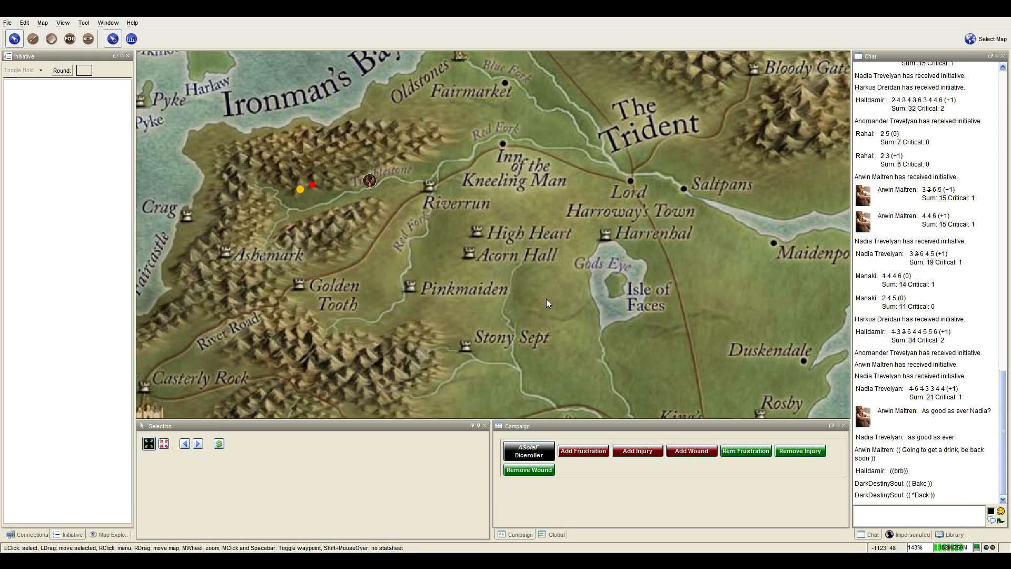
pyautogui.scroll(-3)
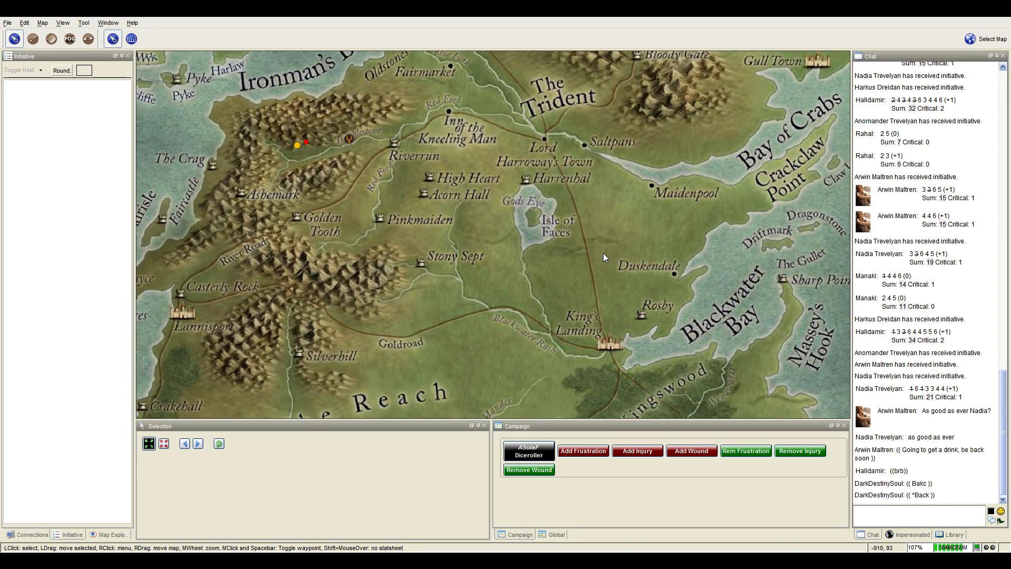
pyautogui.moveTo(580, 251)
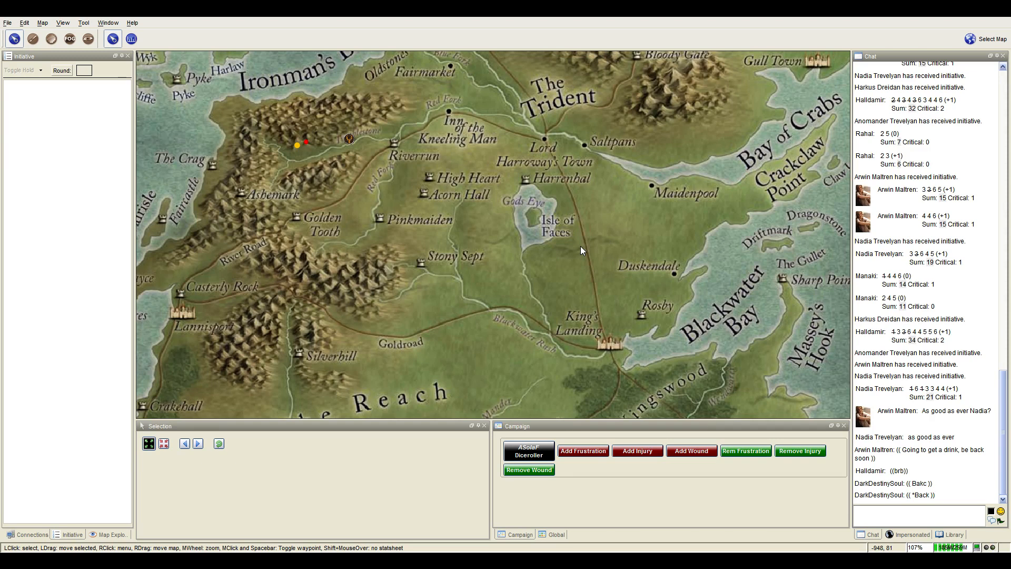
pyautogui.moveTo(453, 209)
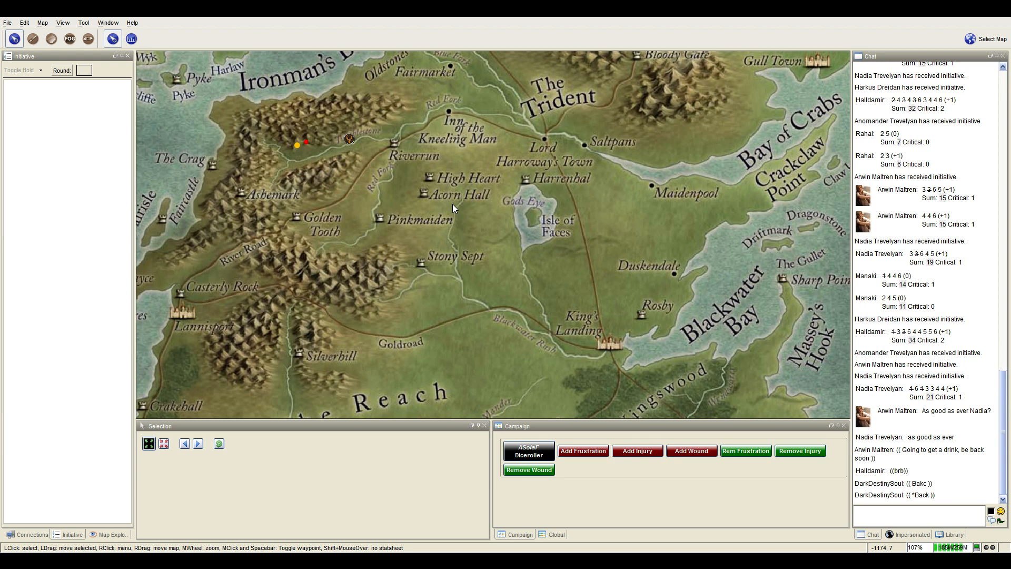
pyautogui.moveTo(366, 153)
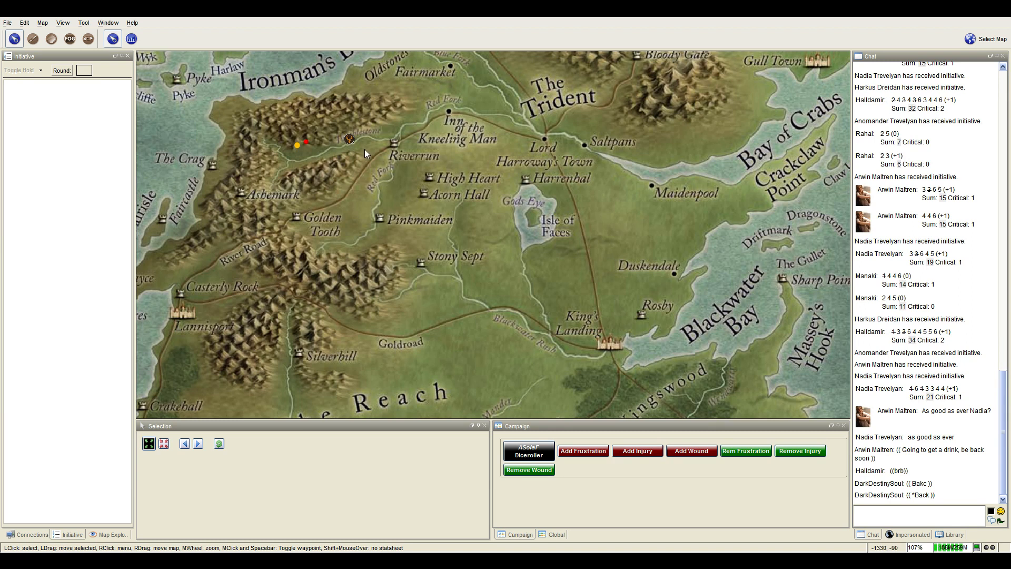
pyautogui.moveTo(556, 244)
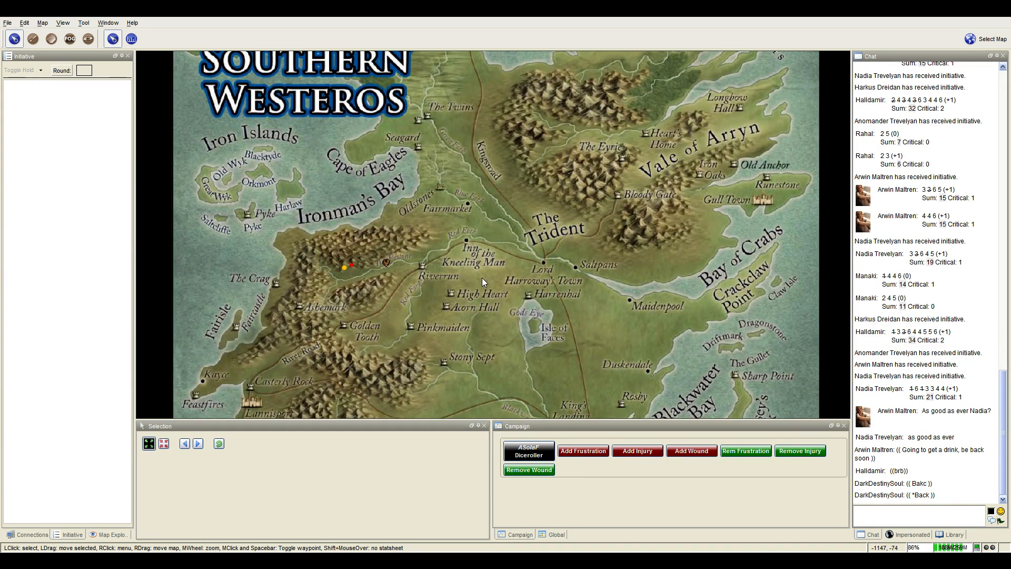
# Zoom and pan the world map toward the south-east before choosing another map.
pyautogui.scroll(-3)
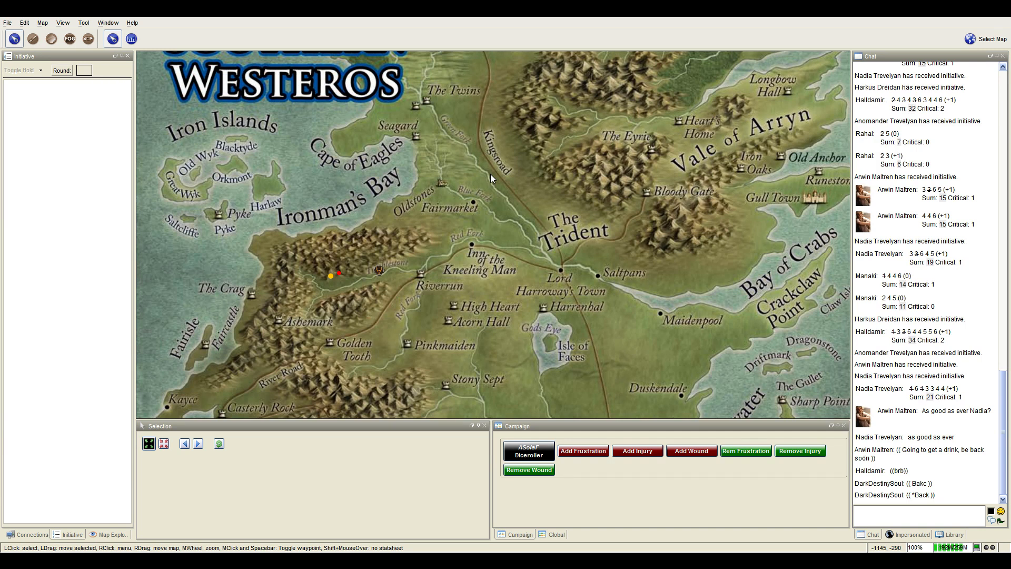
pyautogui.moveTo(334, 224)
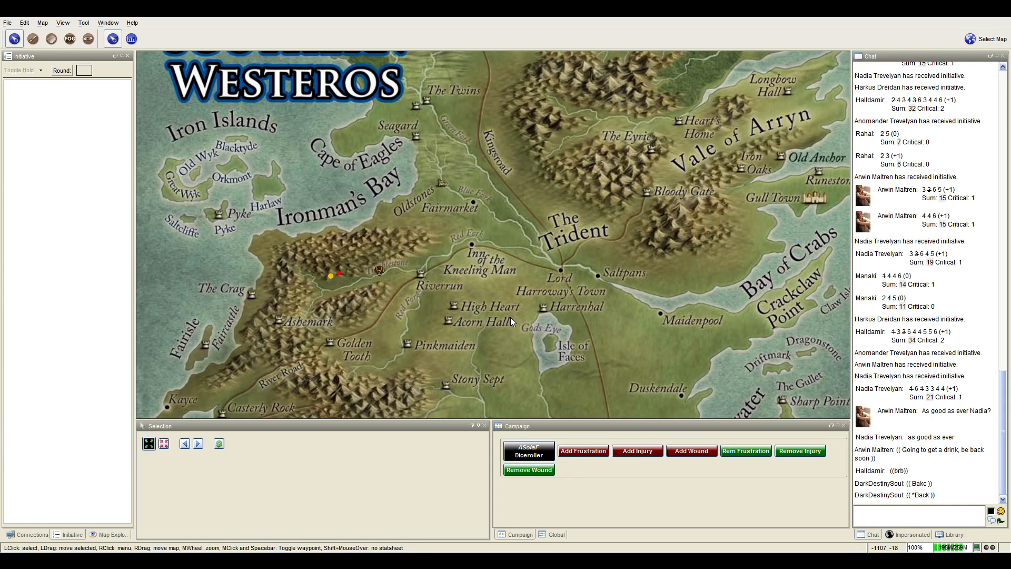
pyautogui.moveTo(507, 301)
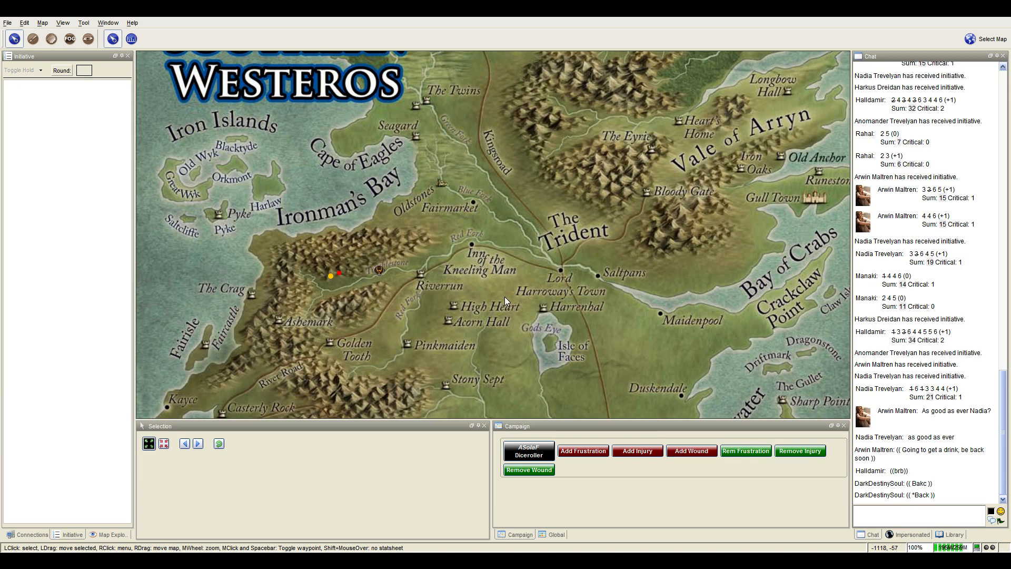
pyautogui.moveTo(326, 315)
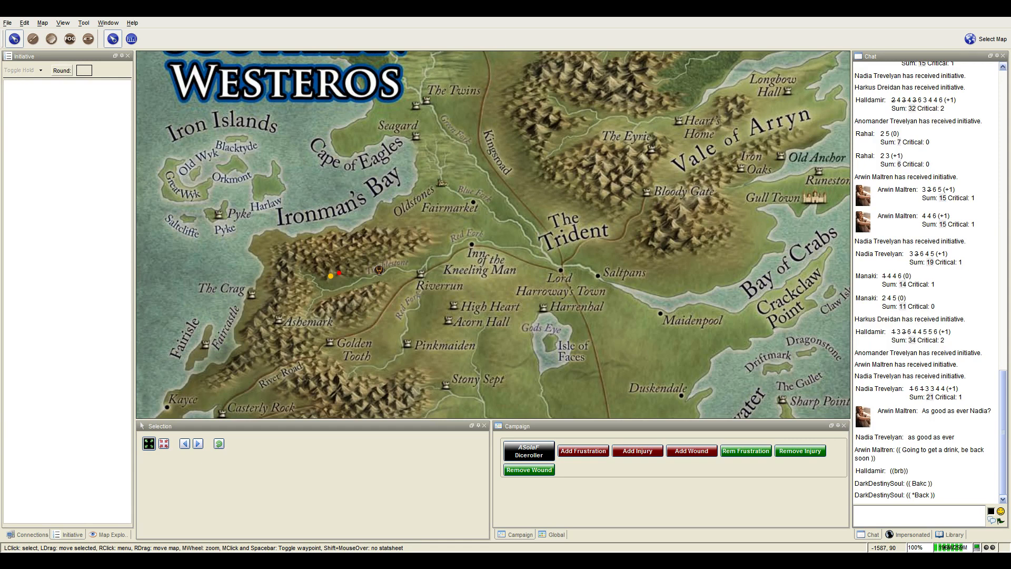
pyautogui.moveTo(651, 375)
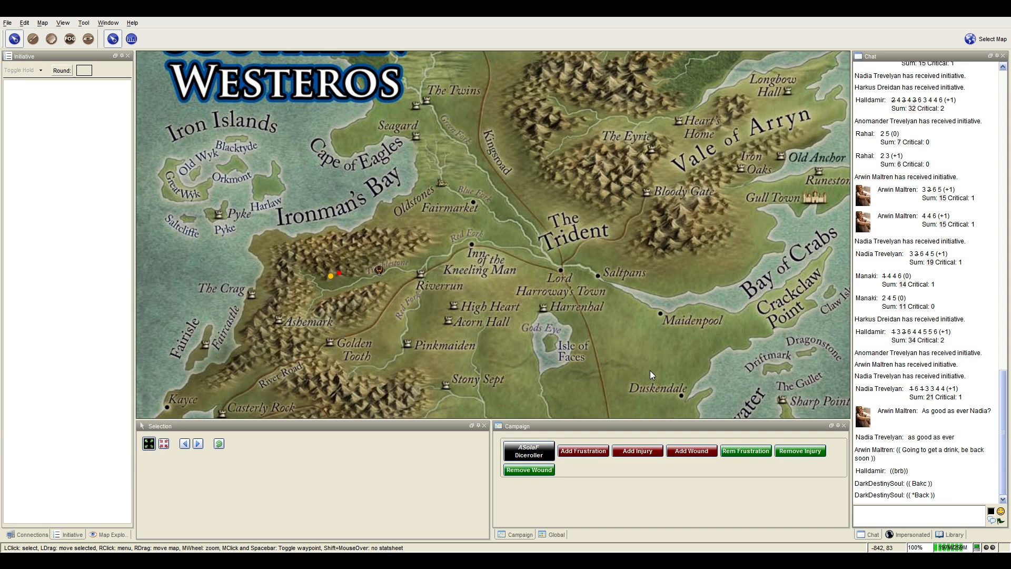
pyautogui.moveTo(624, 370)
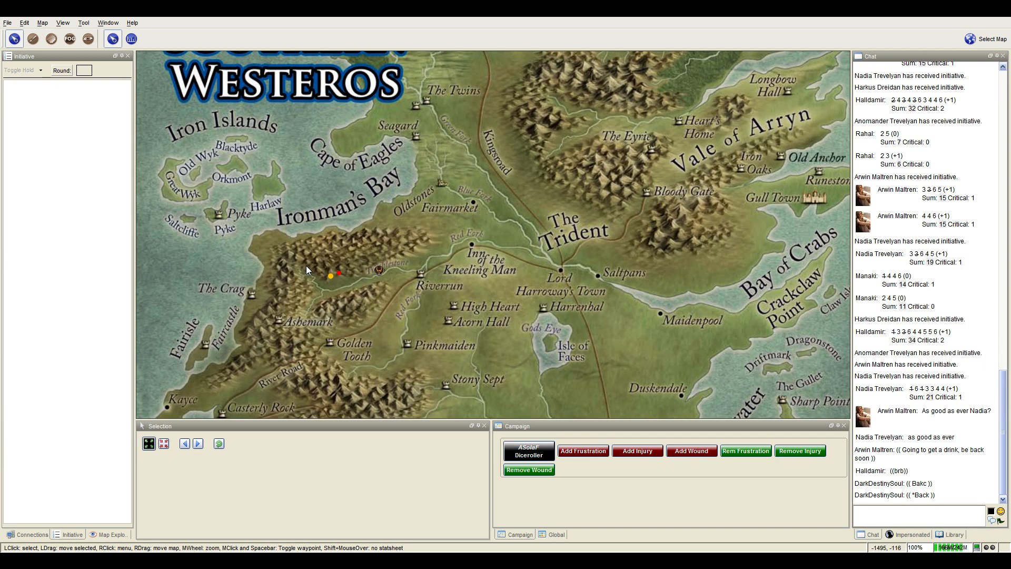
pyautogui.moveTo(524, 367)
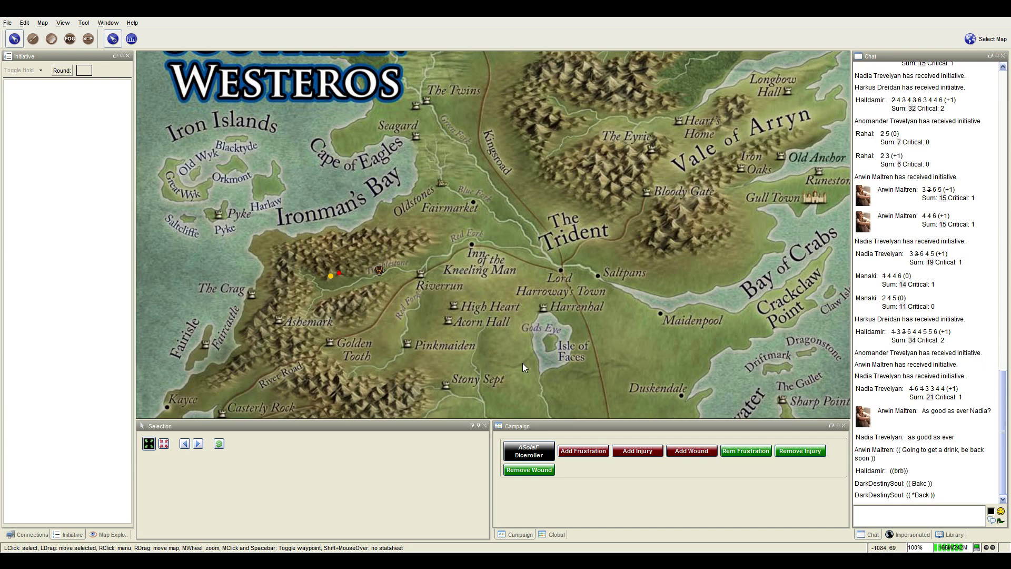
pyautogui.moveTo(525, 352)
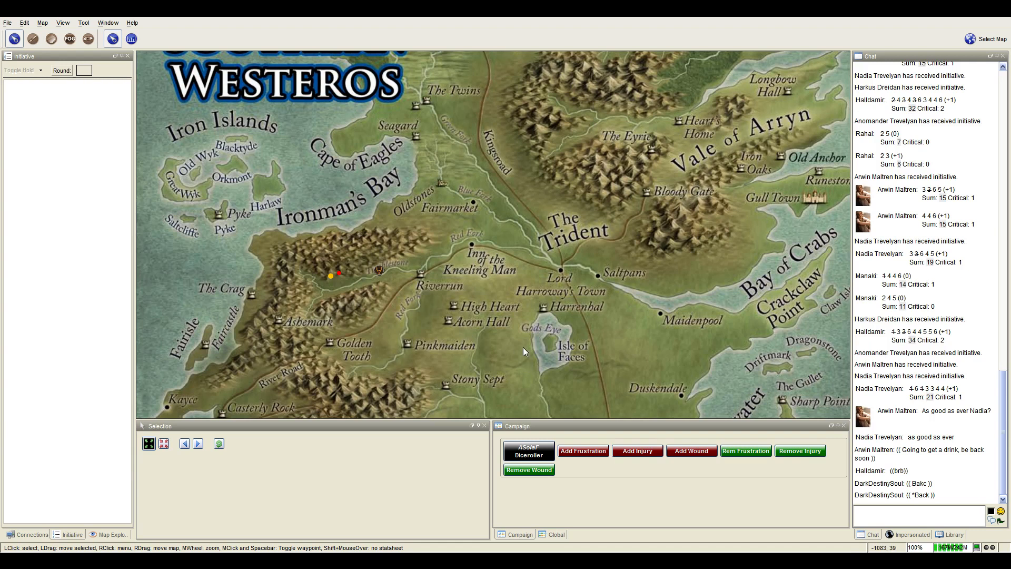
pyautogui.moveTo(522, 352); pyautogui.dragTo(487, 317)
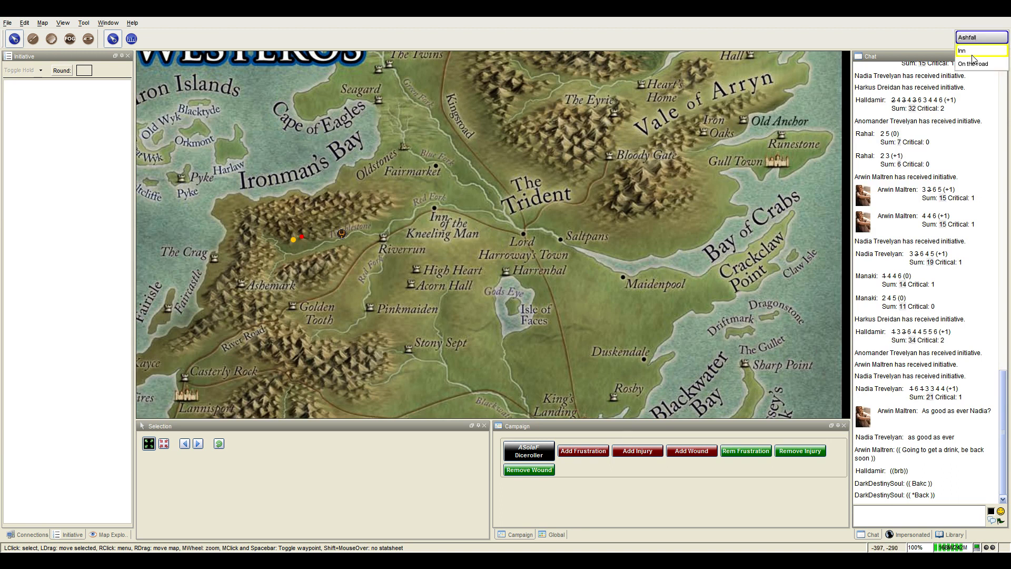
# Load the Inn interior map from the Select Map list.
pyautogui.click(971, 51)
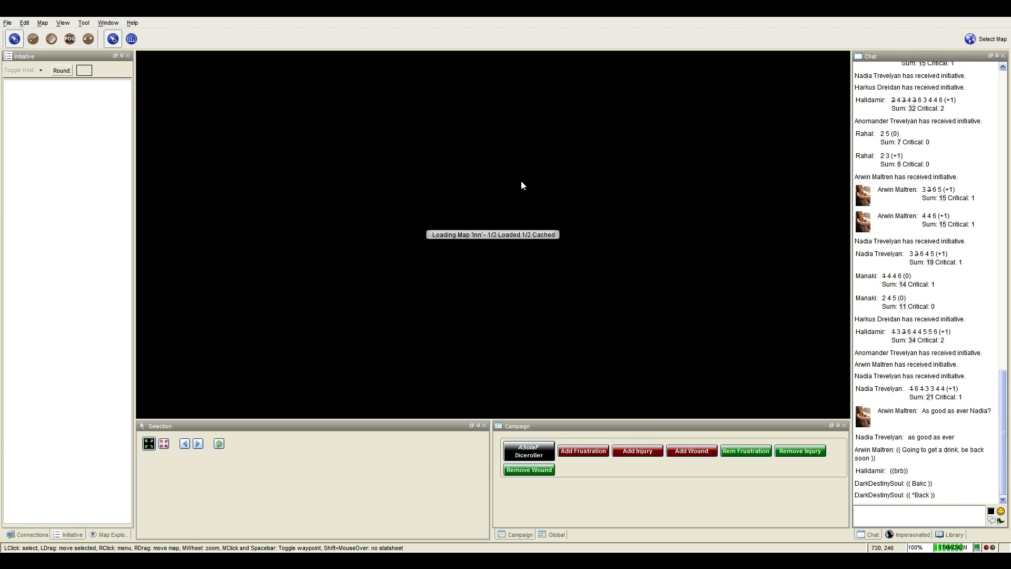
pyautogui.moveTo(525, 183)
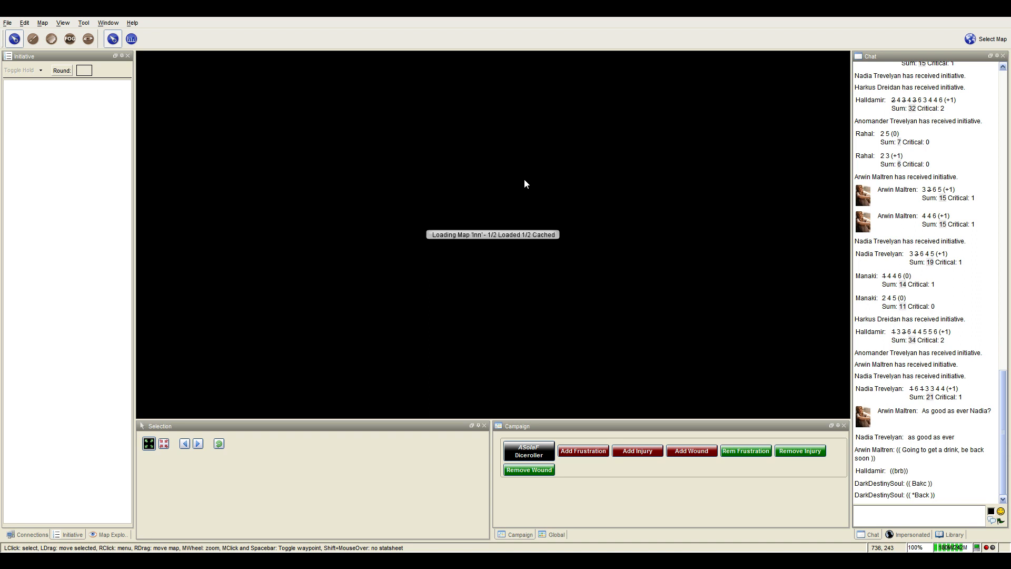
pyautogui.moveTo(225, 322)
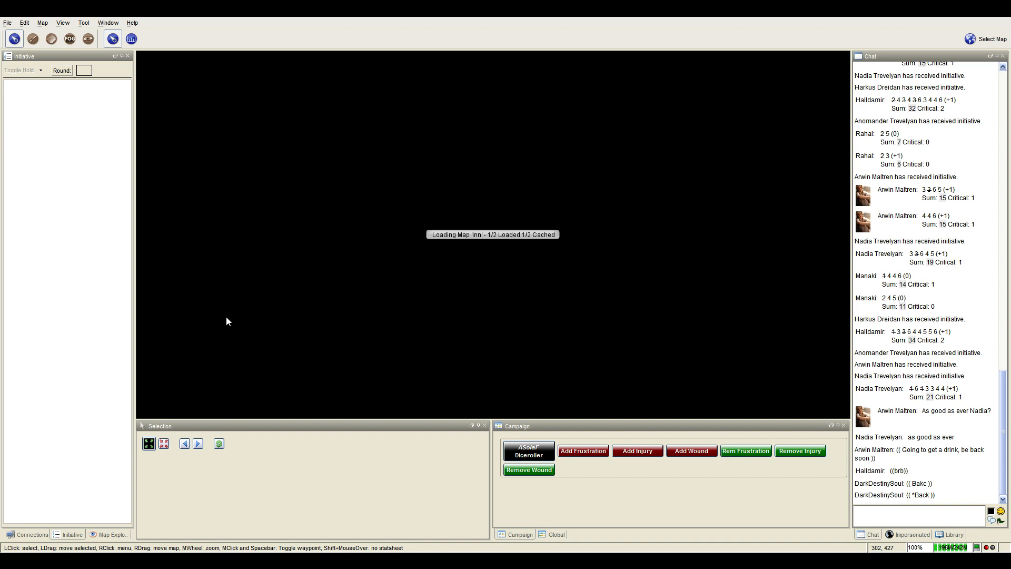
pyautogui.moveTo(229, 320)
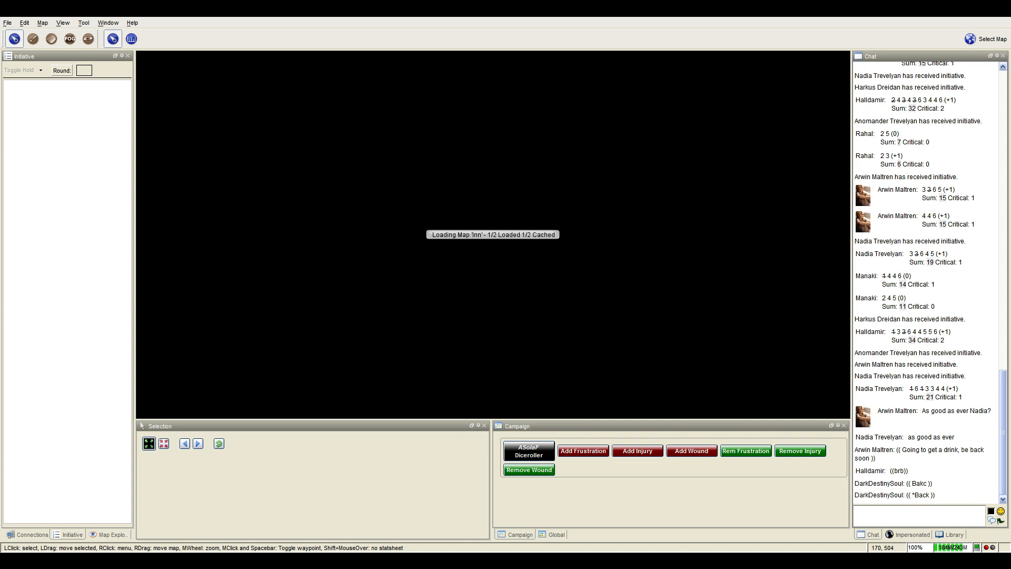
pyautogui.moveTo(314, 406)
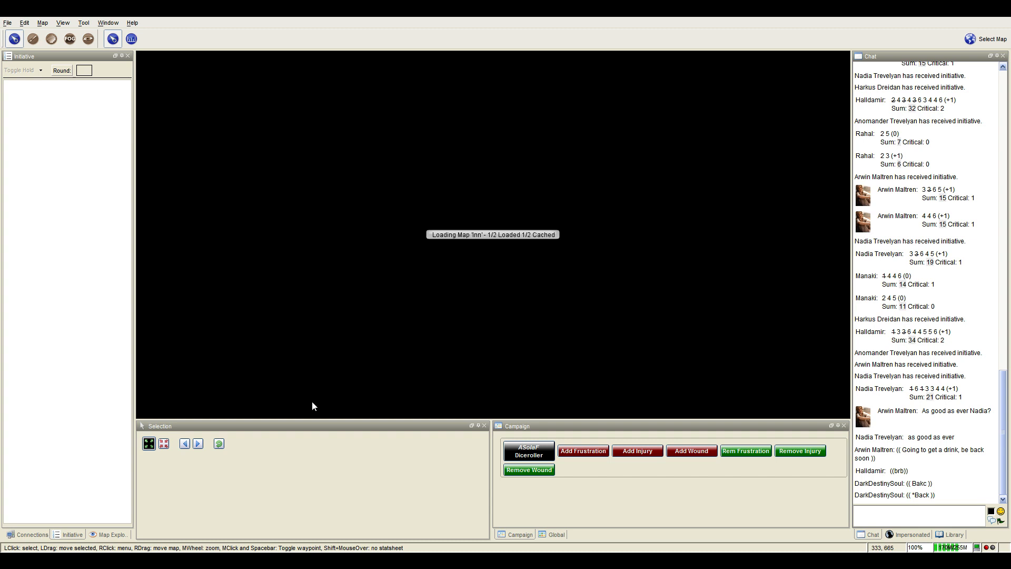
pyautogui.moveTo(473, 316)
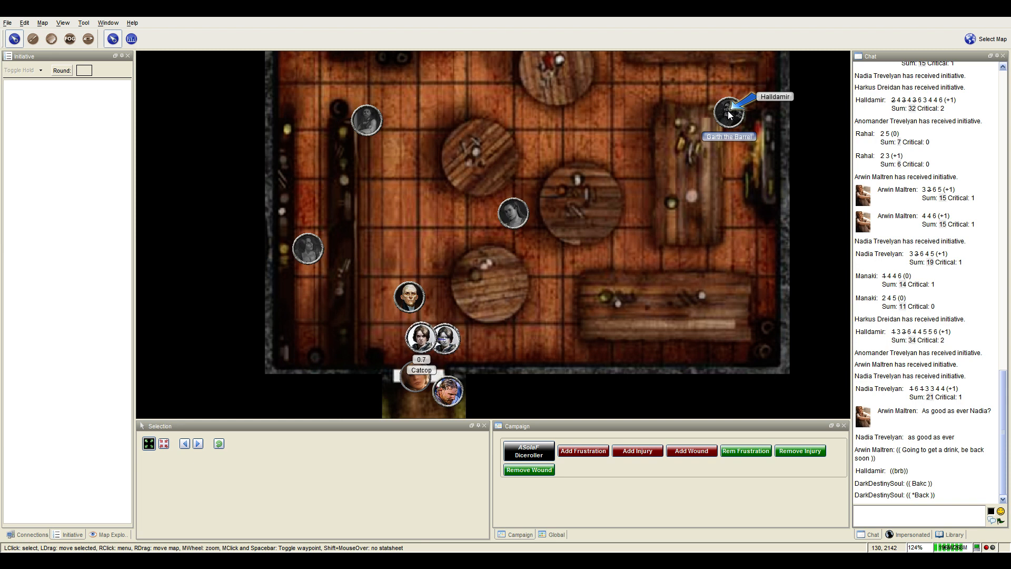
# Move Harkus Dreidan's token through the inn and right along its bottom wall.
pyautogui.moveTo(420, 335); pyautogui.dragTo(379, 316)
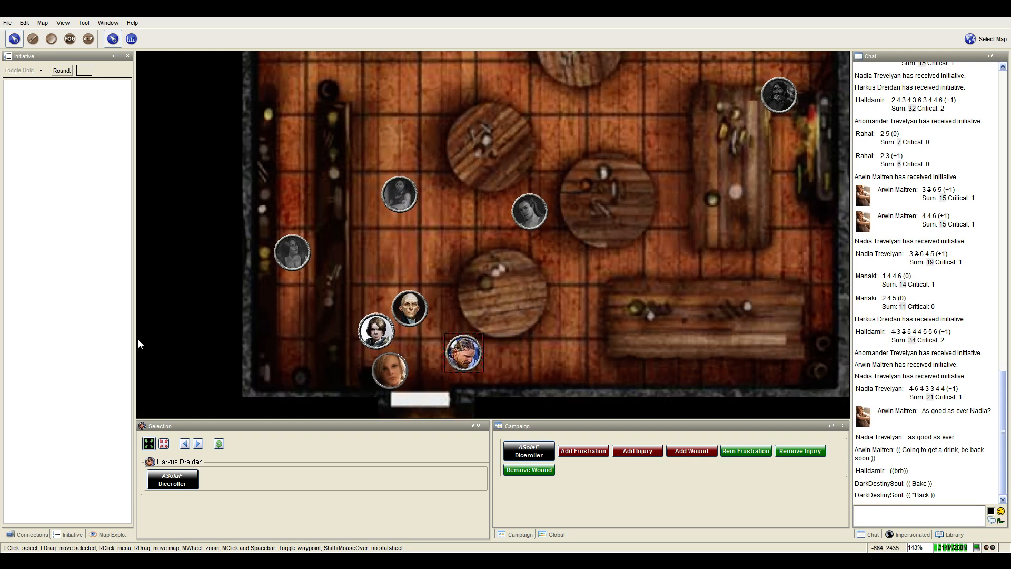
pyautogui.moveTo(612, 303)
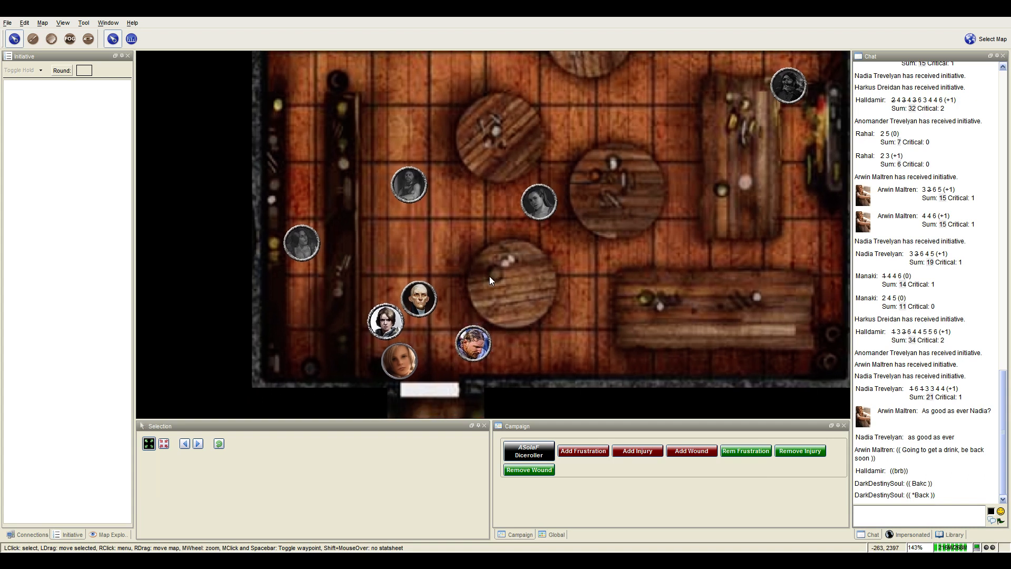
pyautogui.moveTo(473, 343)
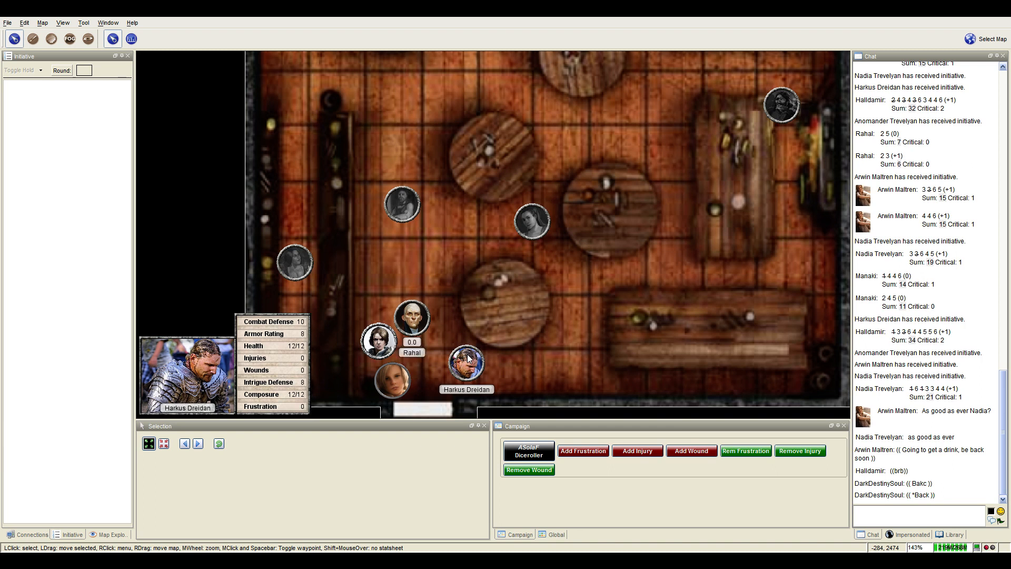
pyautogui.moveTo(411, 316); pyautogui.dragTo(410, 280)
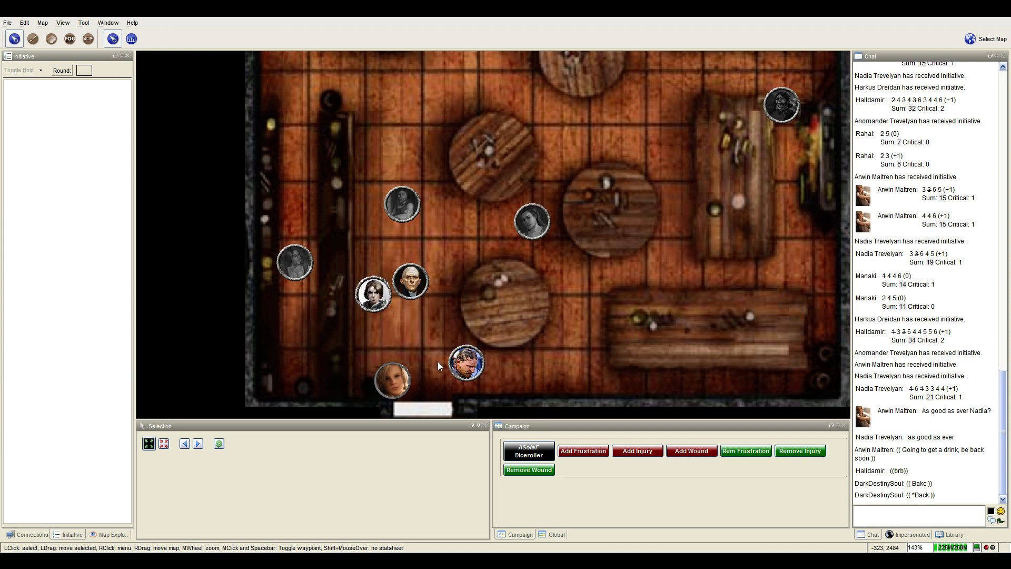
pyautogui.moveTo(461, 373)
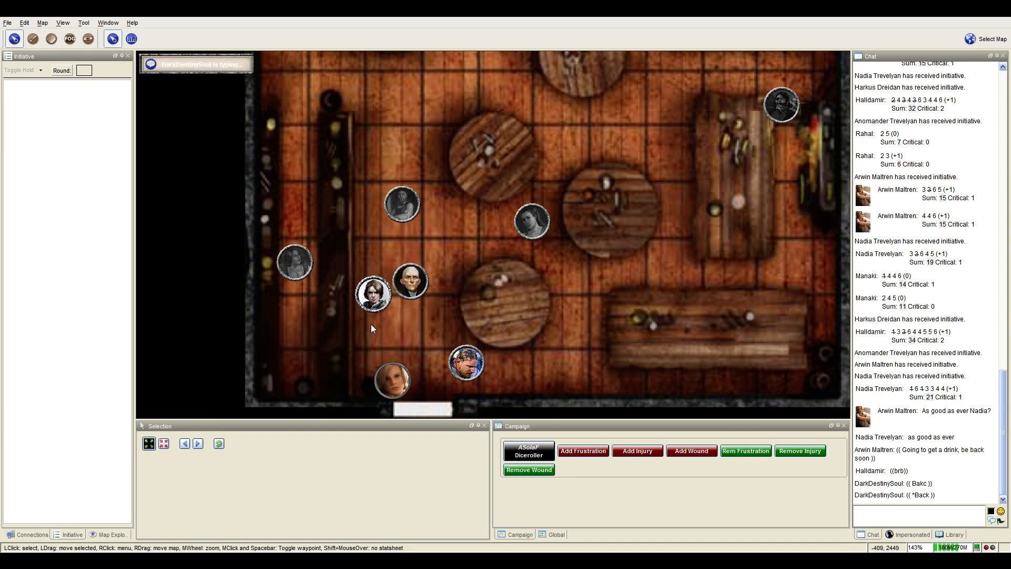
pyautogui.moveTo(374, 301)
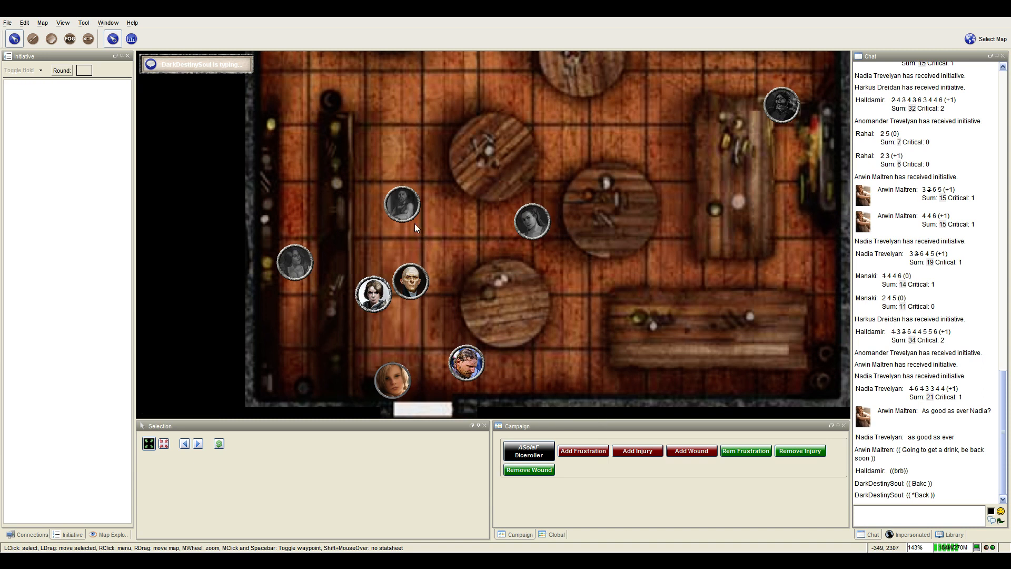
pyautogui.moveTo(405, 219)
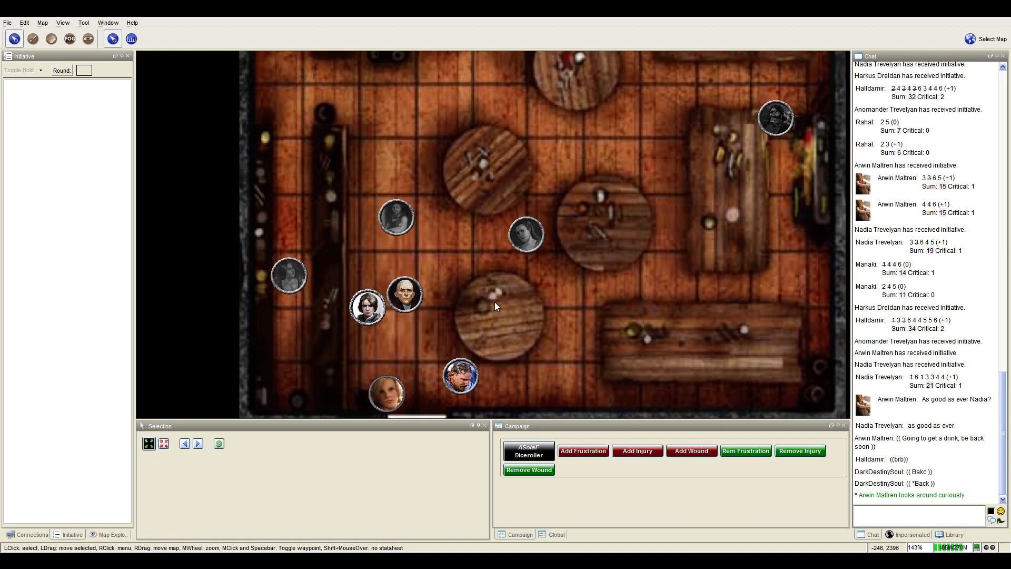
pyautogui.moveTo(540, 246)
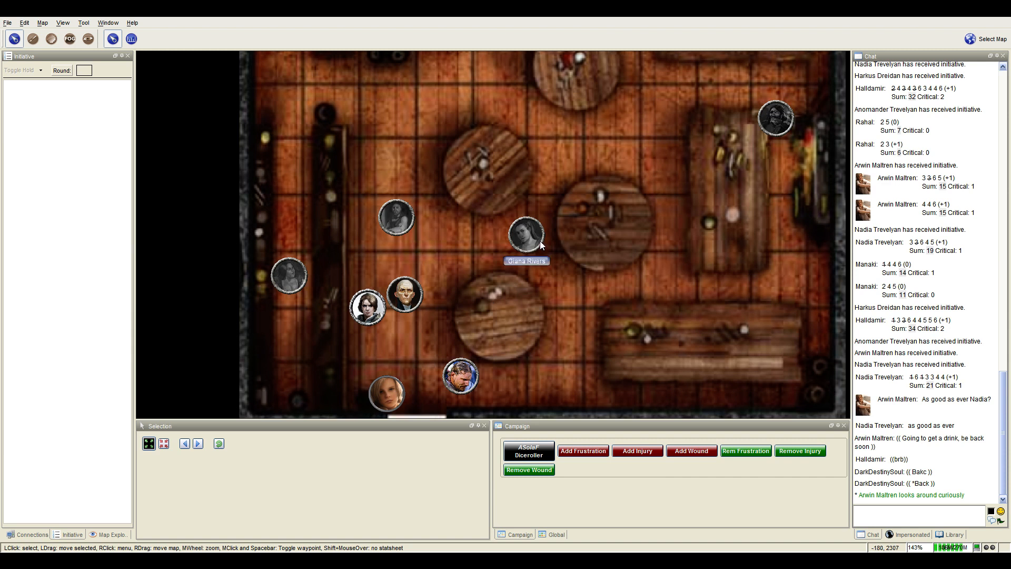
pyautogui.moveTo(778, 120)
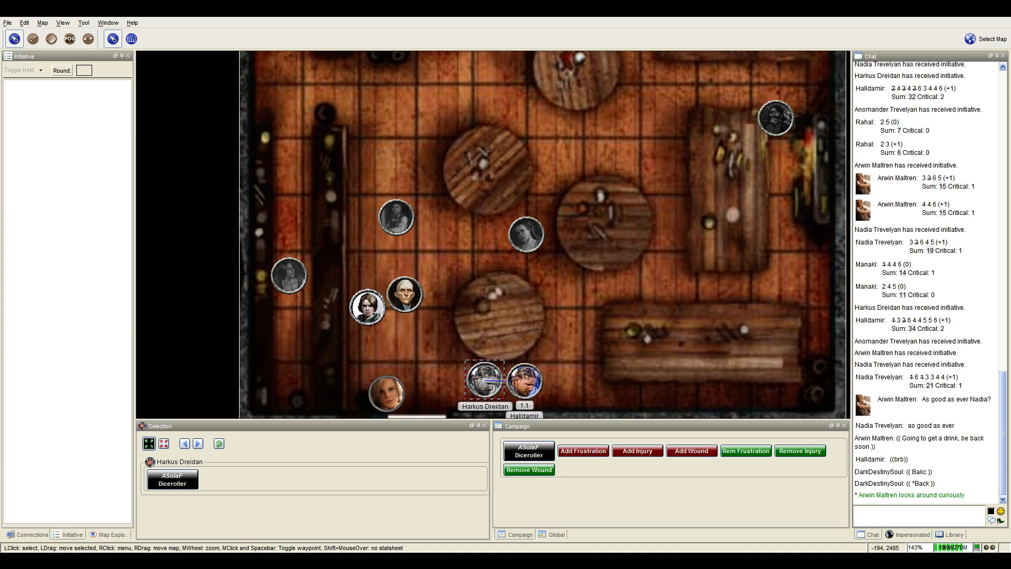
pyautogui.moveTo(484, 379); pyautogui.dragTo(524, 379)
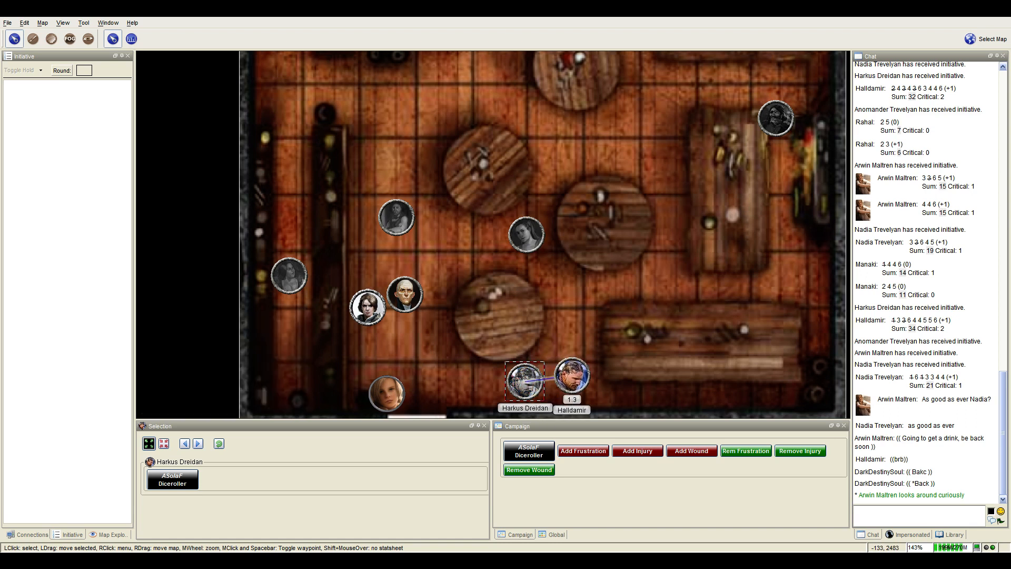
pyautogui.moveTo(525, 379); pyautogui.dragTo(582, 375)
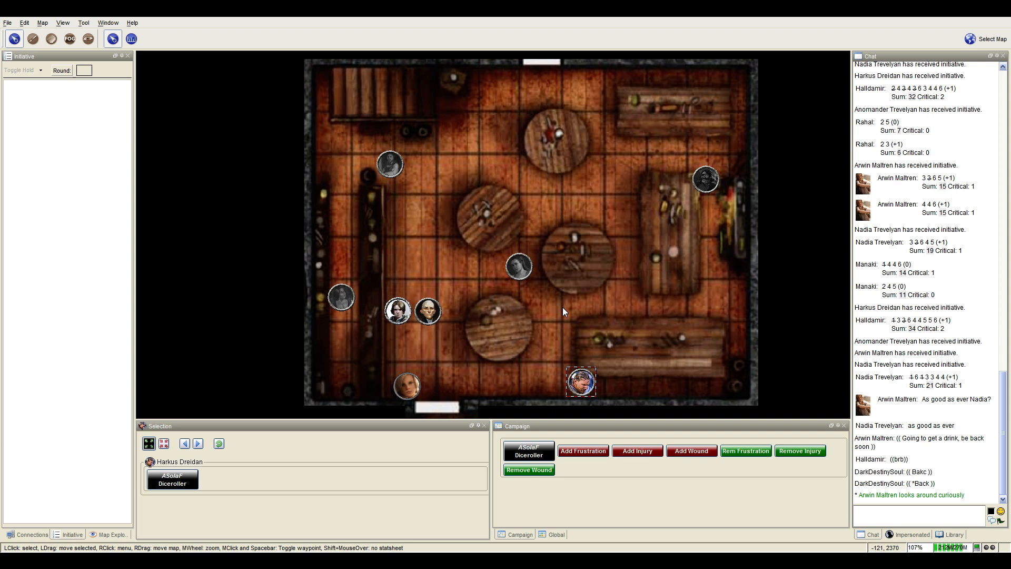
pyautogui.moveTo(564, 298)
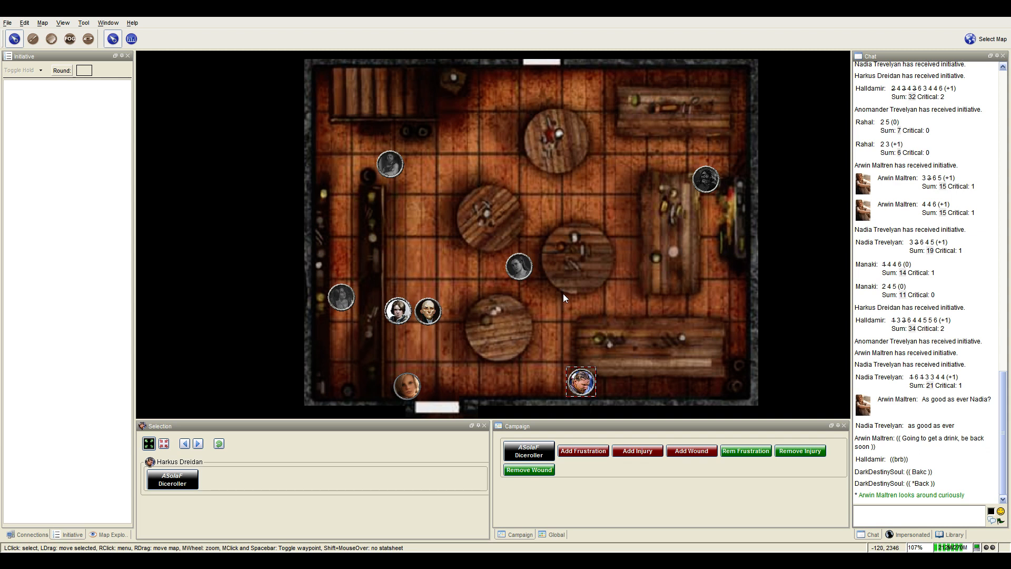
pyautogui.moveTo(341, 299)
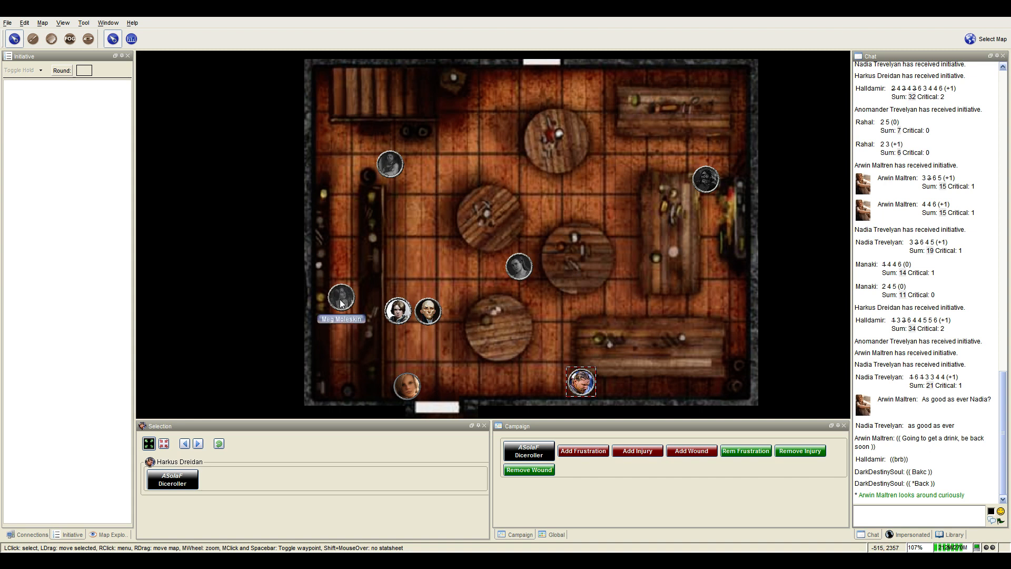
pyautogui.moveTo(375, 301)
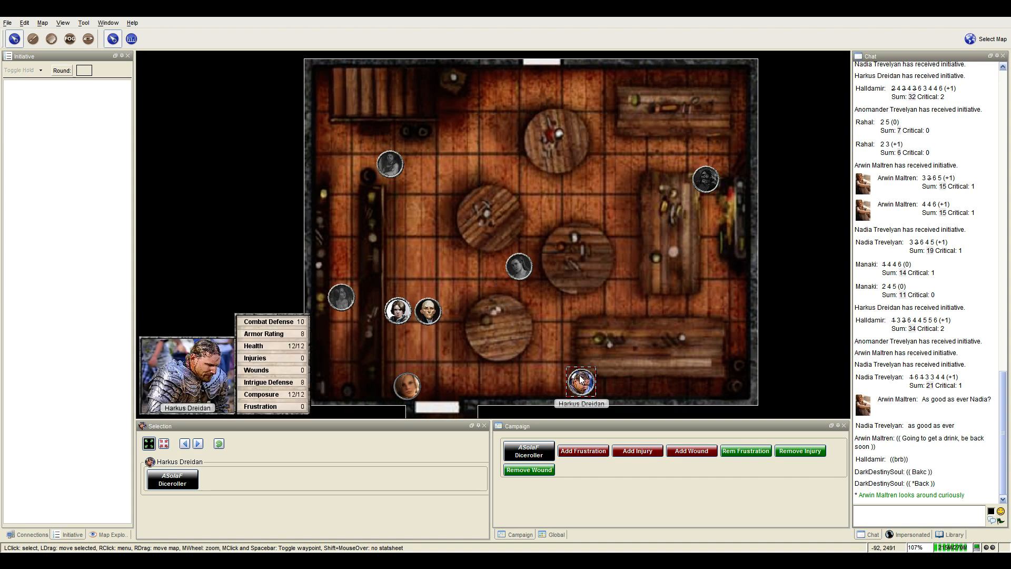
pyautogui.moveTo(342, 297)
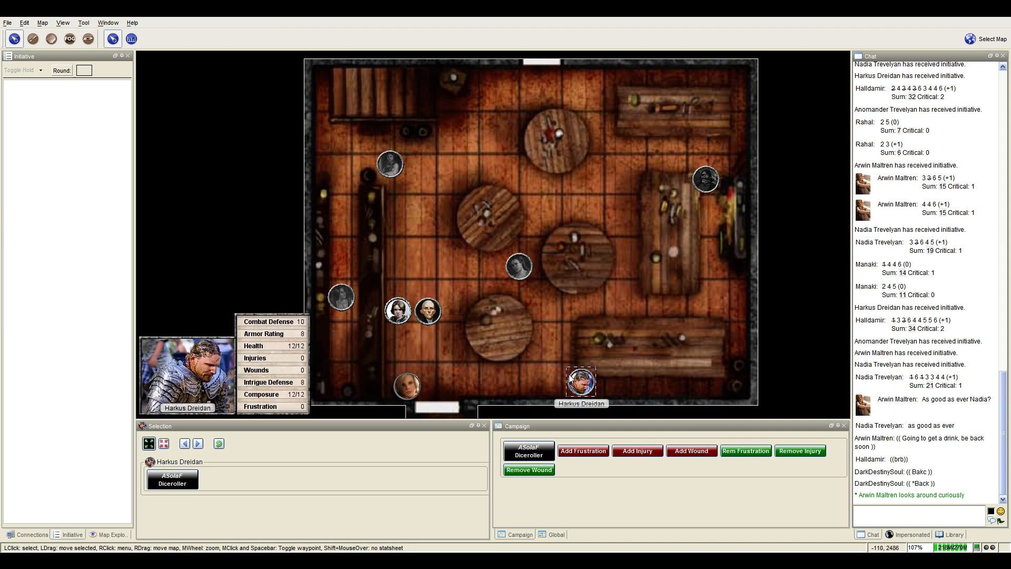
pyautogui.moveTo(583, 388)
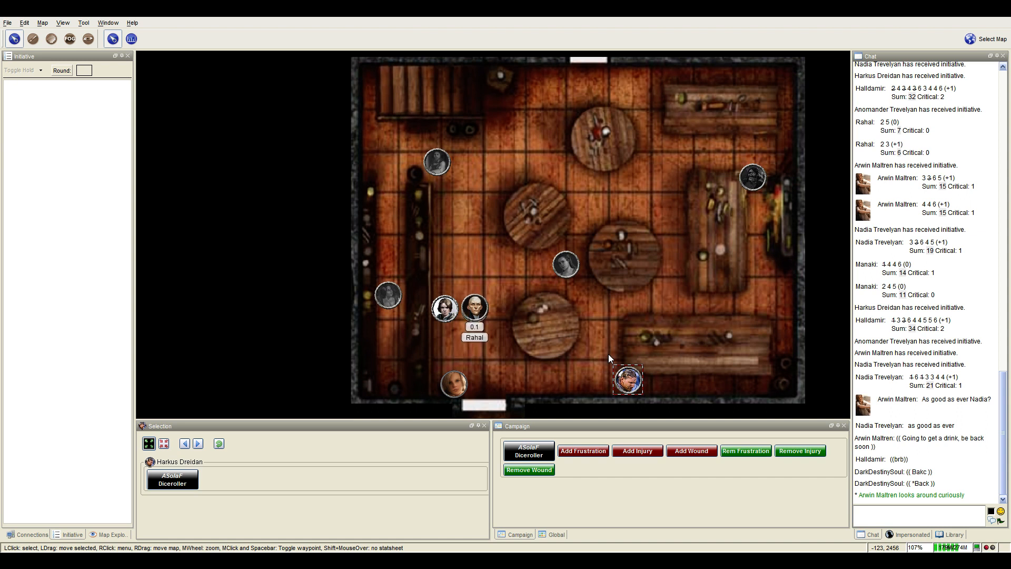
# Move Rahal's token up beside the left table and Harkus Dreidan's token left along the wall.
pyautogui.moveTo(474, 307); pyautogui.dragTo(452, 278)
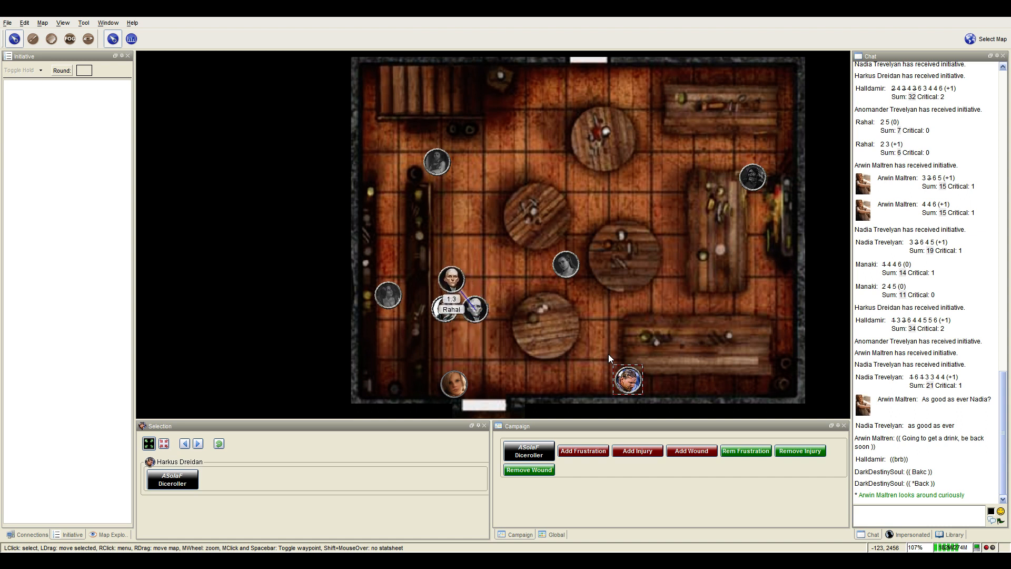
pyautogui.moveTo(628, 380)
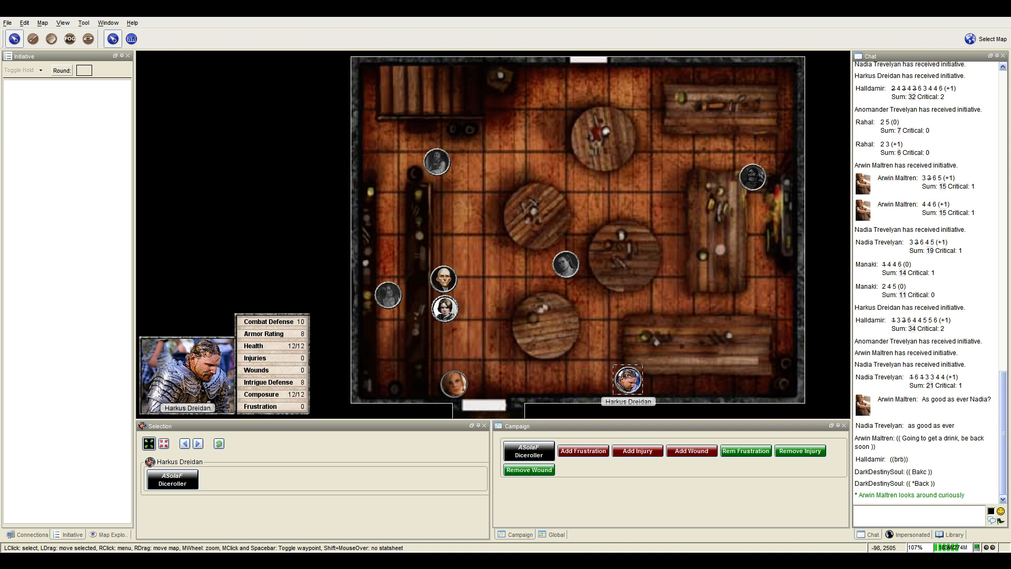
pyautogui.moveTo(625, 380); pyautogui.dragTo(591, 381)
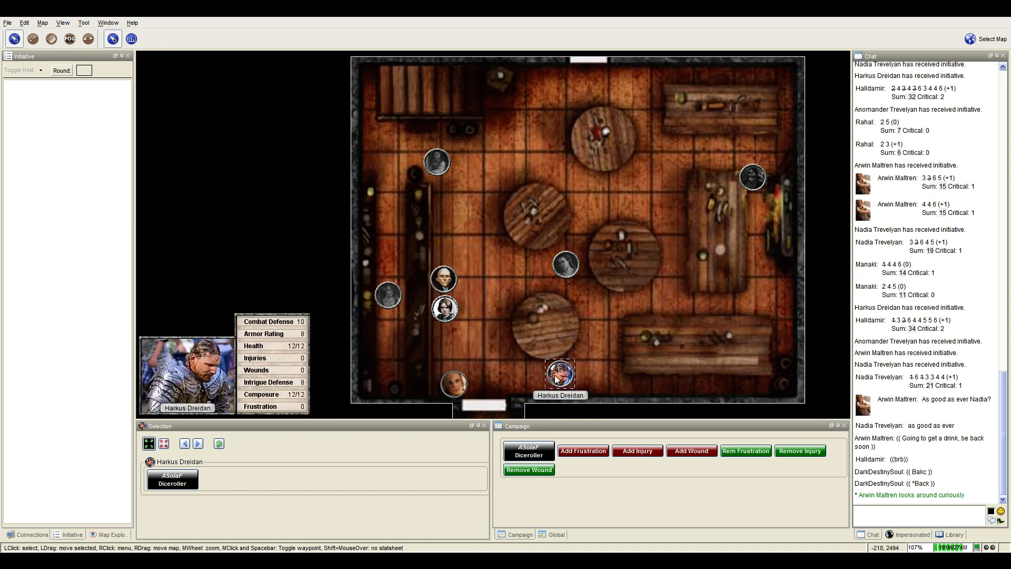
pyautogui.moveTo(575, 375)
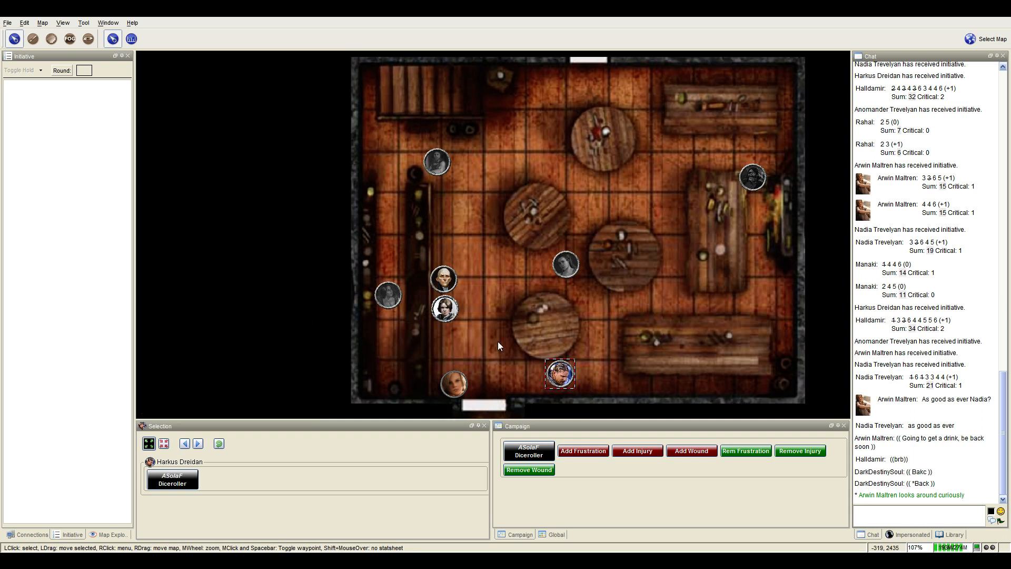
pyautogui.moveTo(499, 353)
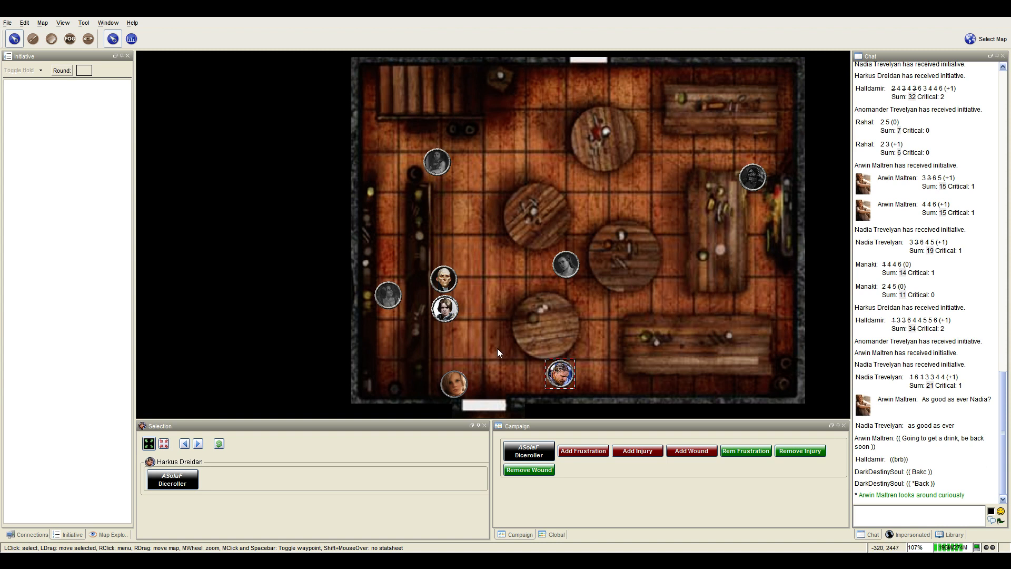
pyautogui.moveTo(522, 363)
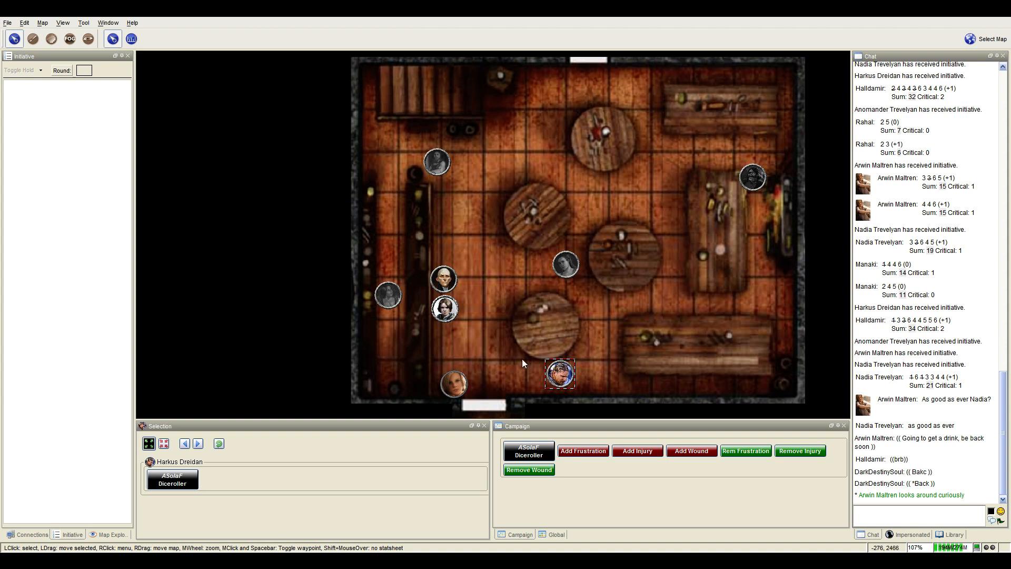
pyautogui.moveTo(444, 308)
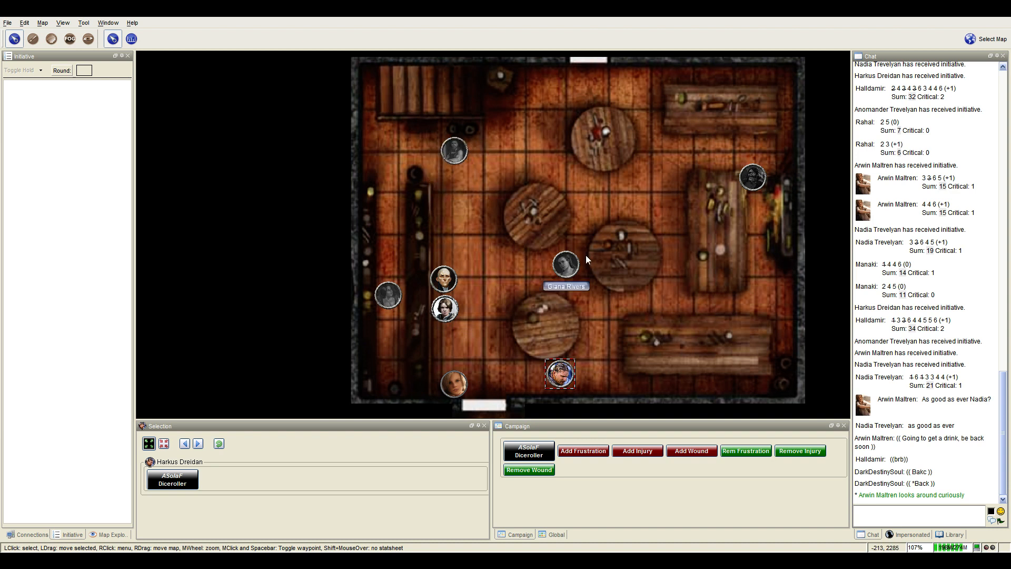
pyautogui.moveTo(396, 307)
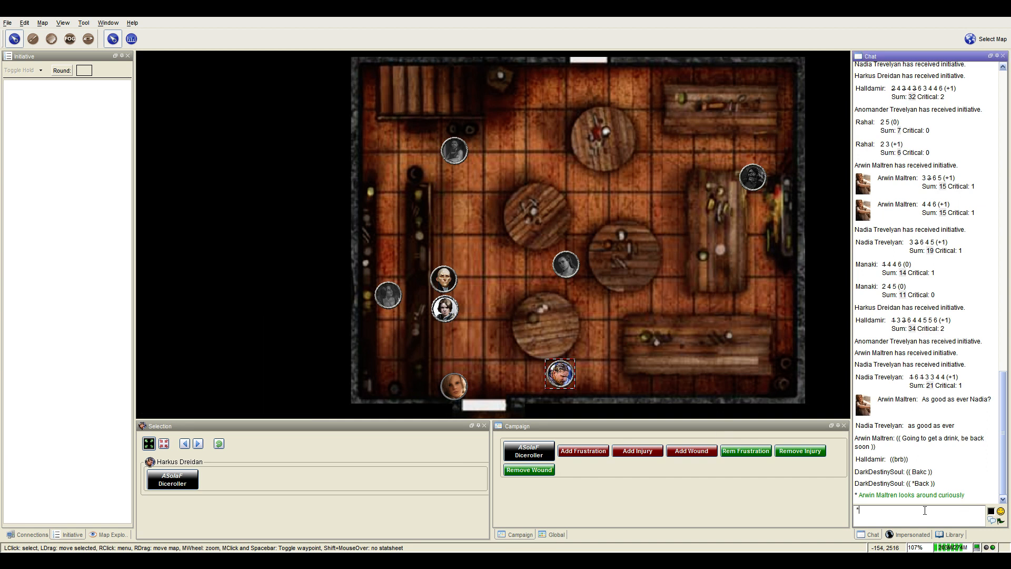
# Send the emote 'Harkus grabs his sword belt and re-attaches it' in chat.
pyautogui.write('h')
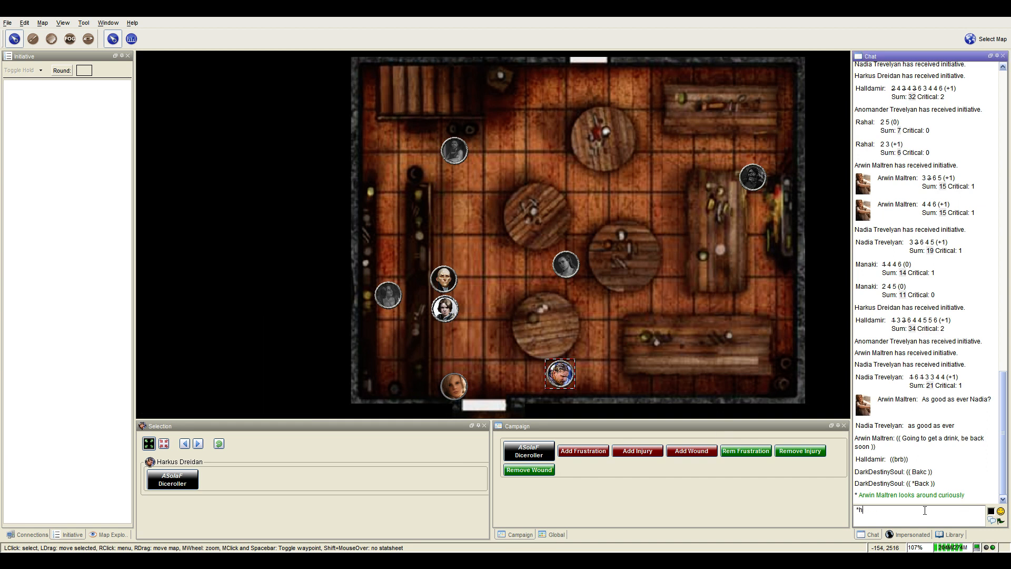
pyautogui.write('Harkus gra')
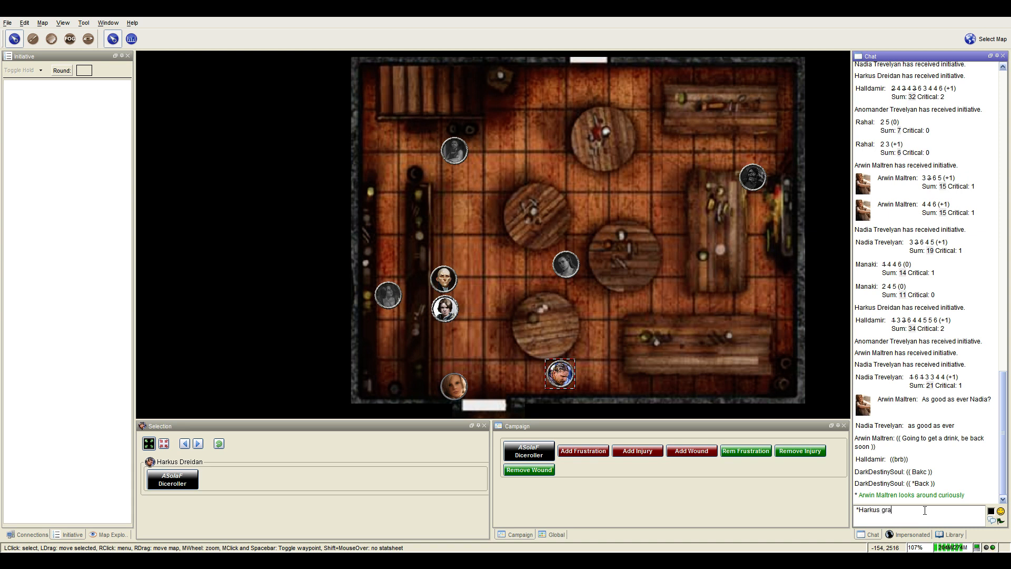
pyautogui.write('bs his sword')
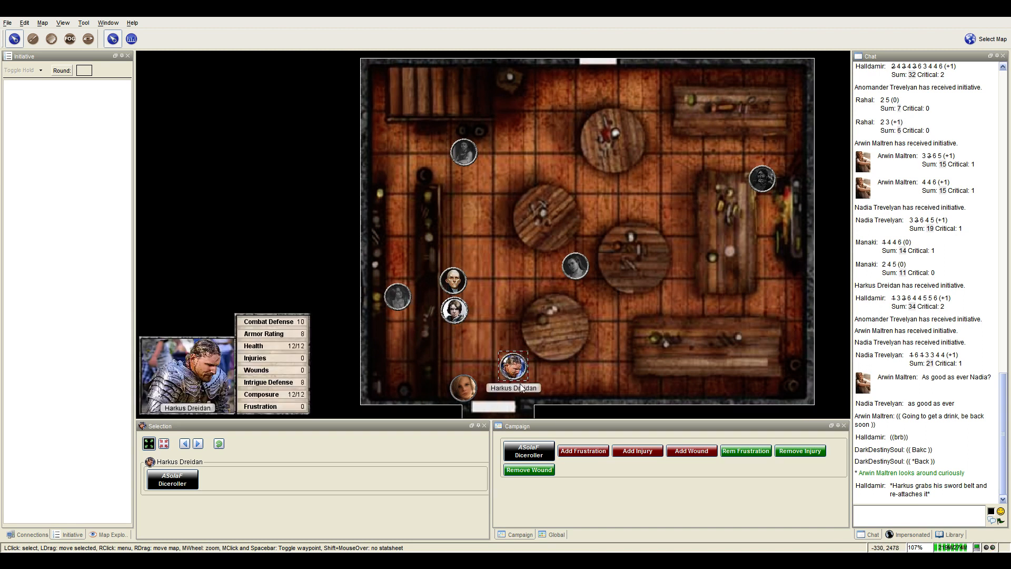
pyautogui.moveTo(401, 305)
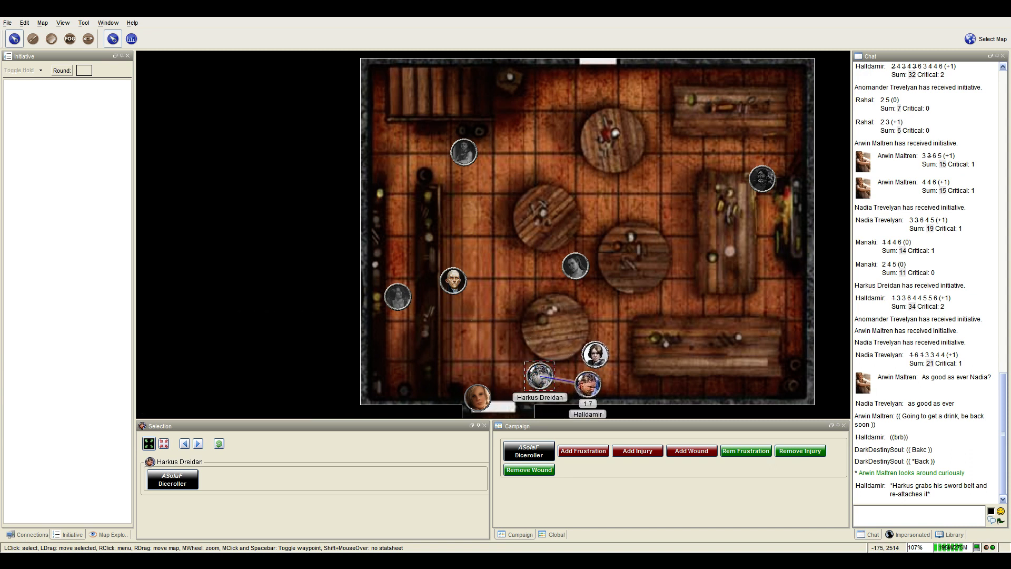
# Walk Harkus Dreidan's token to a square just below the lower round table.
pyautogui.moveTo(539, 378); pyautogui.dragTo(573, 384)
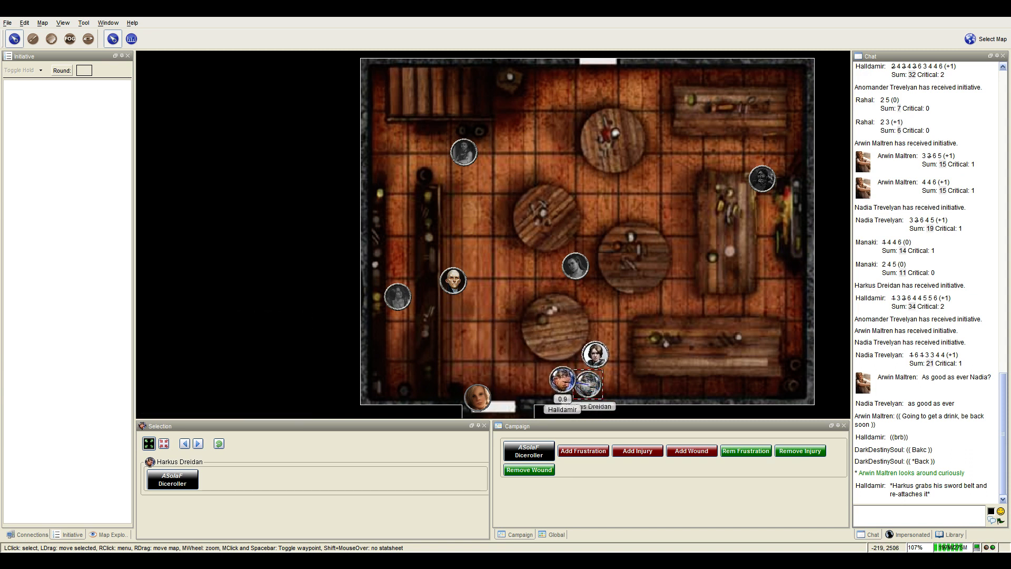
pyautogui.moveTo(557, 376)
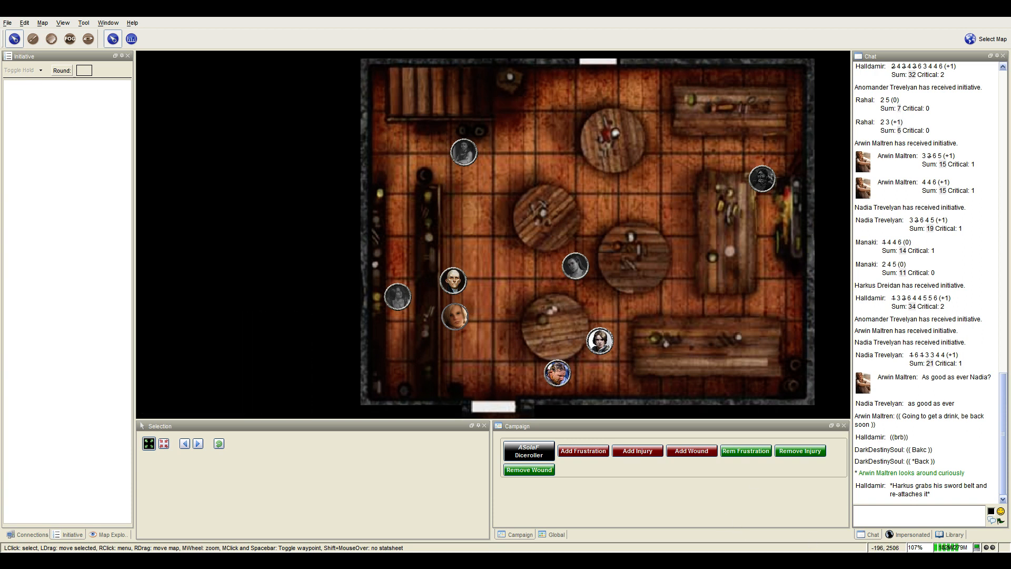
pyautogui.click(930, 522)
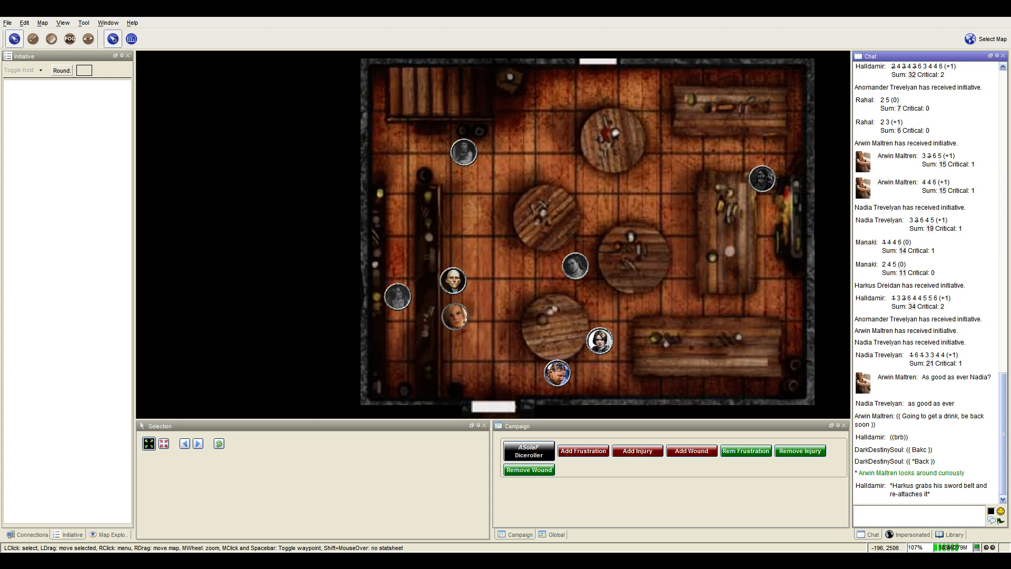
pyautogui.click(924, 514)
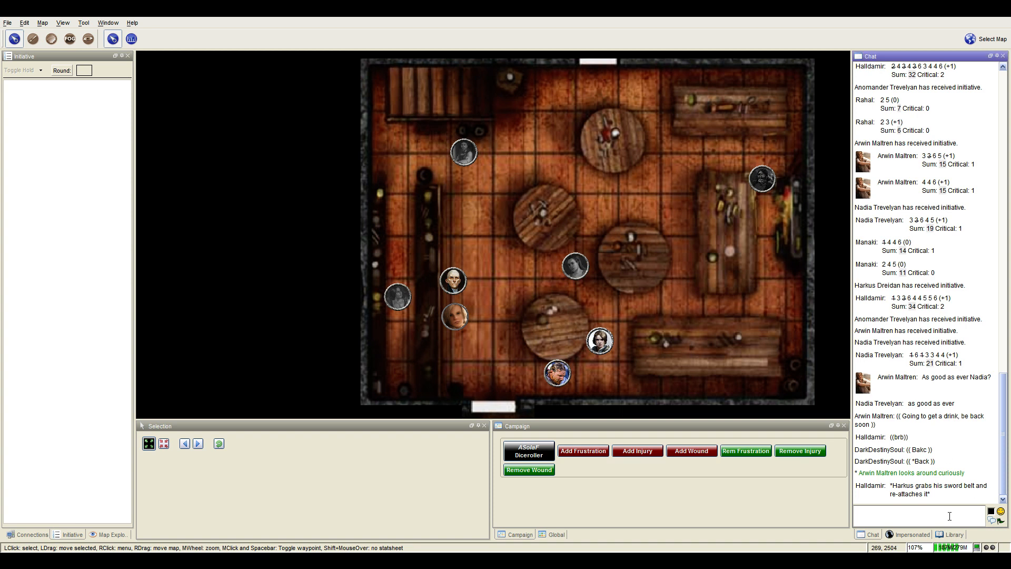
# Begin a new emote in the chat entry with '*Harkus'.
pyautogui.write('*Harku')
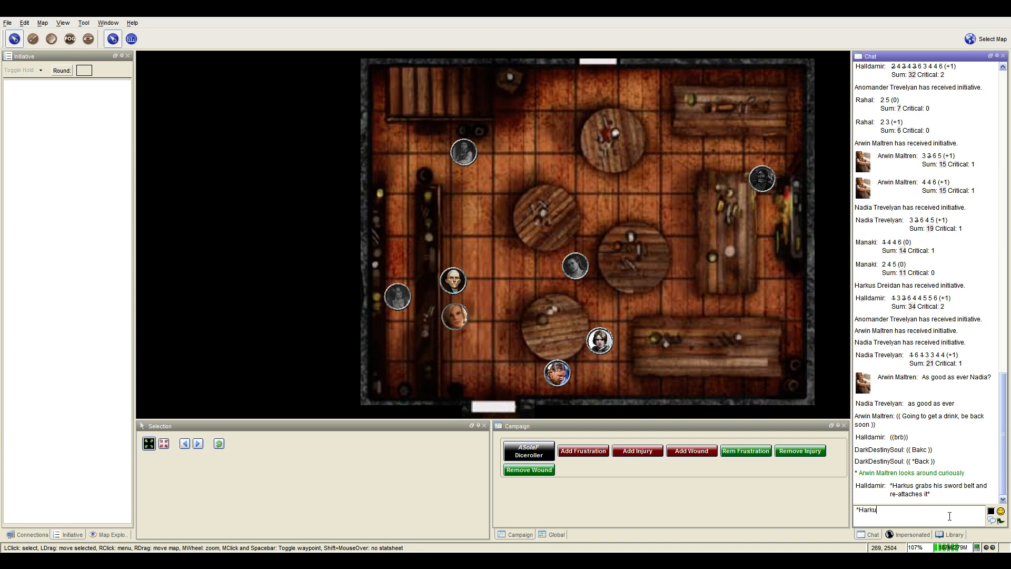
pyautogui.write('s')
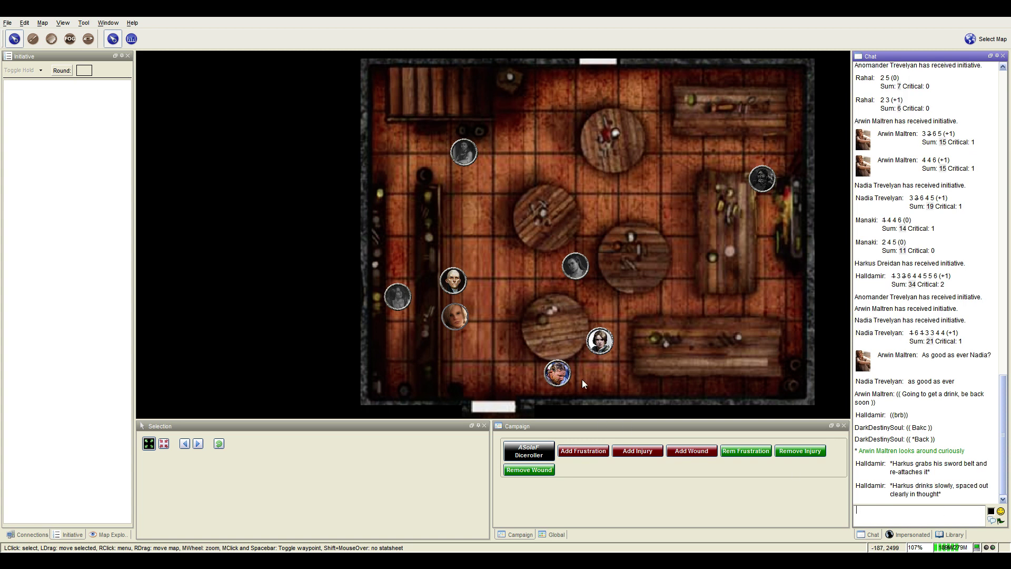
# Move the light-haired character token beside the lower round table.
pyautogui.click(557, 373)
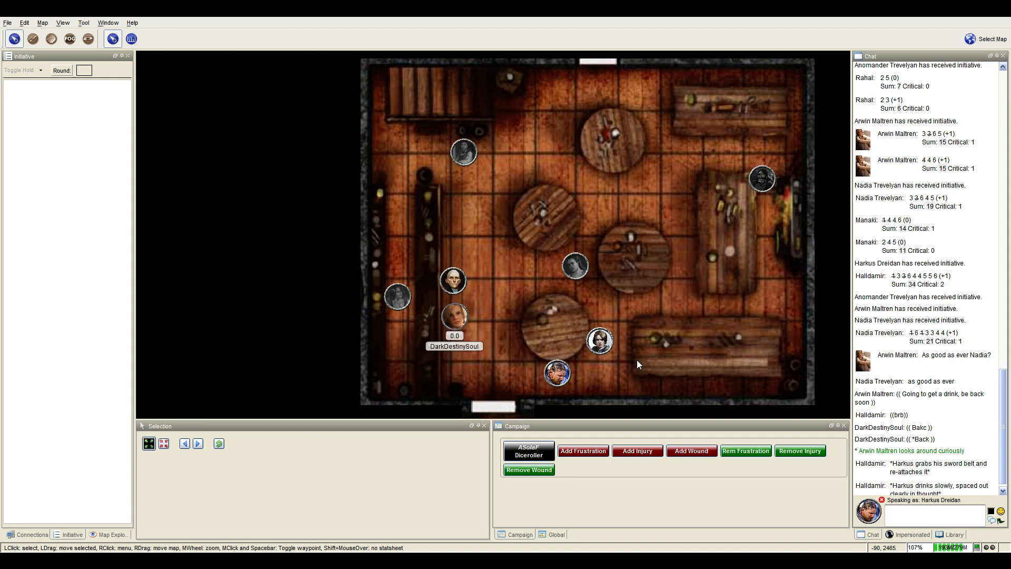
pyautogui.moveTo(453, 316); pyautogui.dragTo(499, 331)
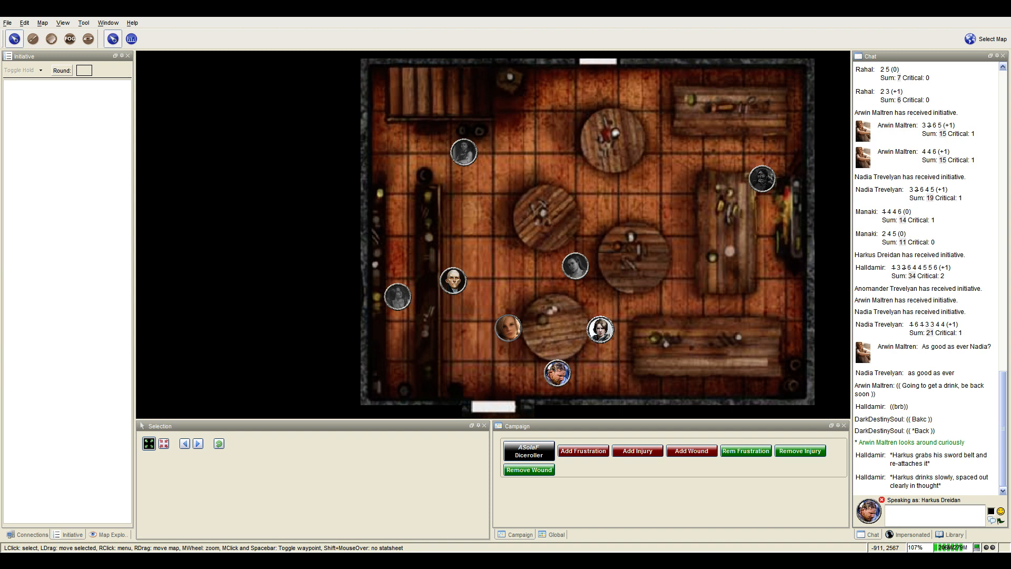
pyautogui.moveTo(261, 388)
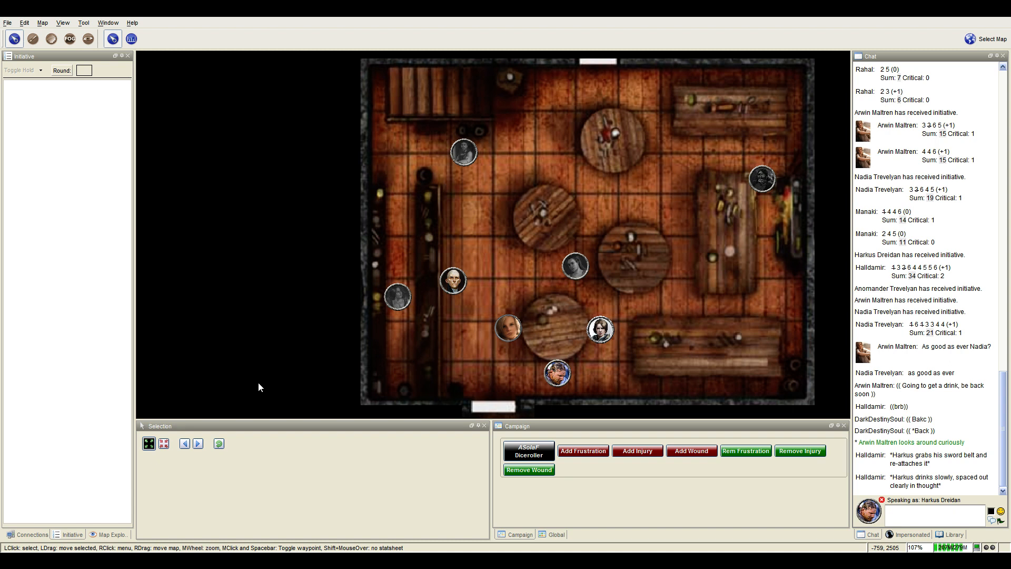
pyautogui.moveTo(307, 372)
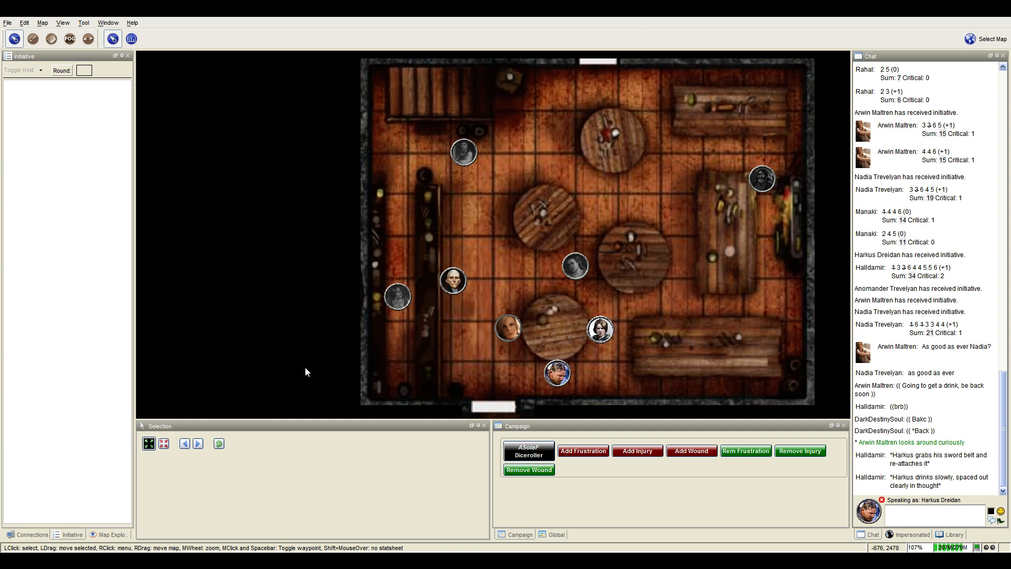
pyautogui.moveTo(308, 371)
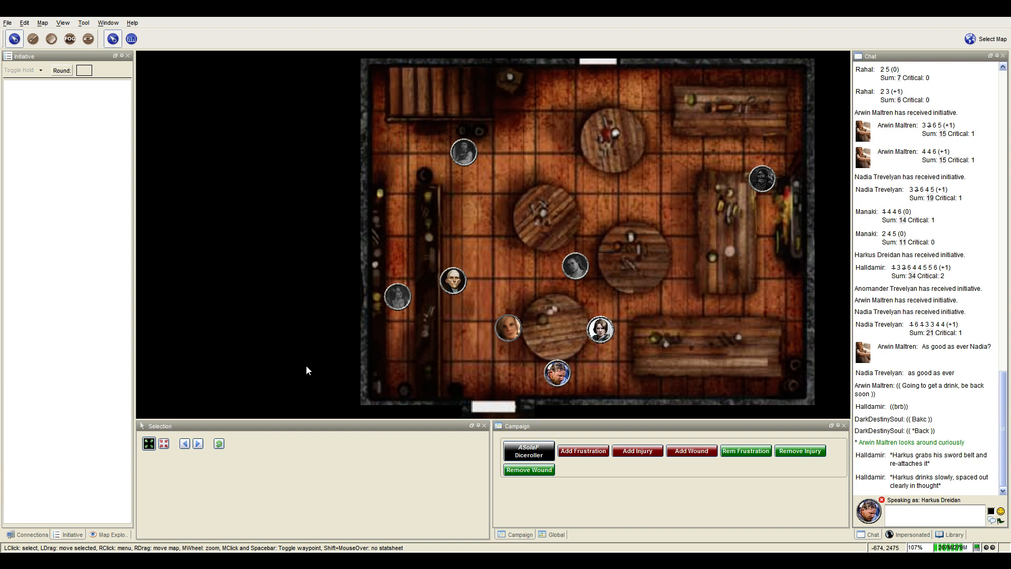
pyautogui.moveTo(553, 277)
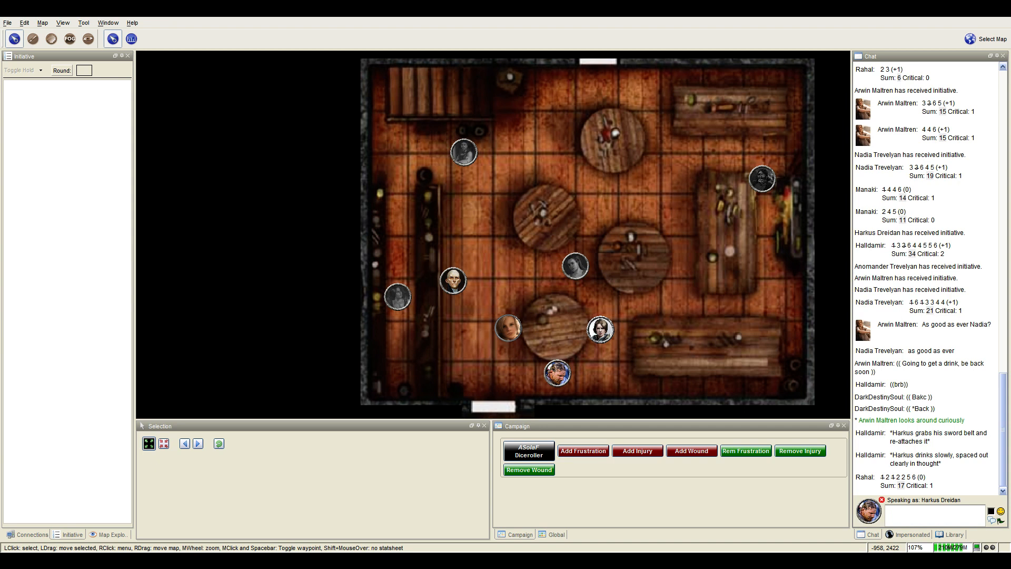
pyautogui.moveTo(532, 279)
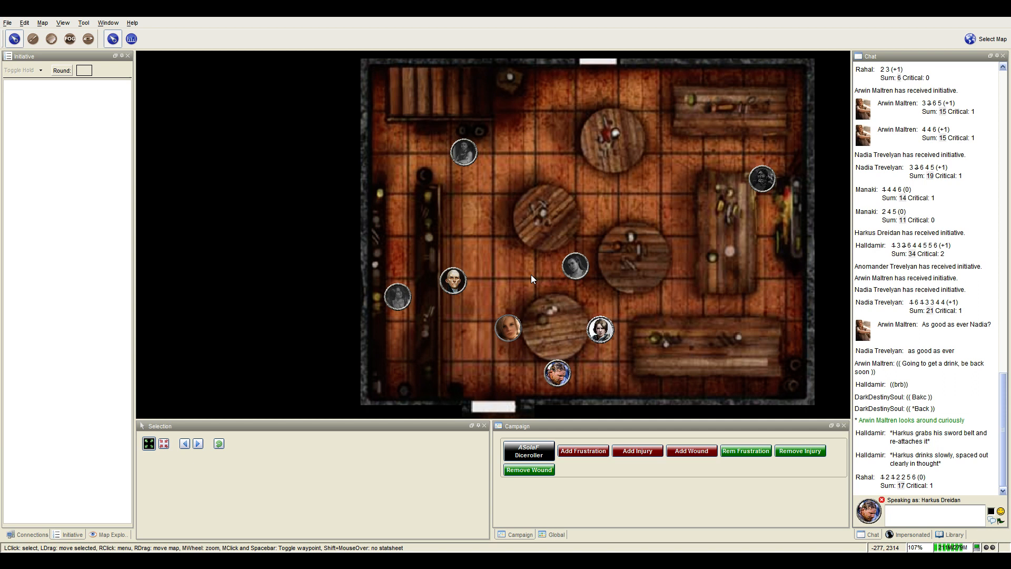
pyautogui.moveTo(499, 263)
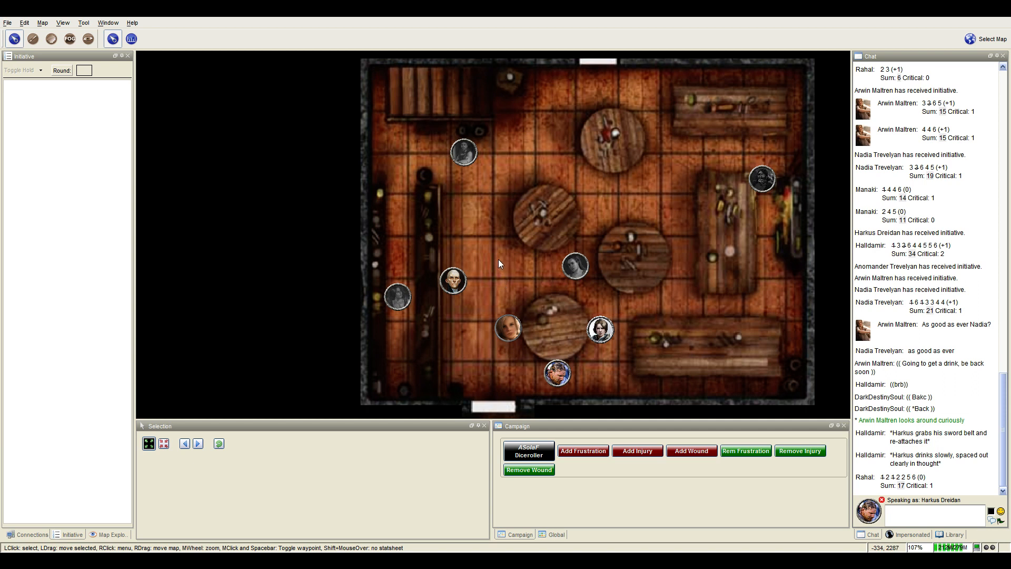
pyautogui.moveTo(497, 258)
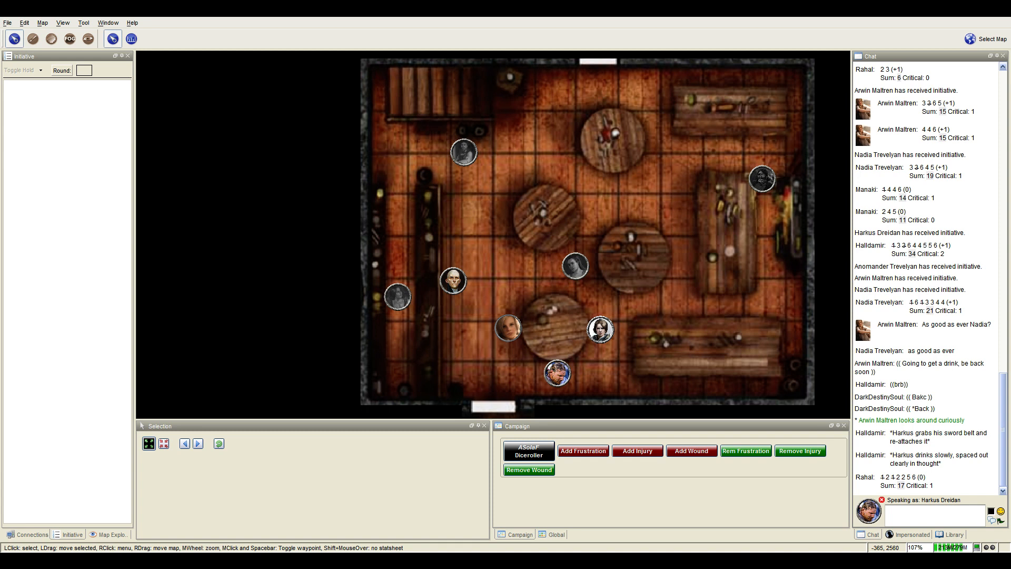
pyautogui.moveTo(398, 265)
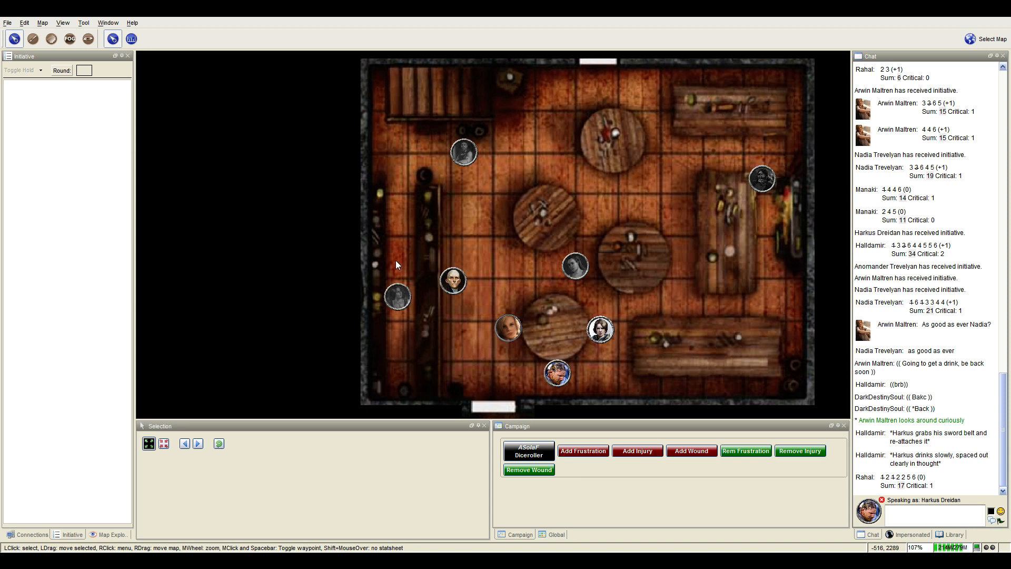
pyautogui.moveTo(327, 263)
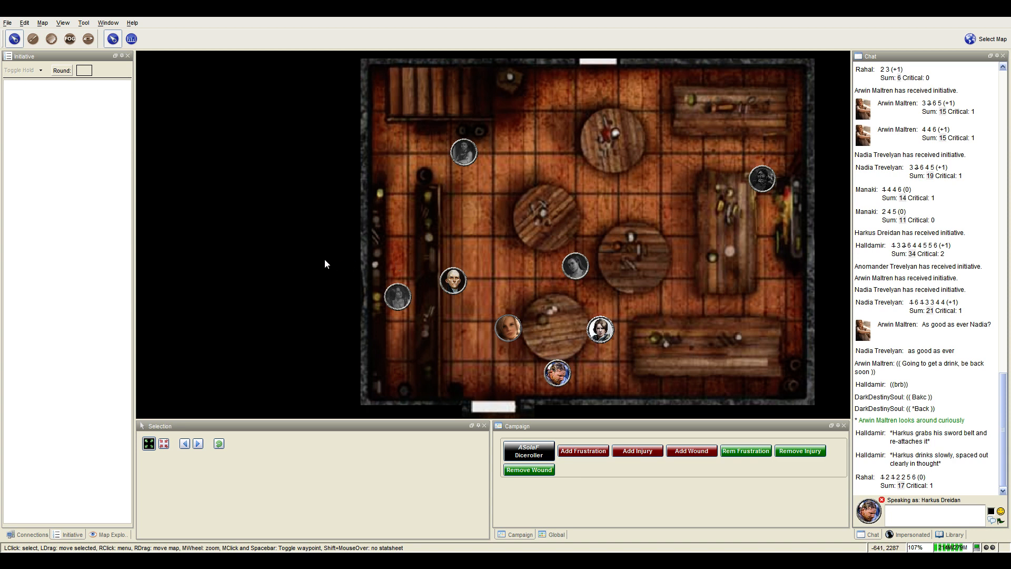
pyautogui.moveTo(313, 263)
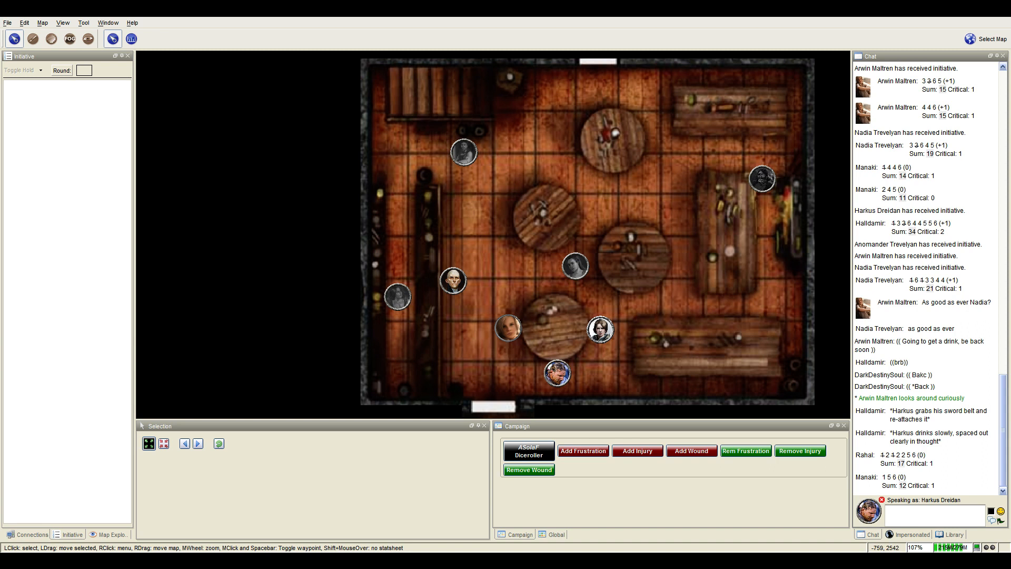
pyautogui.moveTo(393, 234)
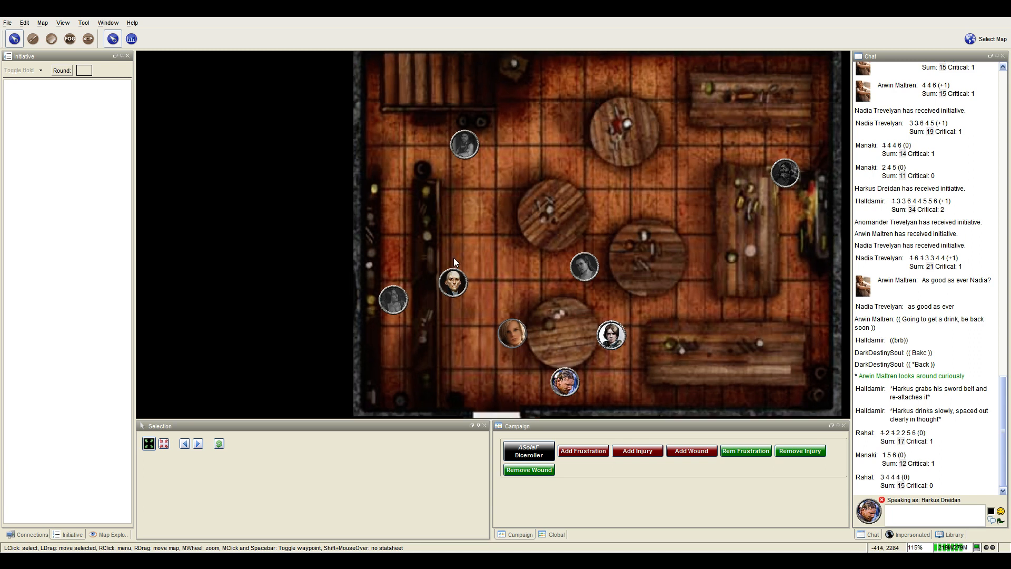
pyautogui.moveTo(536, 312)
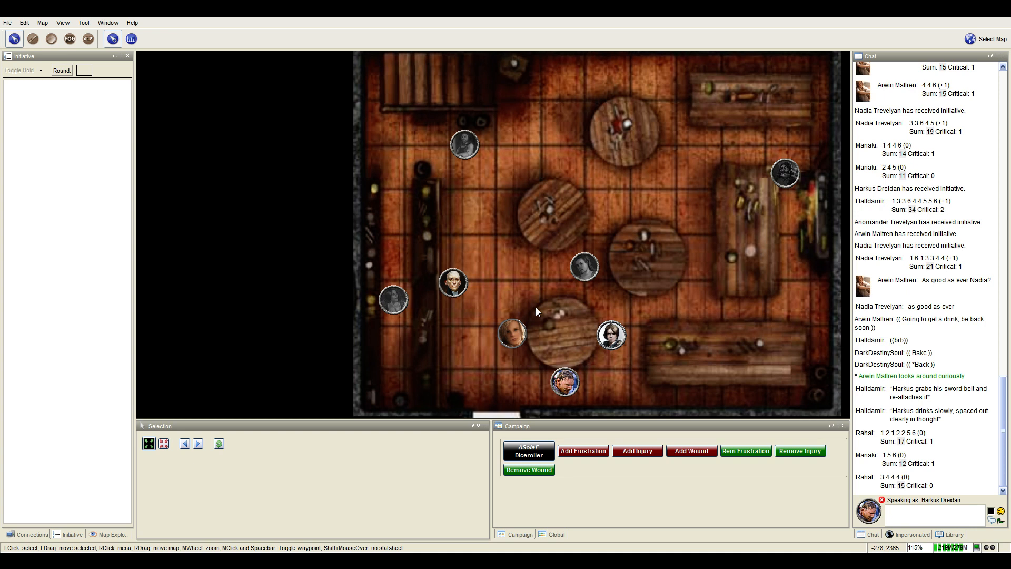
pyautogui.moveTo(453, 286)
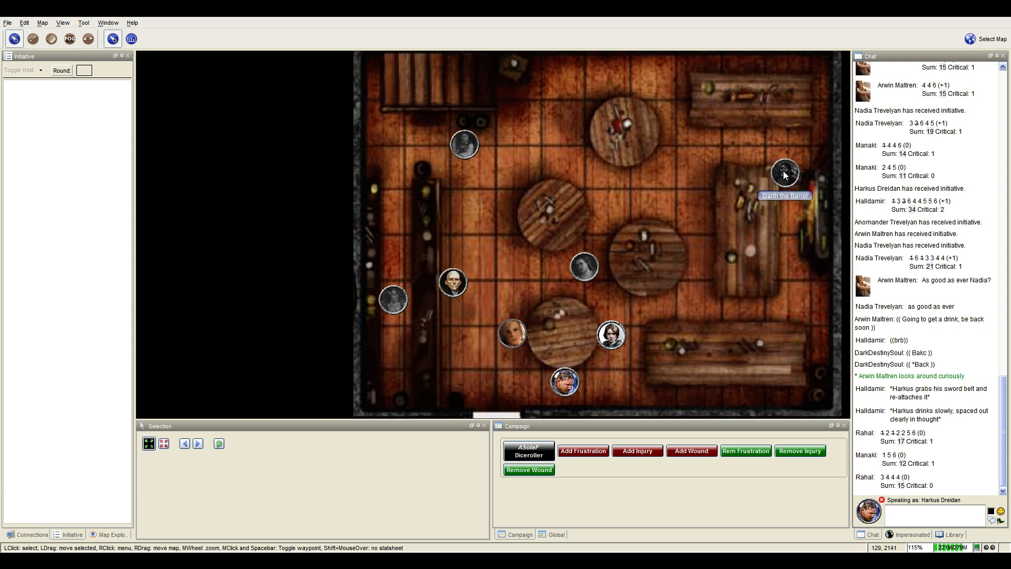
pyautogui.moveTo(778, 179)
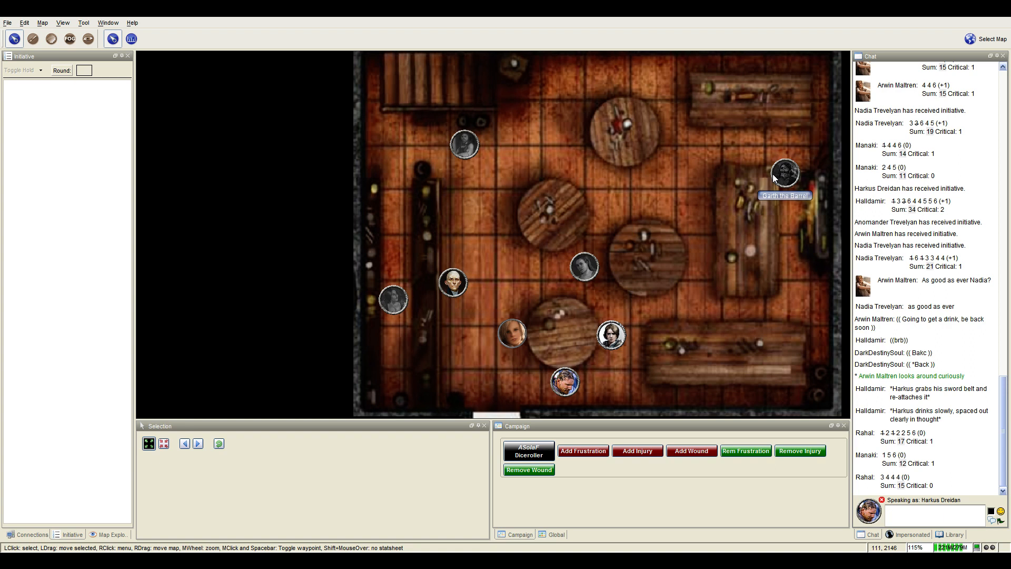
pyautogui.moveTo(769, 184)
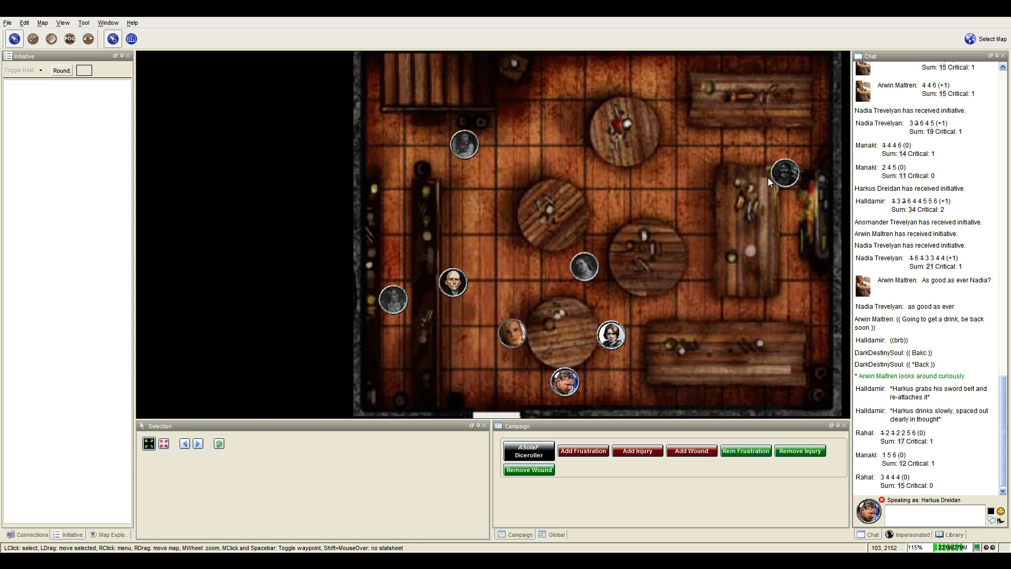
pyautogui.moveTo(762, 184)
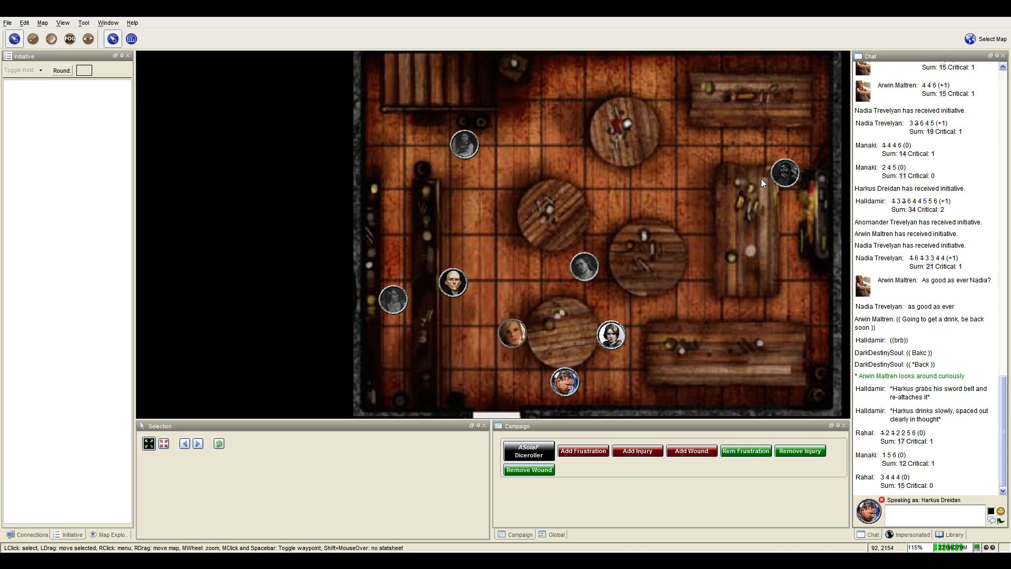
pyautogui.moveTo(750, 182)
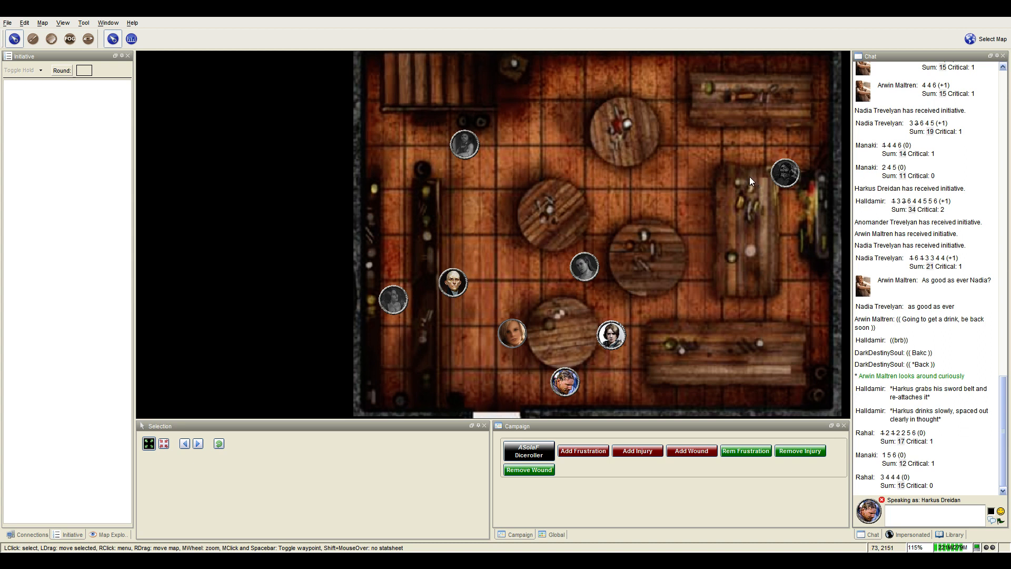
pyautogui.moveTo(792, 166)
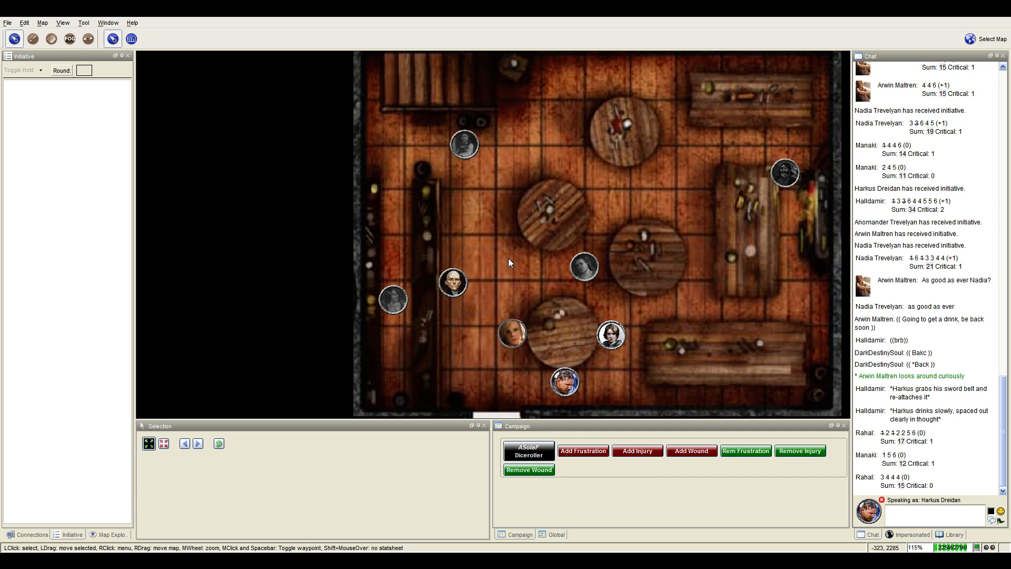
pyautogui.moveTo(409, 489)
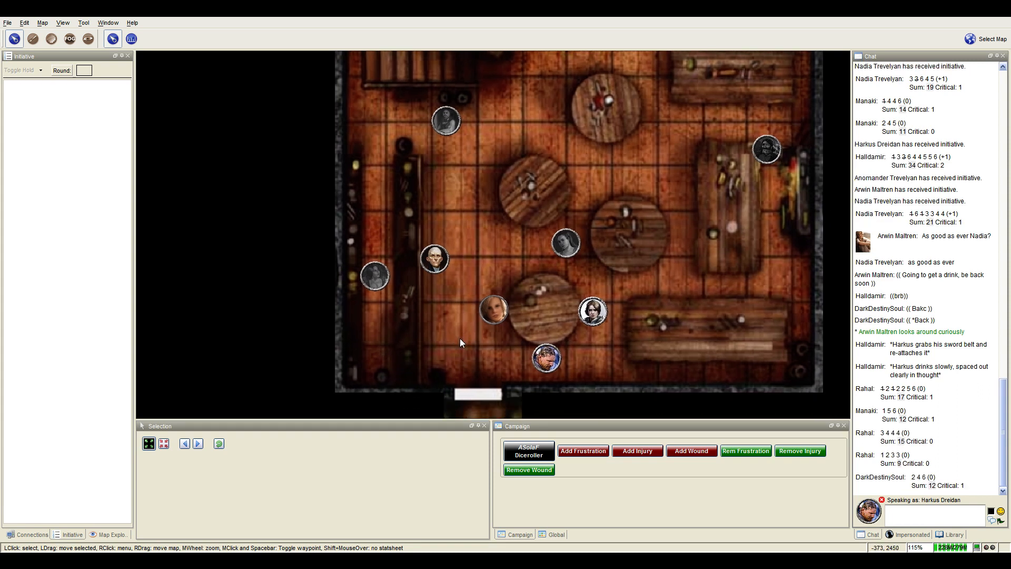
pyautogui.moveTo(454, 346)
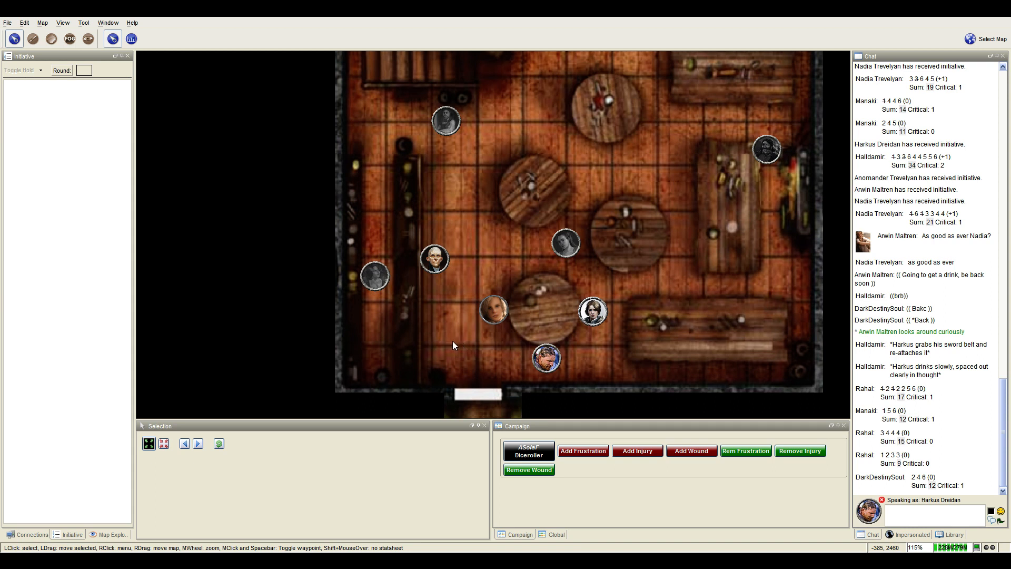
pyautogui.moveTo(431, 333)
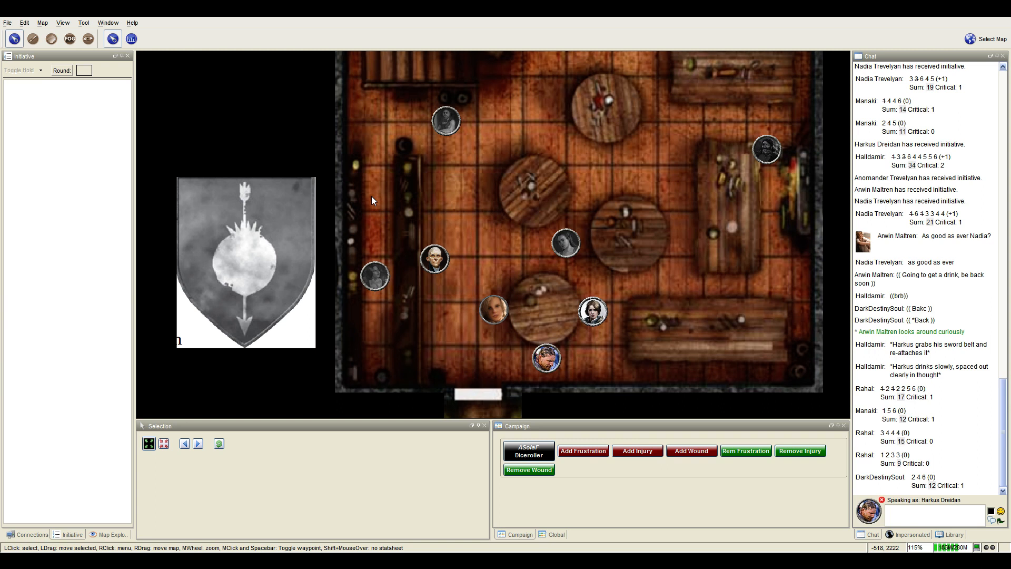
pyautogui.moveTo(350, 190)
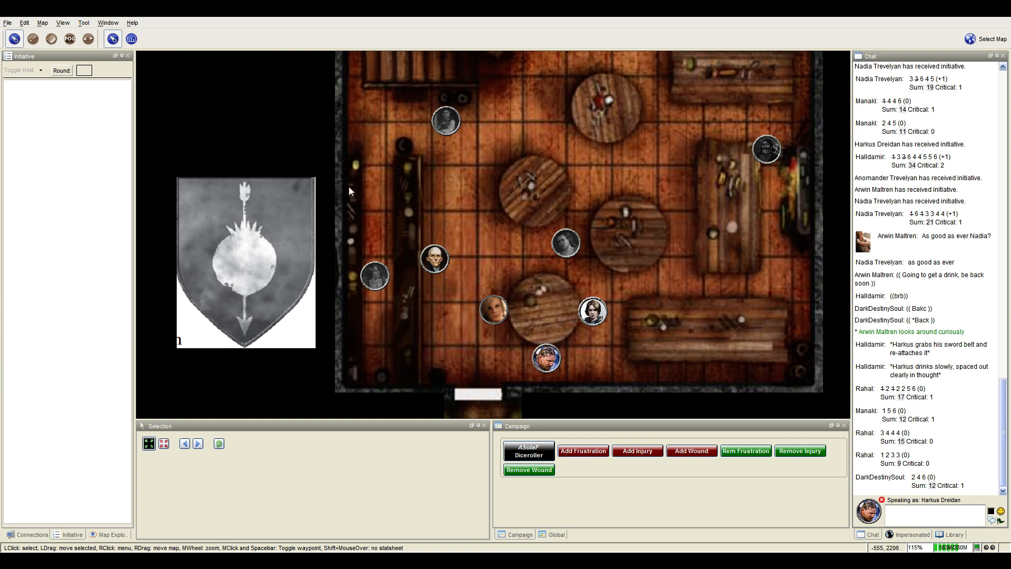
pyautogui.moveTo(315, 191)
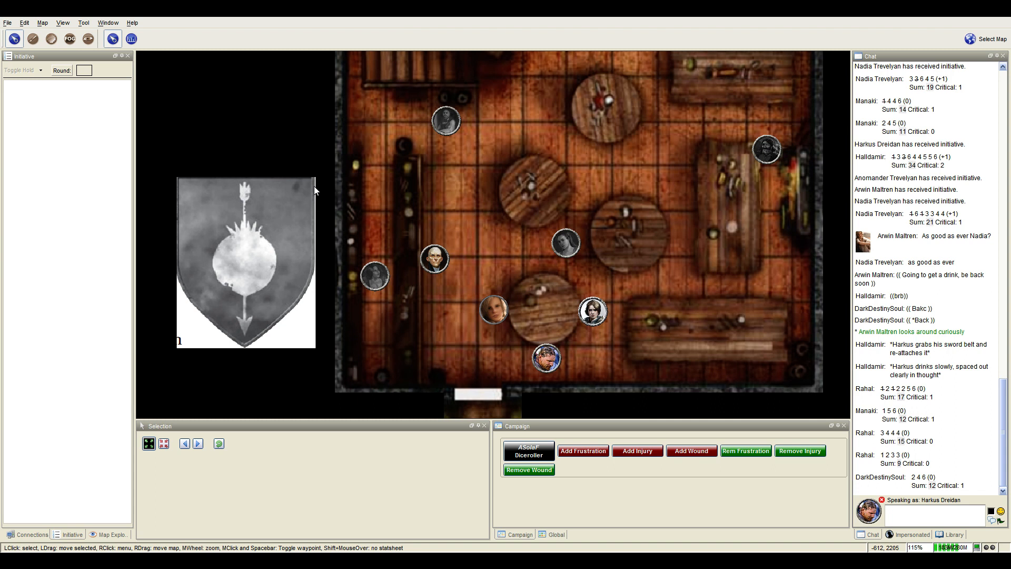
pyautogui.moveTo(287, 190)
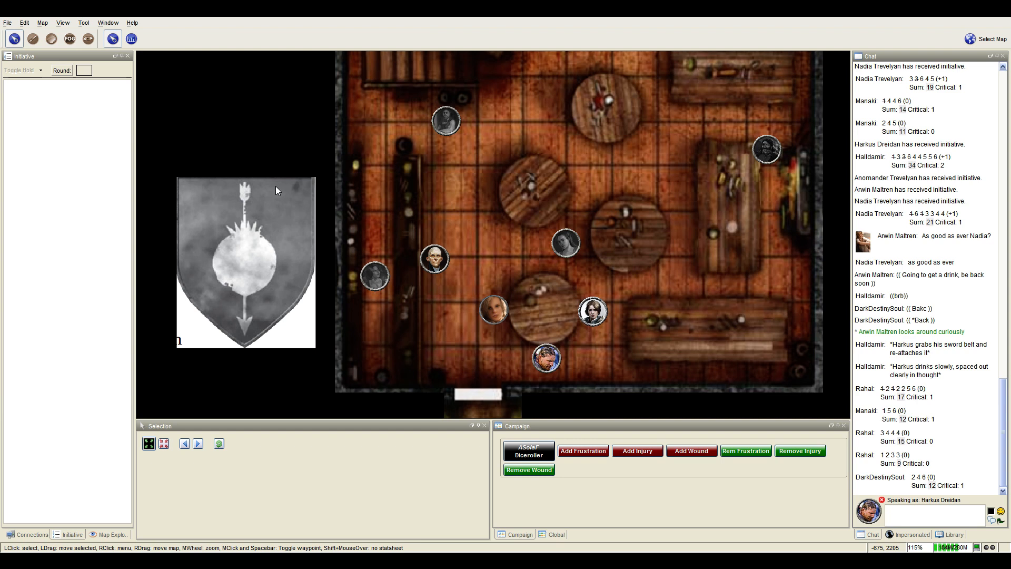
# Zoom in until the inn room and its tokens fill the map view.
pyautogui.scroll(-3)
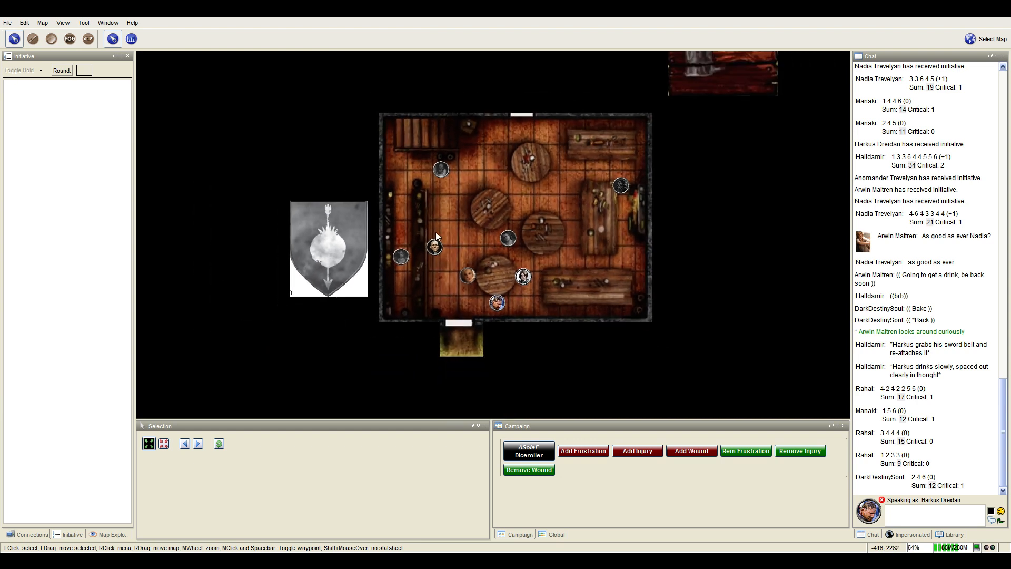
pyautogui.scroll(-3)
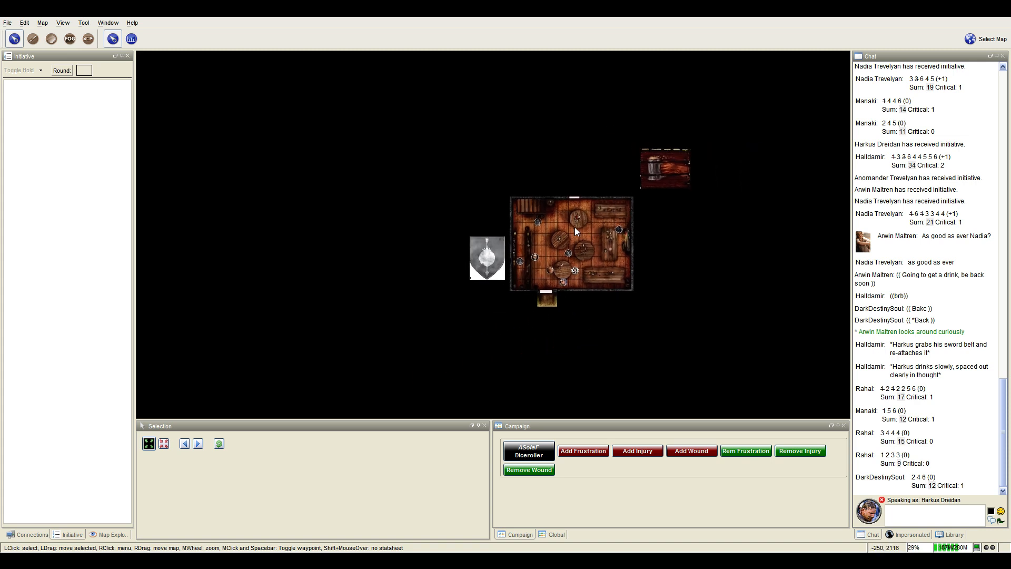
pyautogui.click(984, 38)
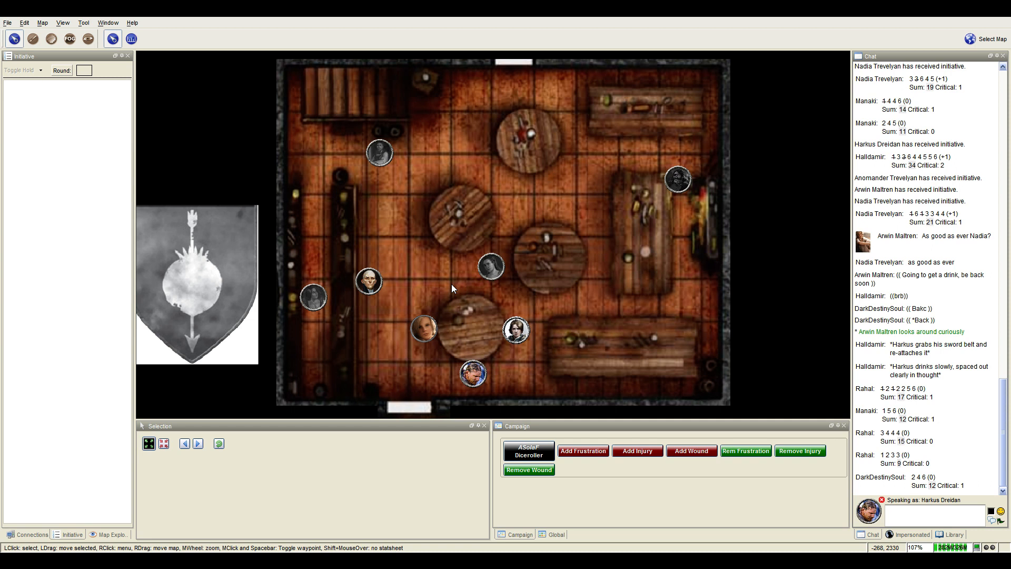
pyautogui.moveTo(455, 288)
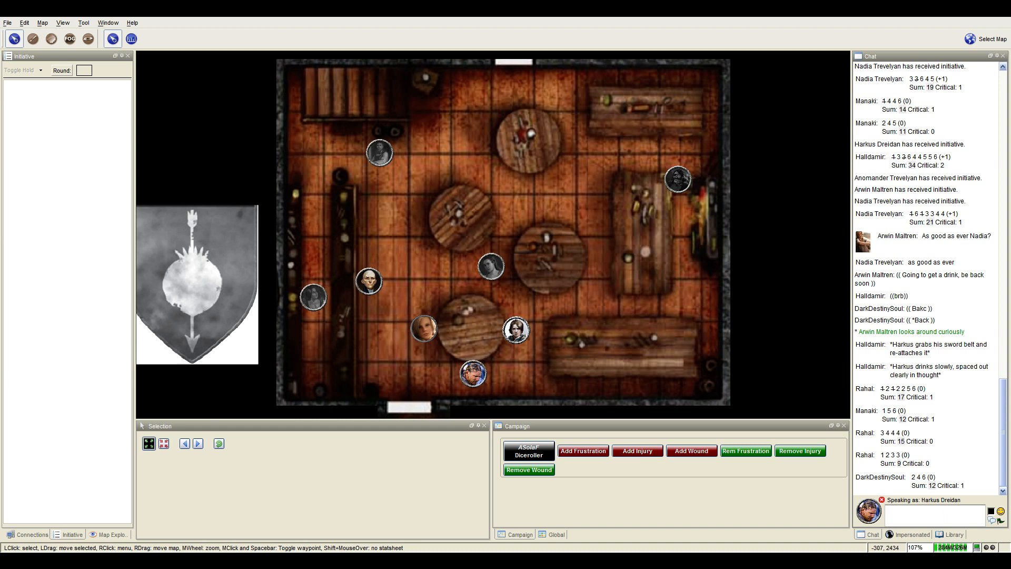
pyautogui.moveTo(441, 263)
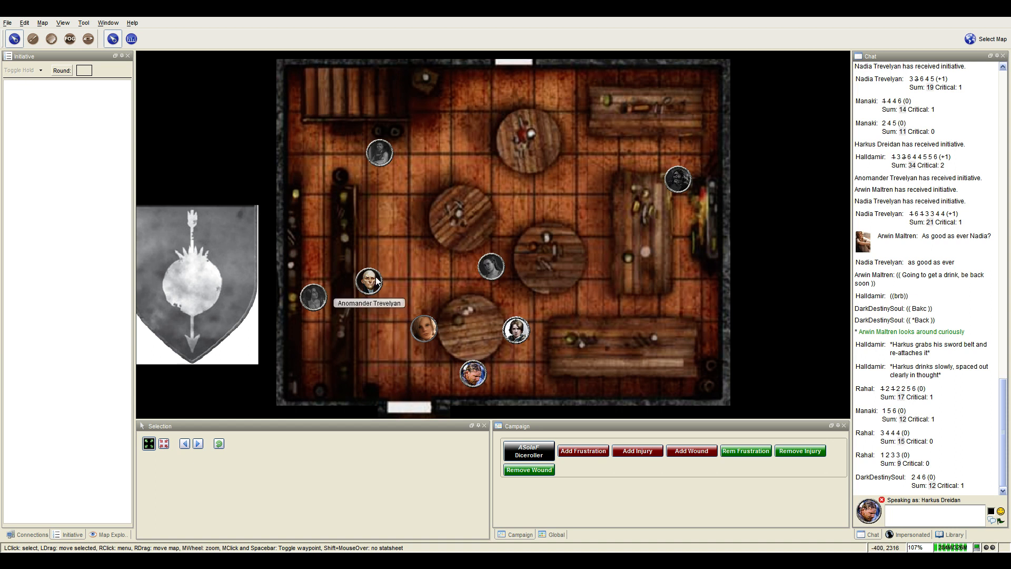
pyautogui.moveTo(405, 318)
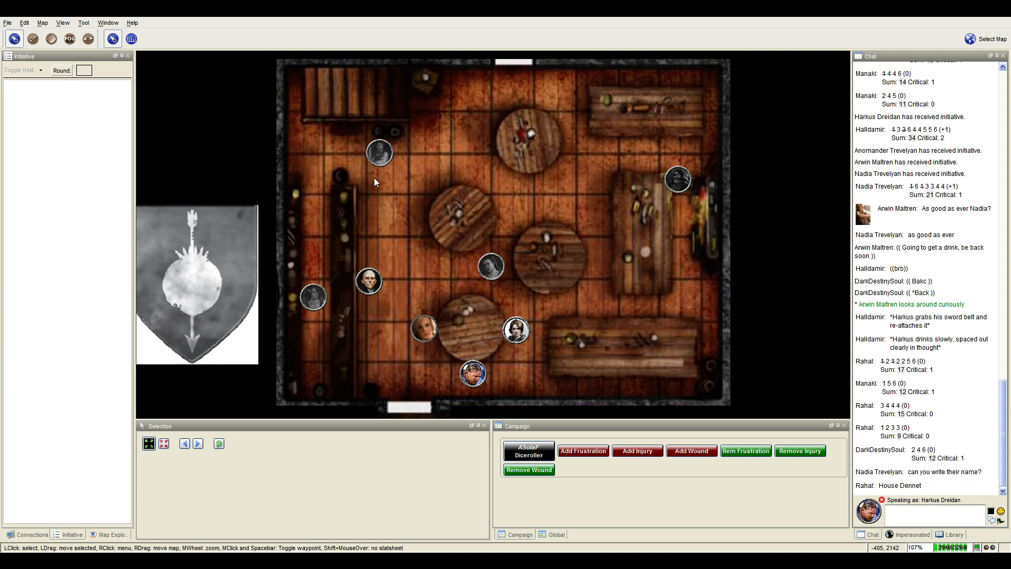
pyautogui.moveTo(314, 298)
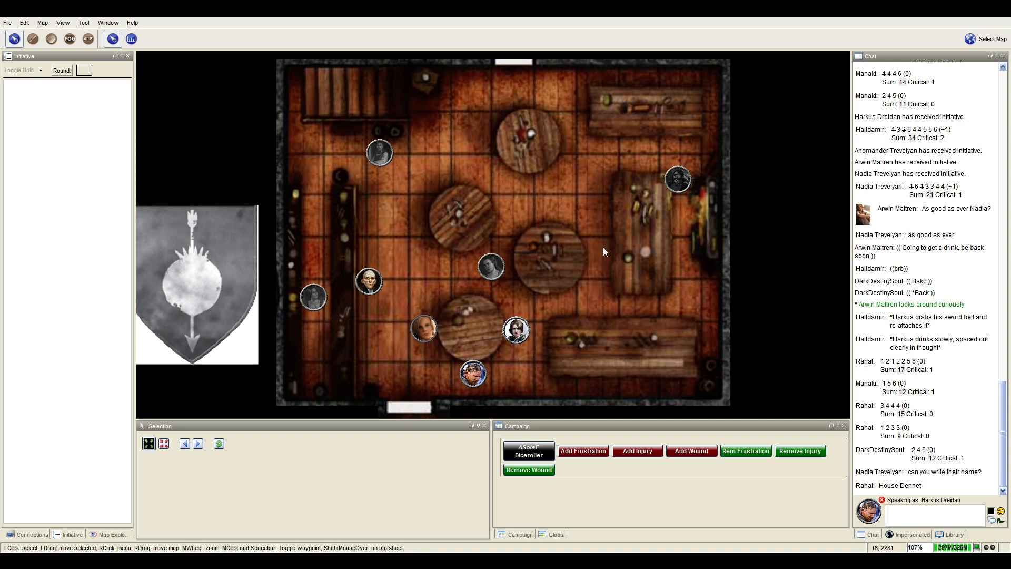
pyautogui.moveTo(488, 266)
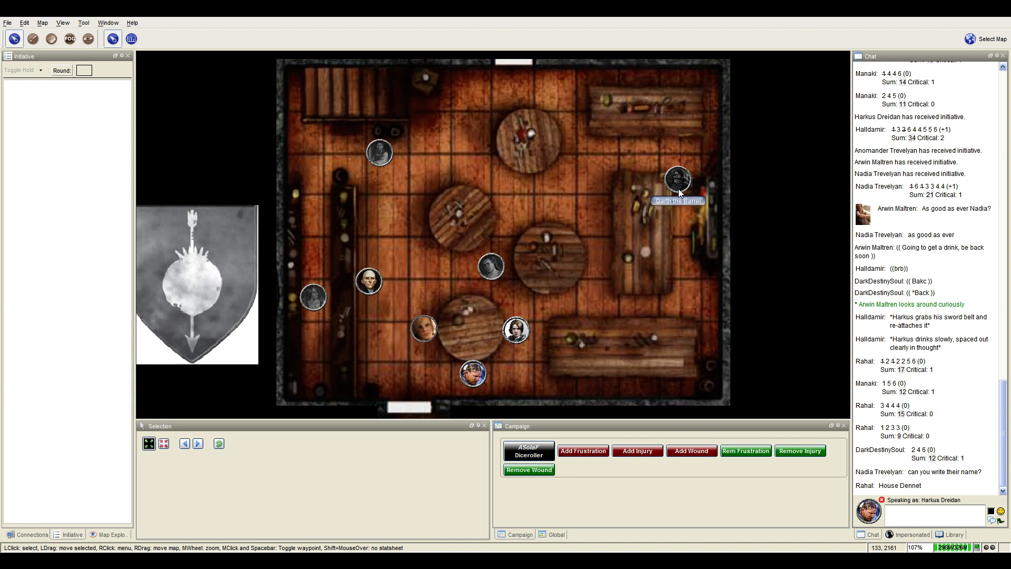
pyautogui.moveTo(672, 197)
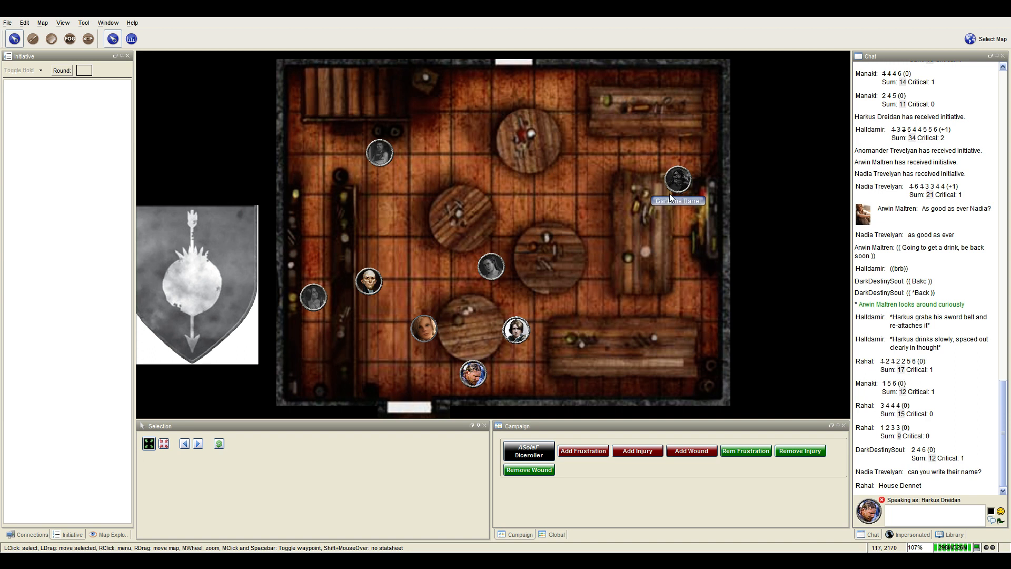
pyautogui.moveTo(592, 201)
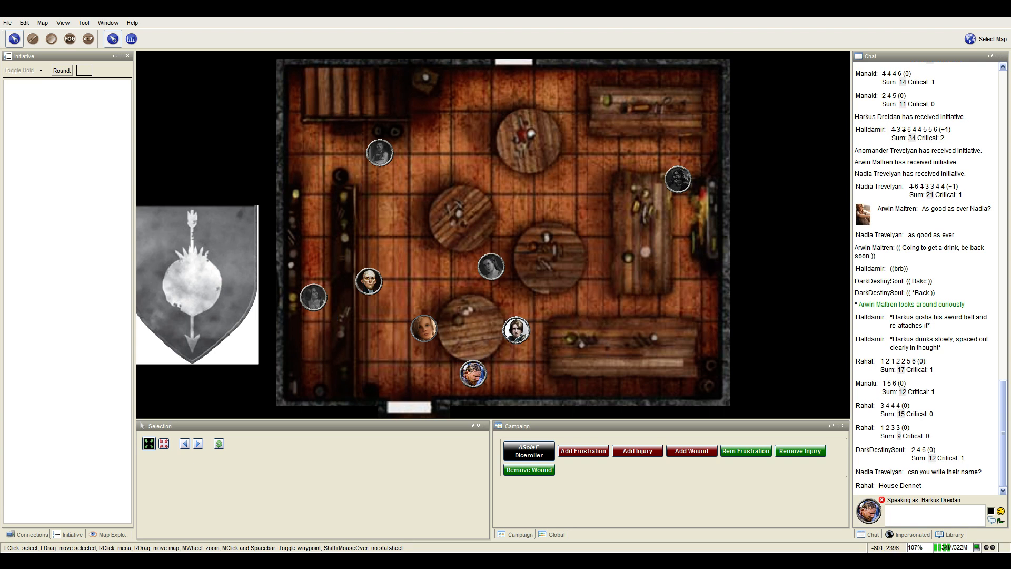
pyautogui.moveTo(517, 329)
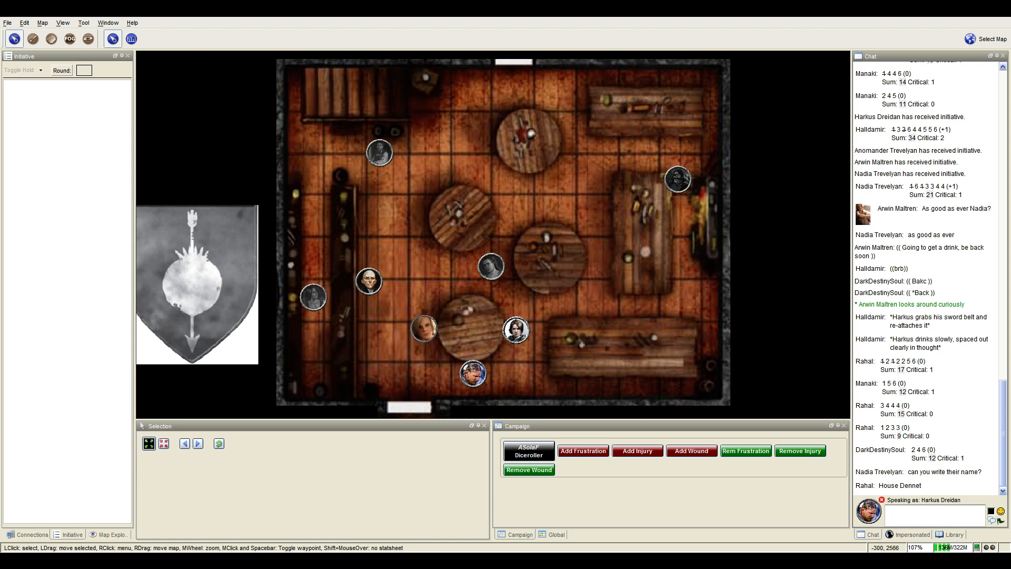
pyautogui.moveTo(491, 269)
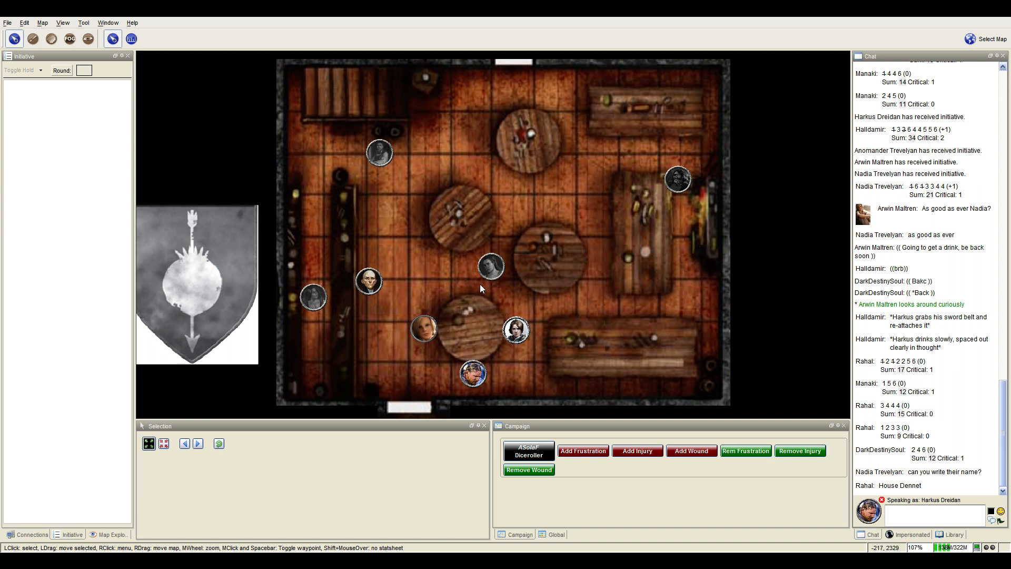
pyautogui.moveTo(455, 298)
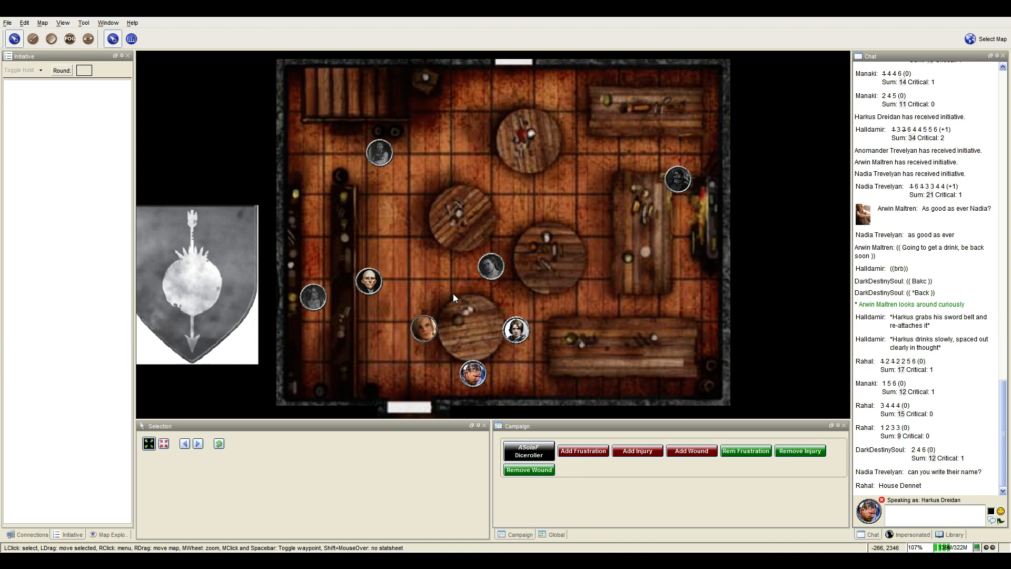
pyautogui.moveTo(449, 303)
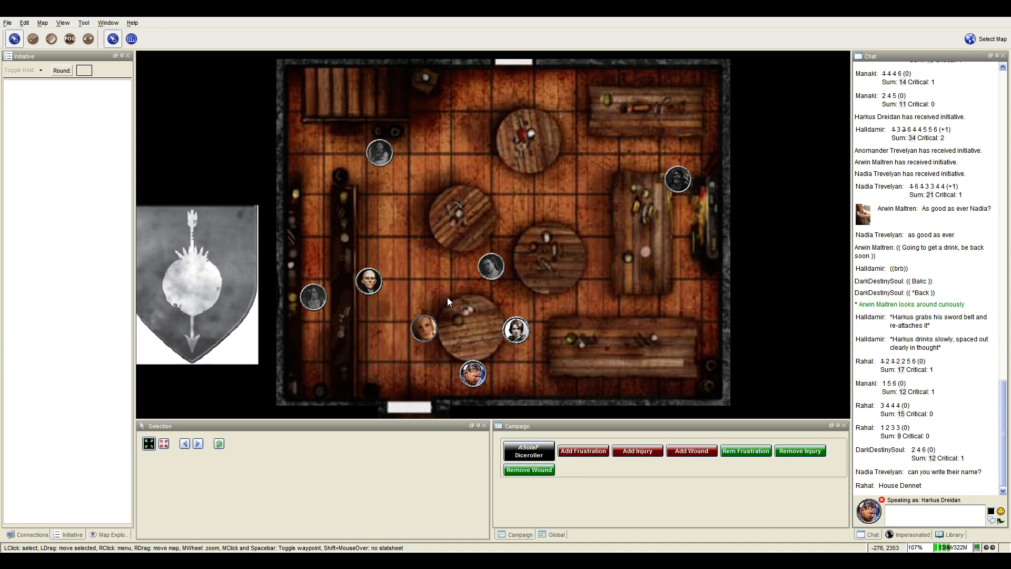
pyautogui.moveTo(445, 306)
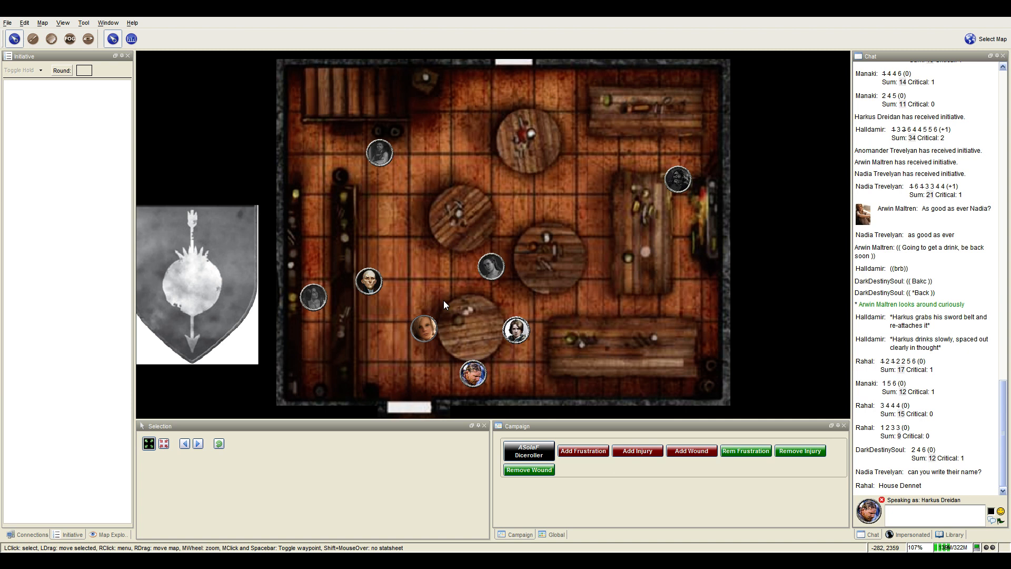
pyautogui.moveTo(446, 295)
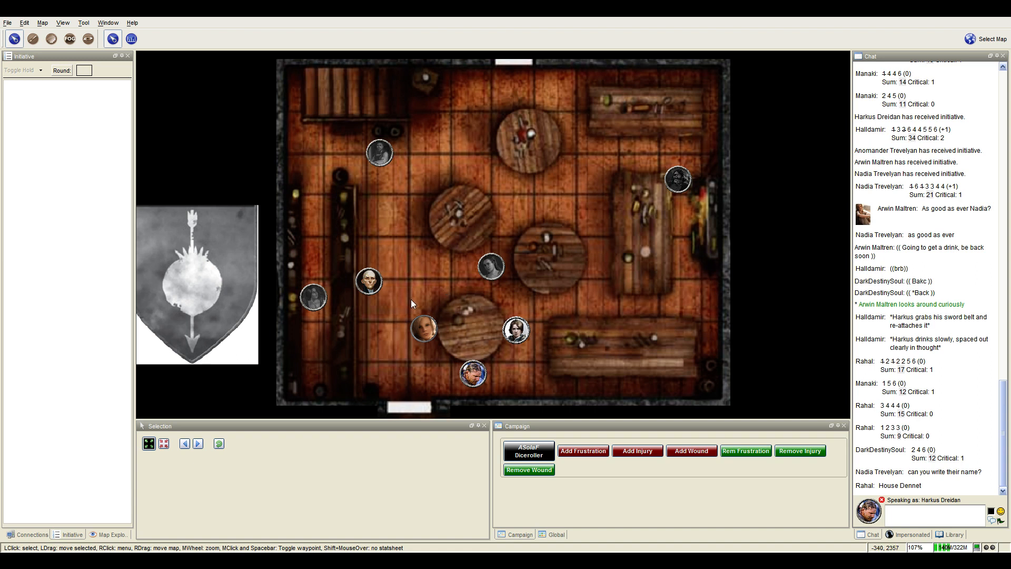
pyautogui.moveTo(409, 306)
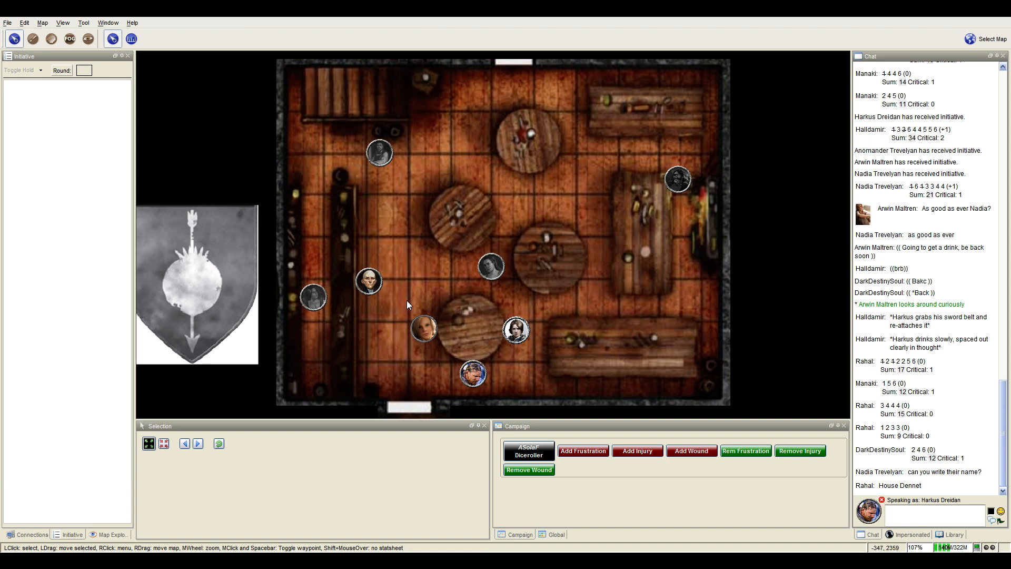
pyautogui.moveTo(412, 341)
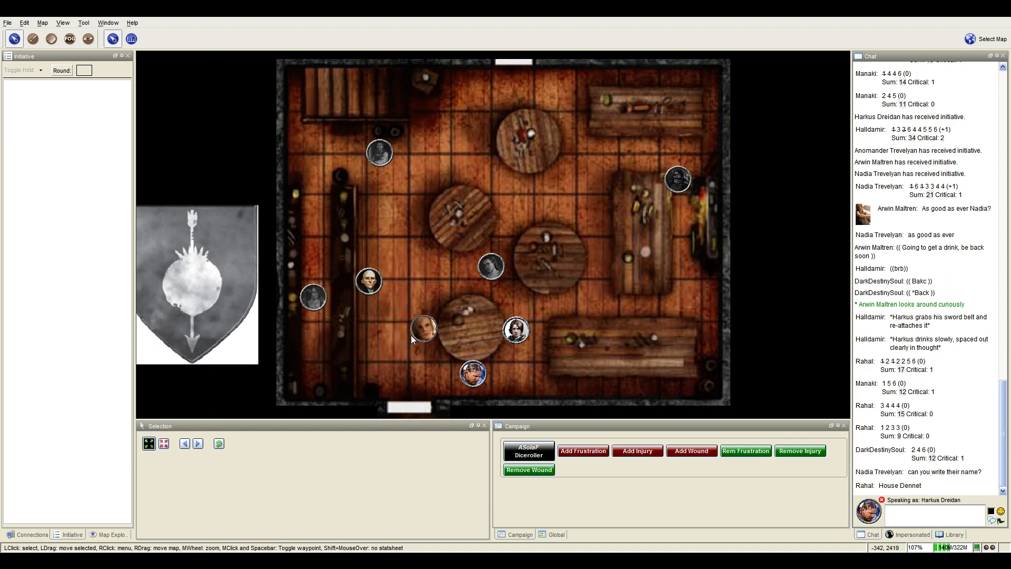
pyautogui.moveTo(473, 373)
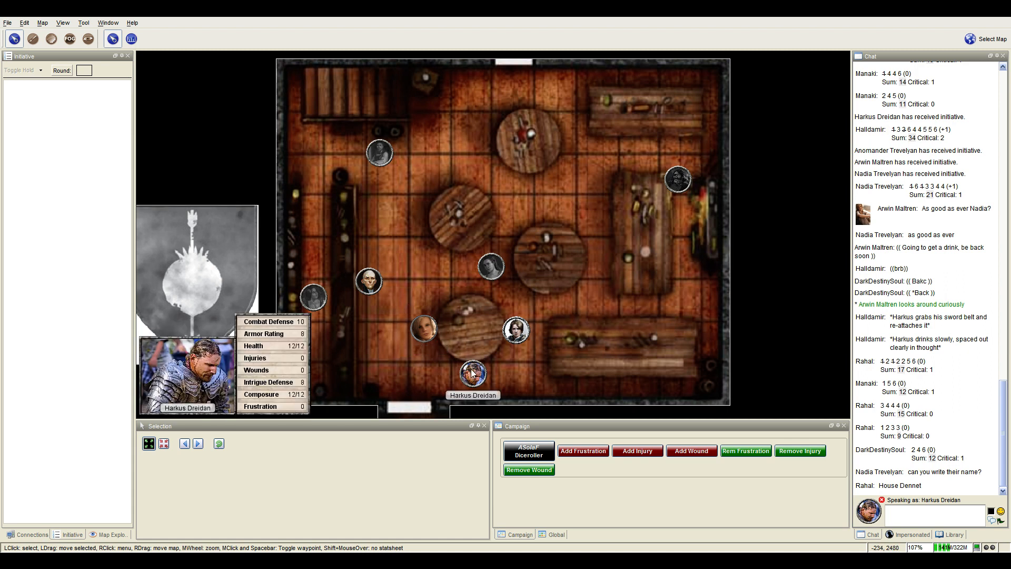
pyautogui.moveTo(377, 288)
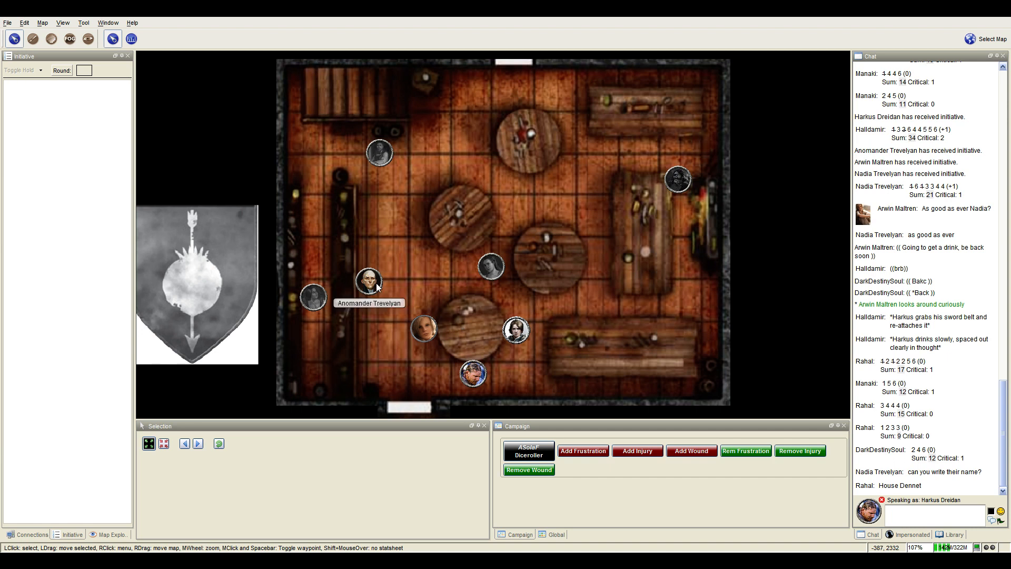
pyautogui.moveTo(377, 287)
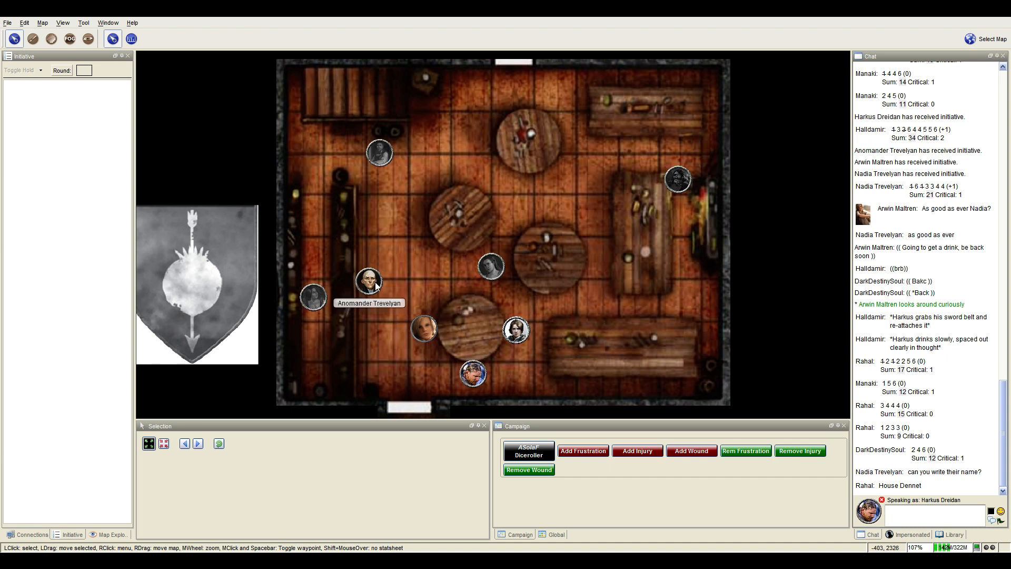
pyautogui.moveTo(637, 284)
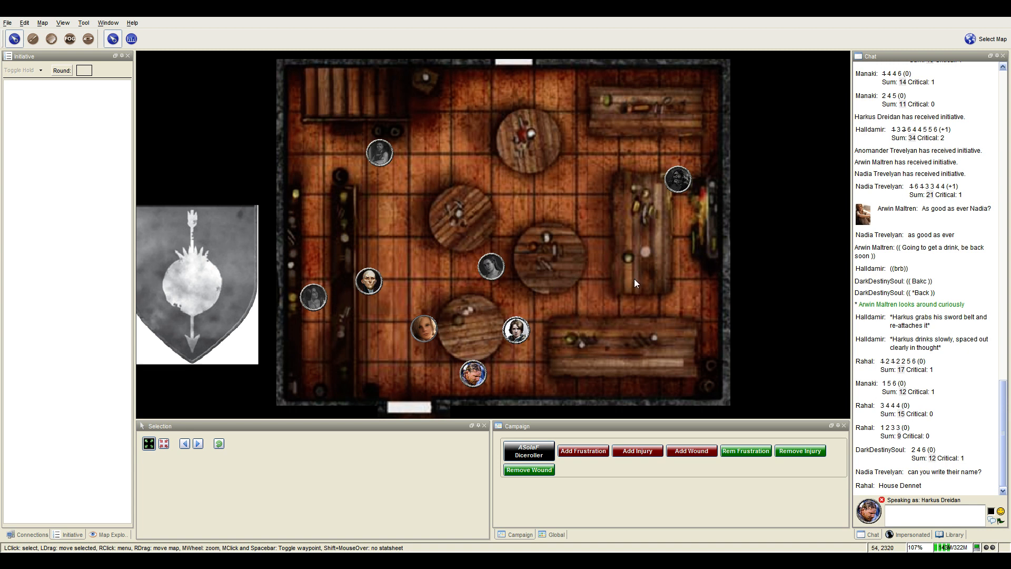
pyautogui.click(472, 373)
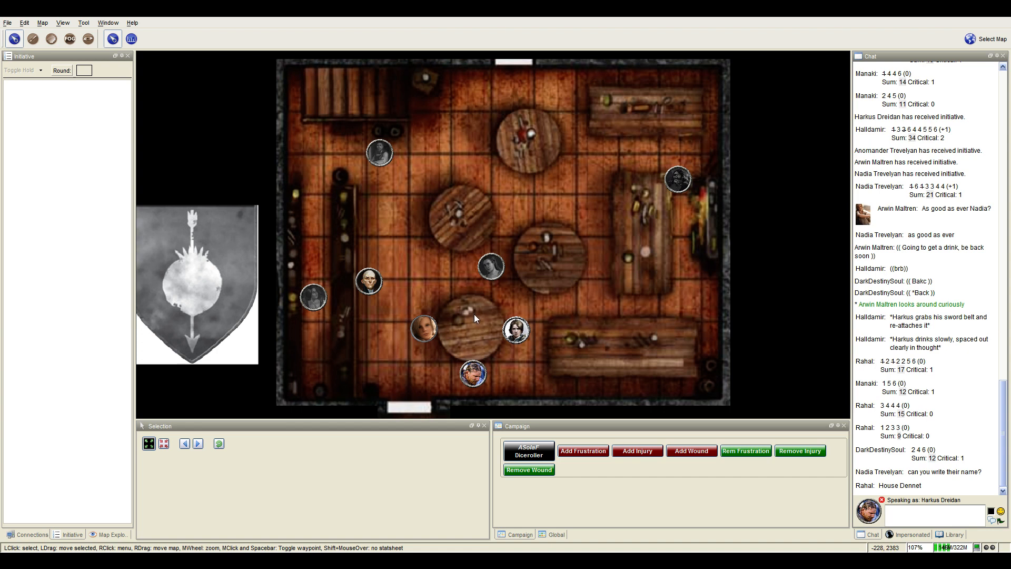
pyautogui.moveTo(880, 476)
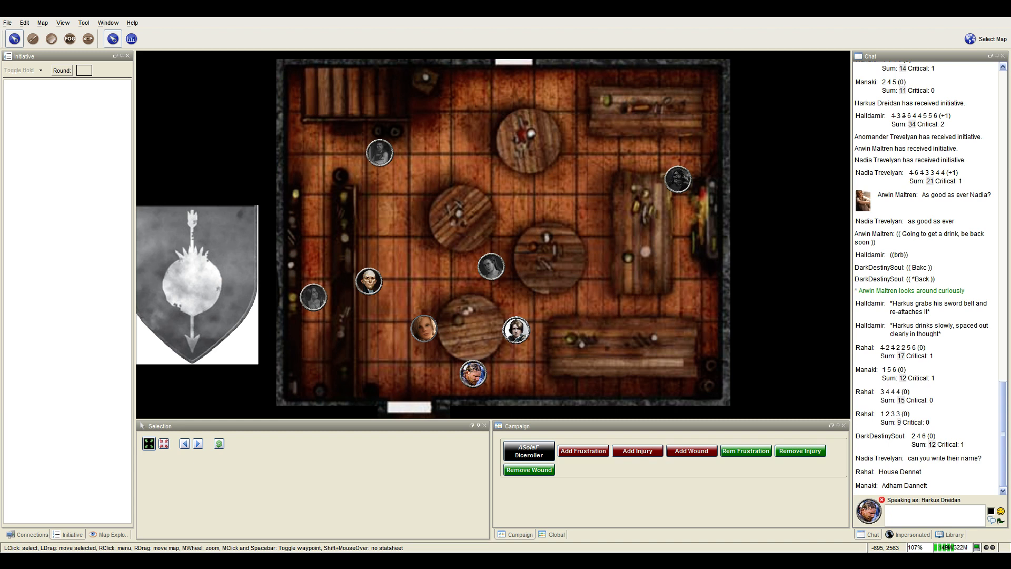
pyautogui.moveTo(538, 291)
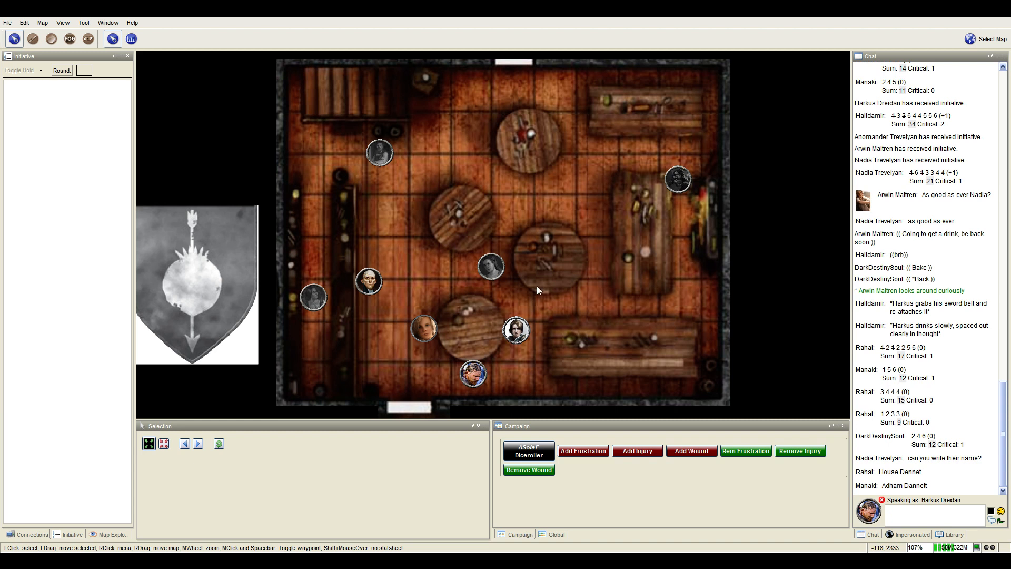
pyautogui.moveTo(531, 291)
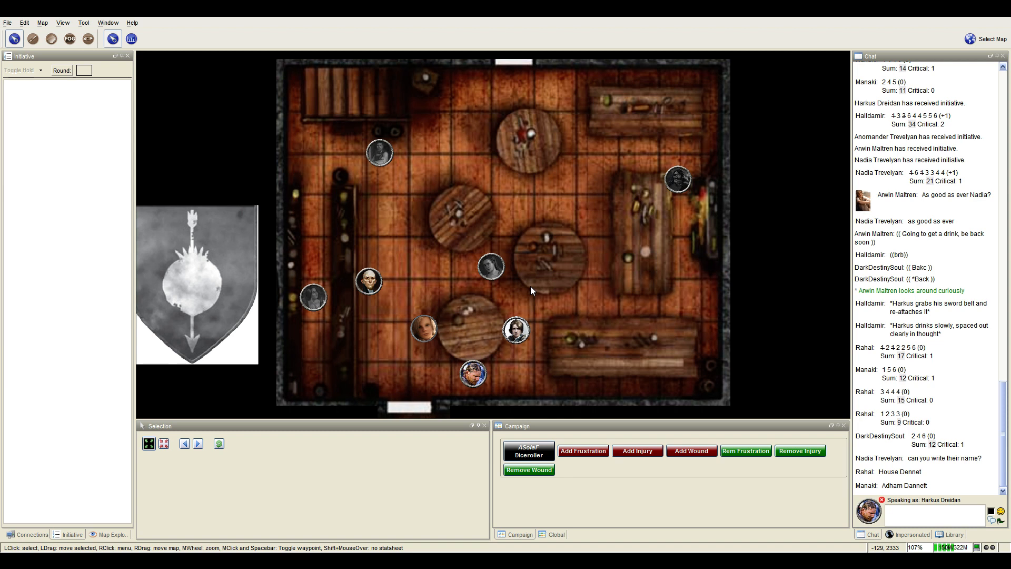
pyautogui.moveTo(538, 240)
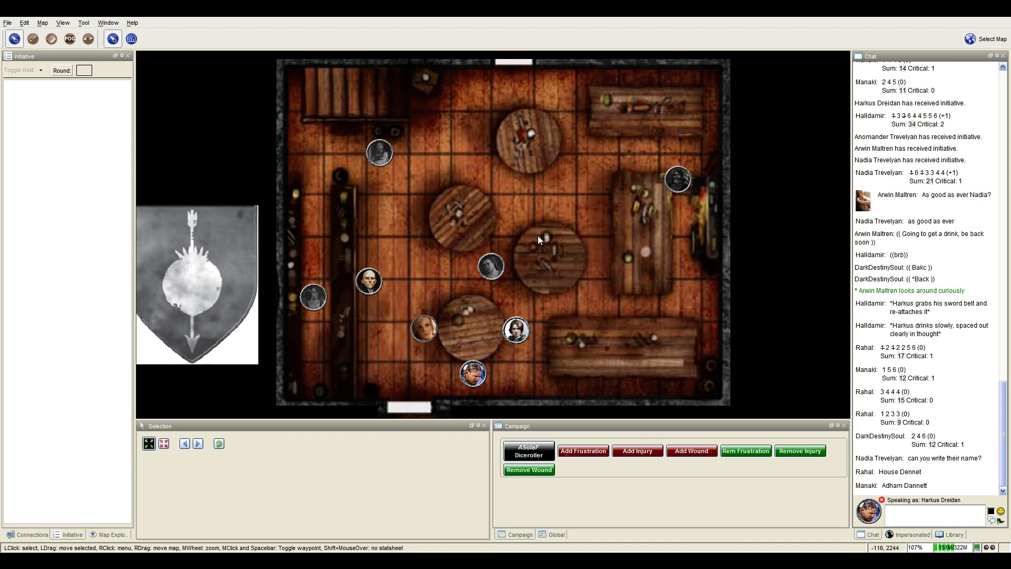
pyautogui.moveTo(419, 217)
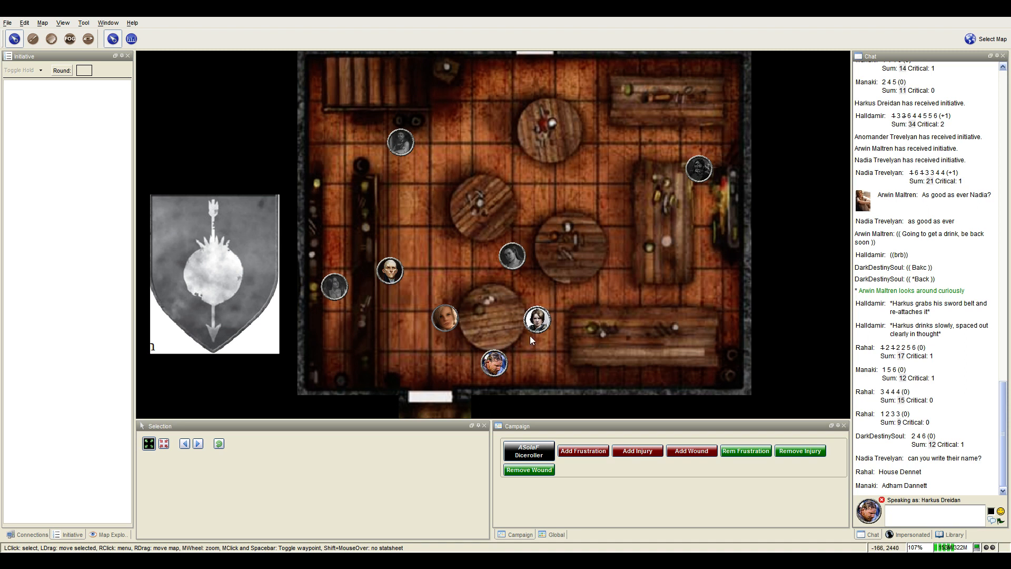
pyautogui.moveTo(548, 333)
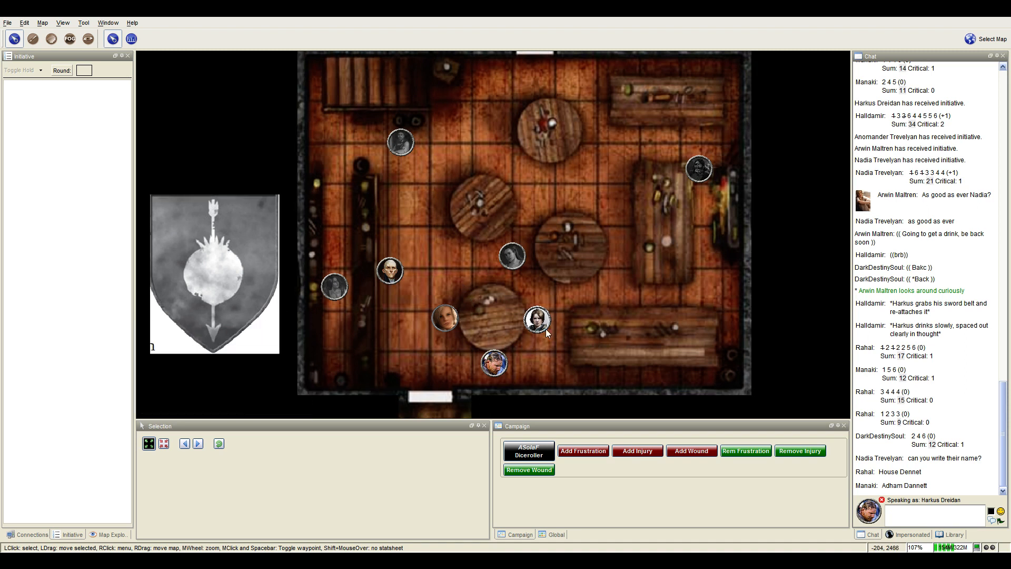
pyautogui.moveTo(414, 267)
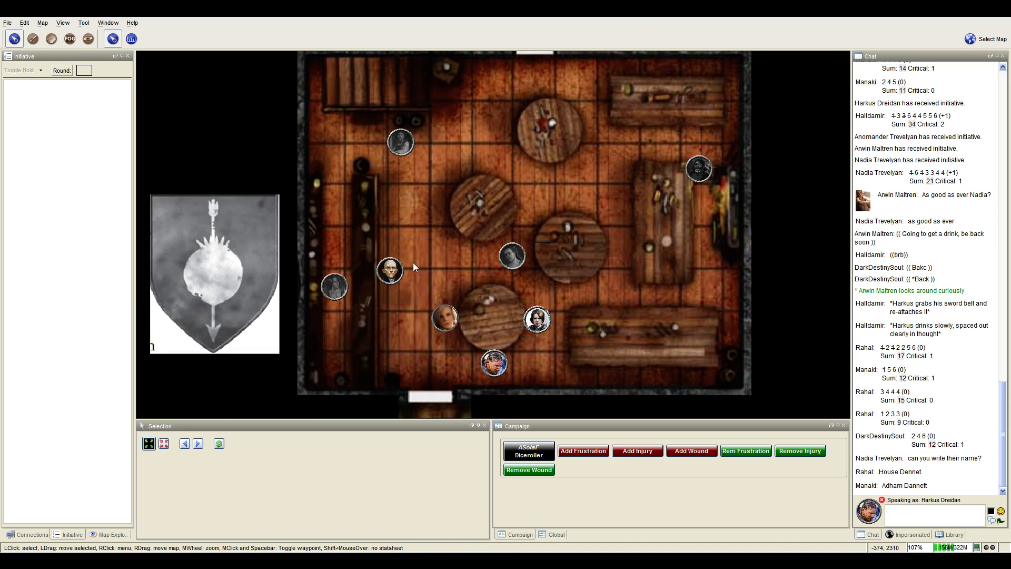
pyautogui.moveTo(432, 261)
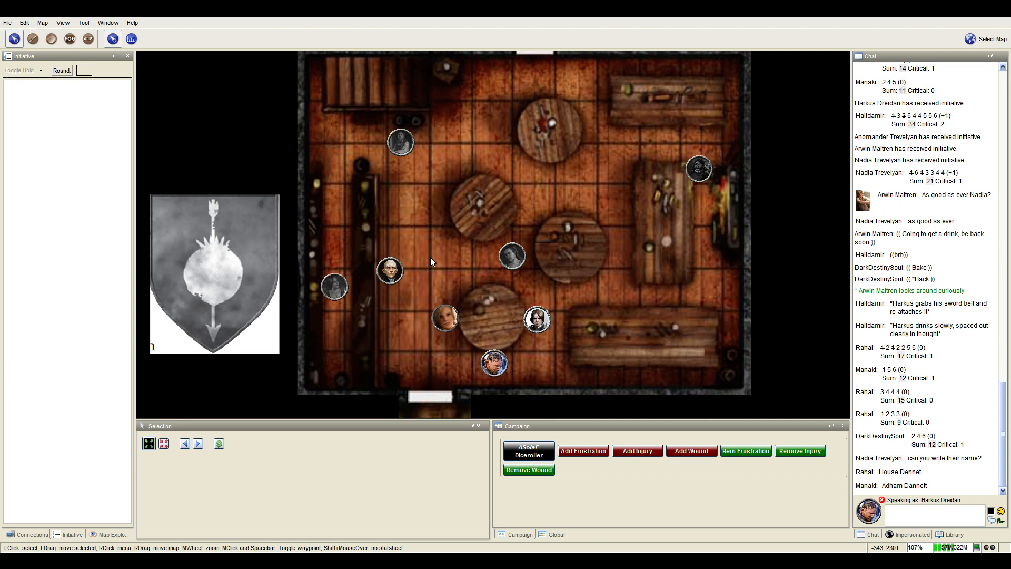
pyautogui.moveTo(401, 143)
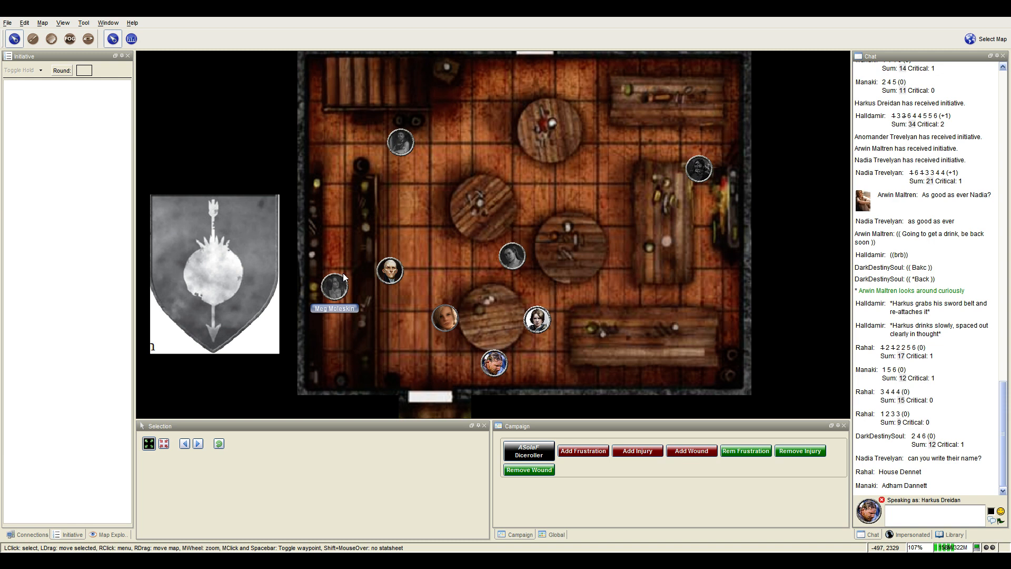
pyautogui.moveTo(698, 167)
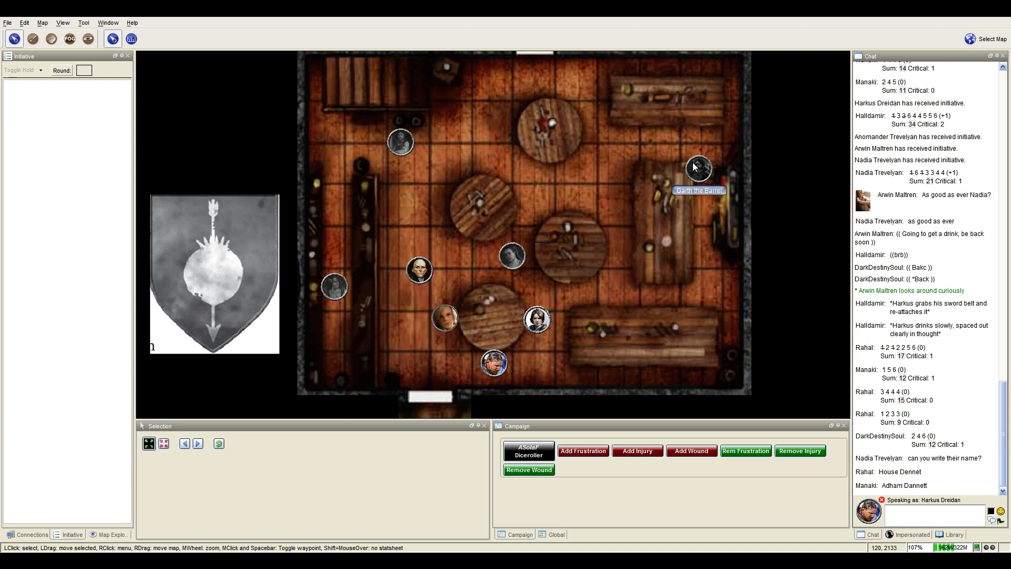
pyautogui.moveTo(697, 172)
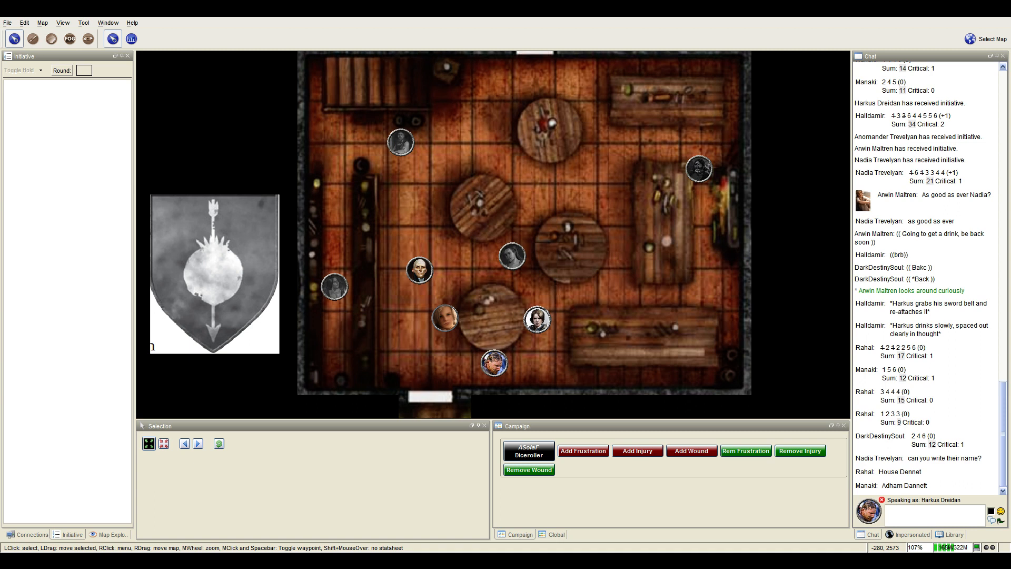
# Select the token standing below the lower round table.
pyautogui.click(493, 364)
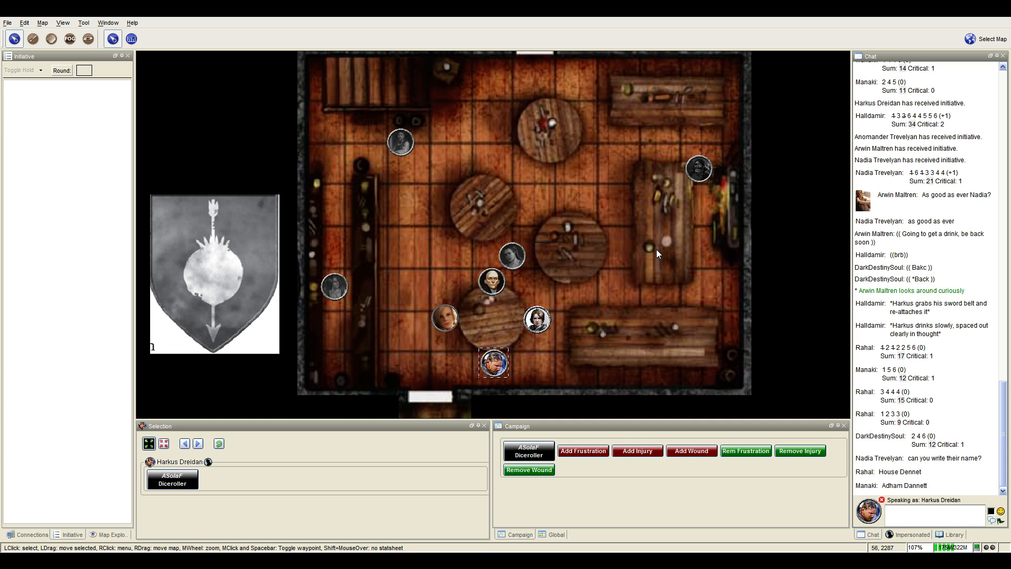
pyautogui.moveTo(700, 166)
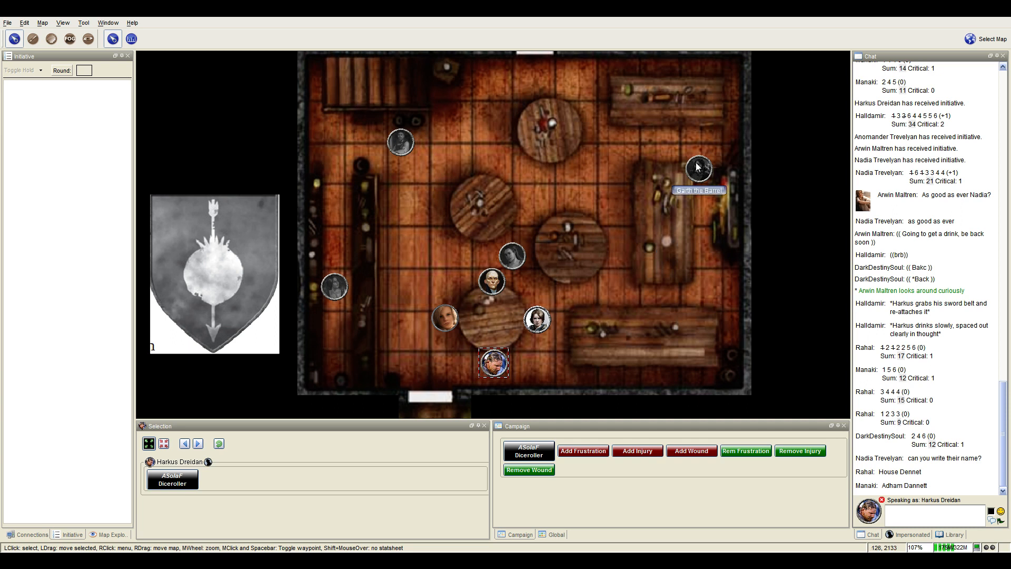
pyautogui.moveTo(695, 170)
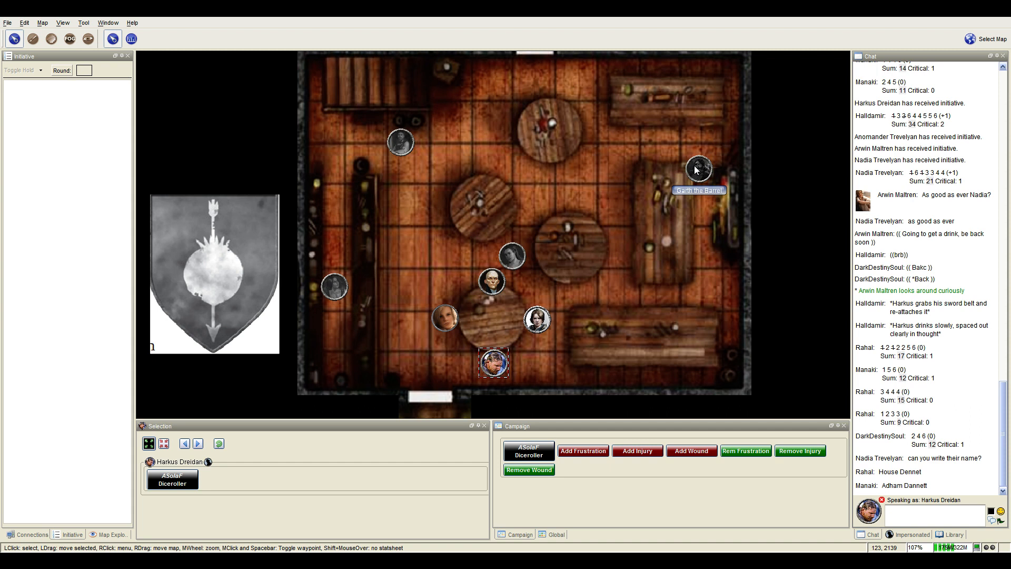
pyautogui.moveTo(633, 176)
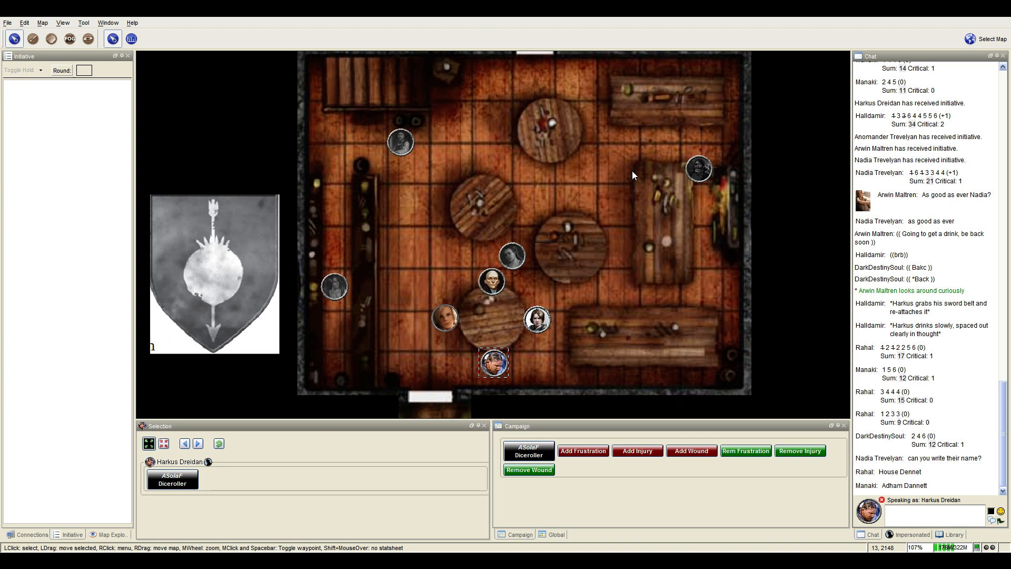
pyautogui.moveTo(512, 256)
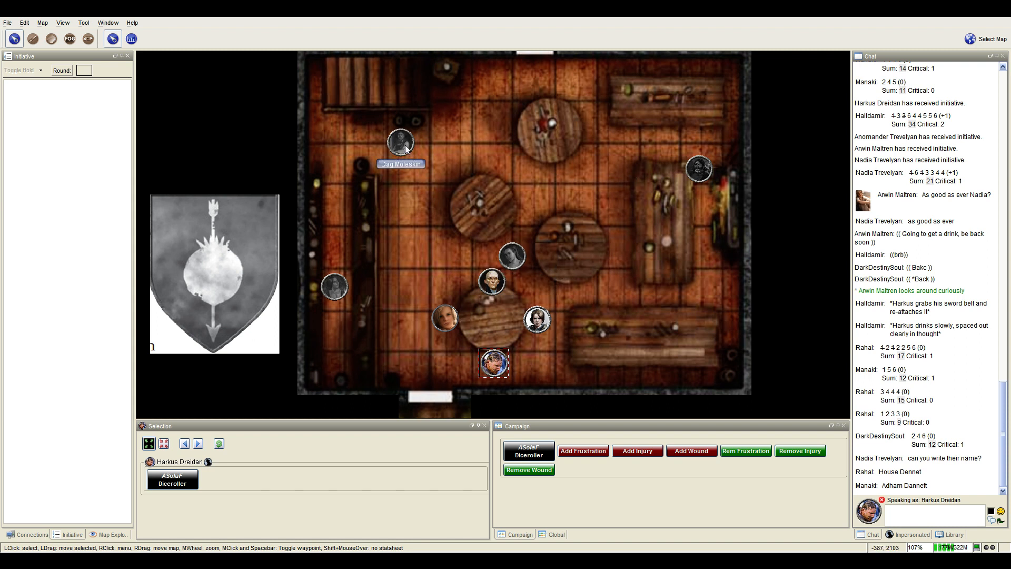
pyautogui.moveTo(459, 185)
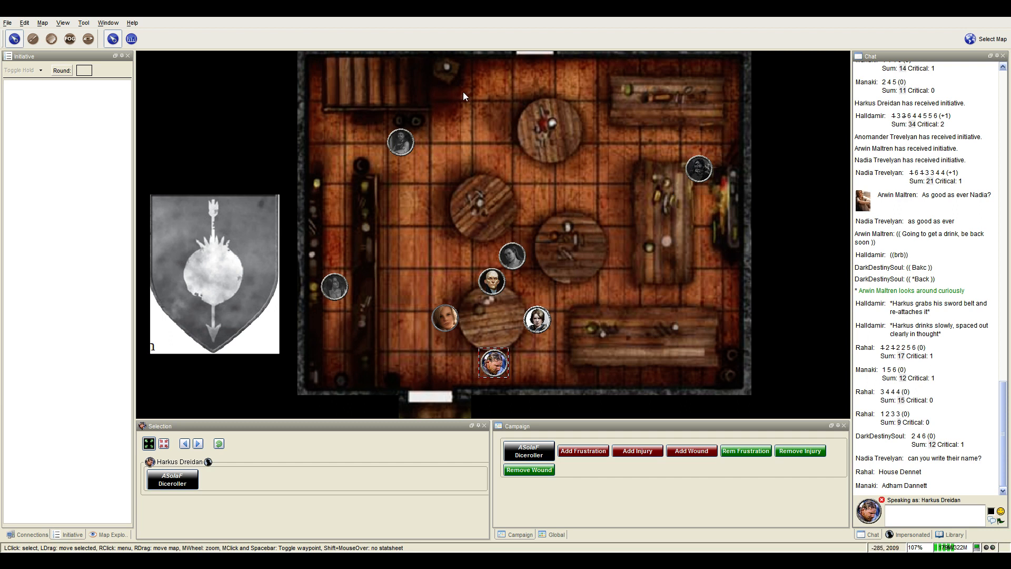
pyautogui.moveTo(499, 230)
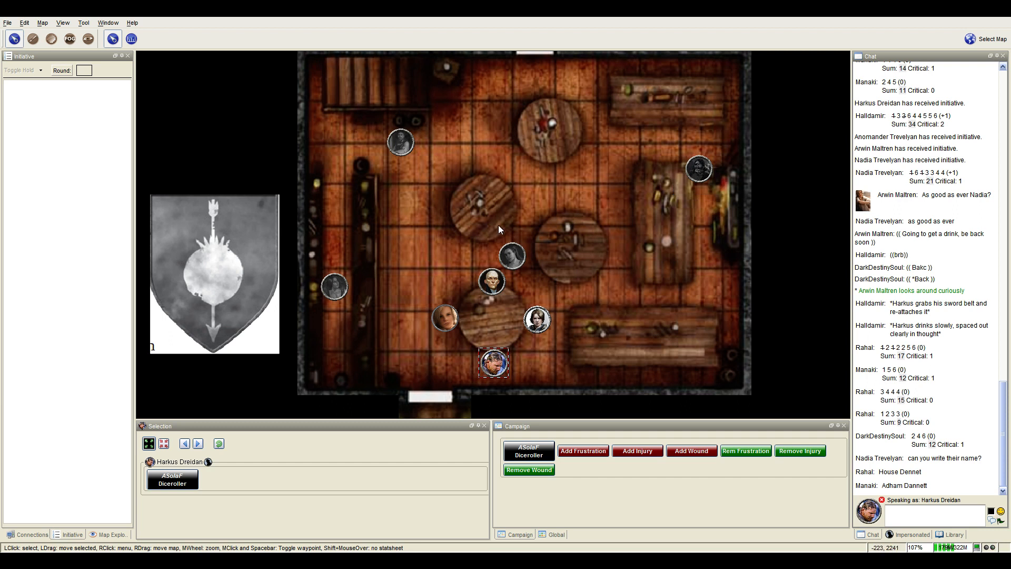
# Move the dark-haired token from between the round tables to beside the long table at upper right.
pyautogui.moveTo(511, 255); pyautogui.dragTo(544, 198)
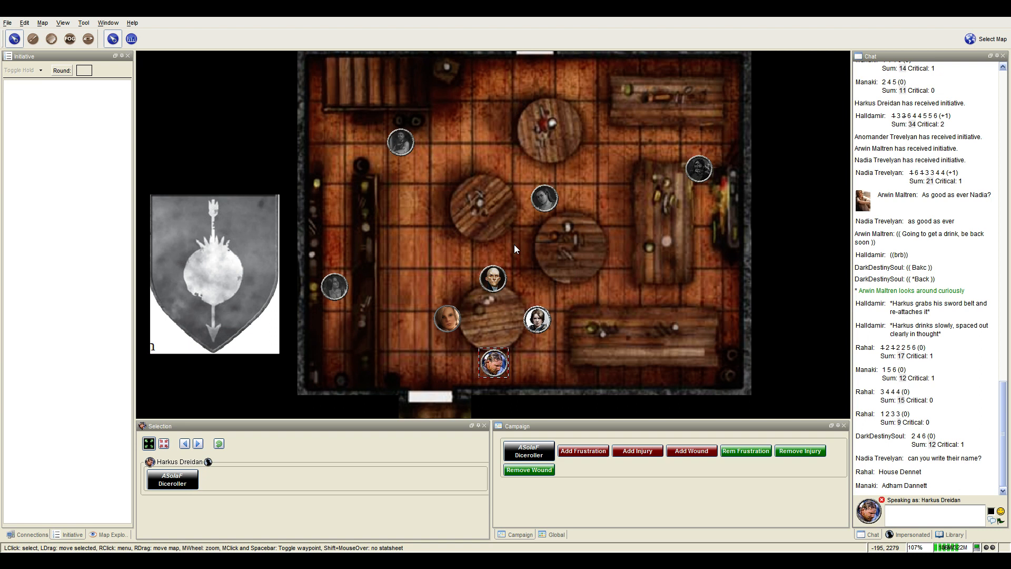
pyautogui.moveTo(544, 199); pyautogui.dragTo(620, 178)
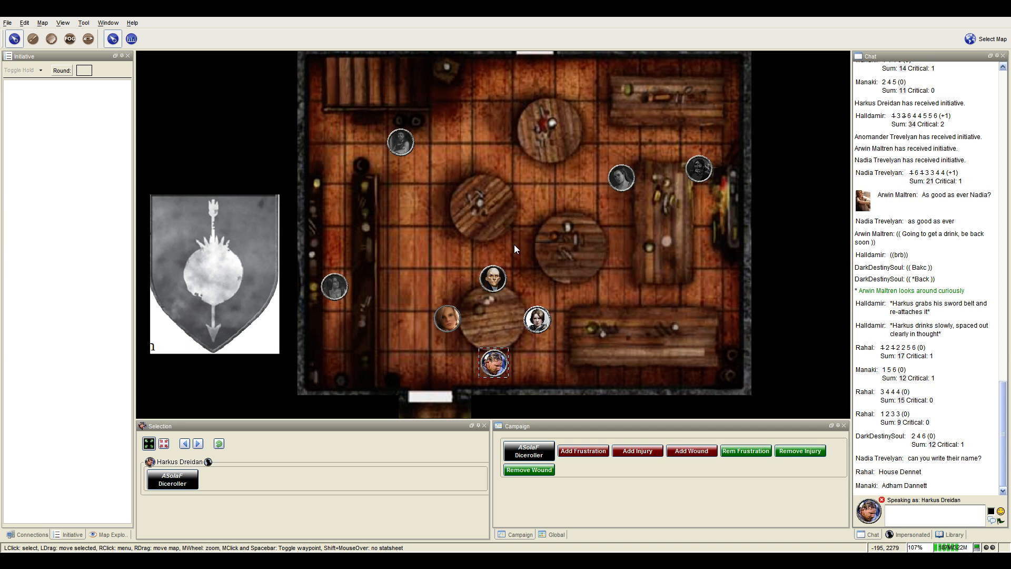
pyautogui.moveTo(401, 144); pyautogui.dragTo(531, 86)
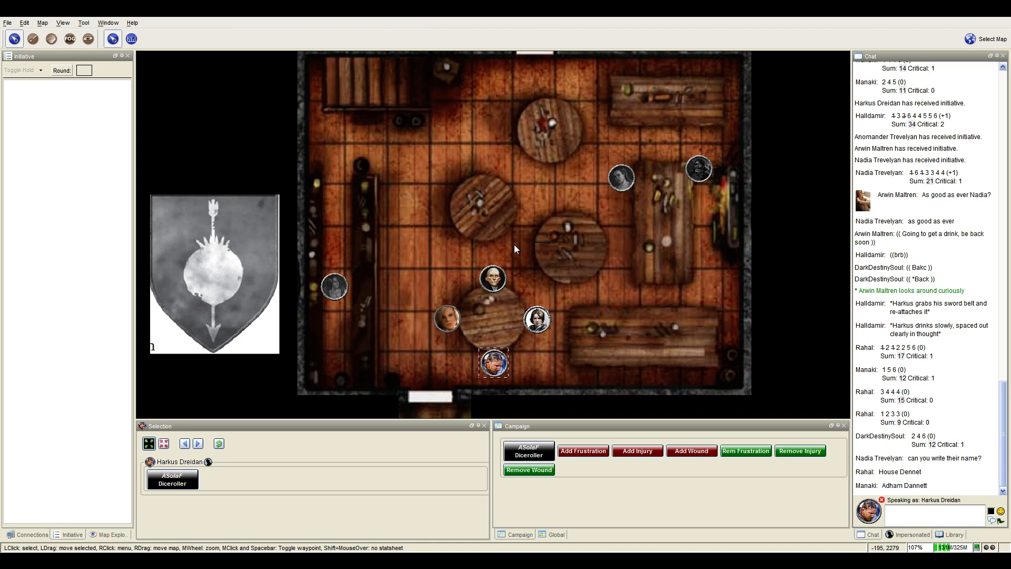
pyautogui.moveTo(469, 286)
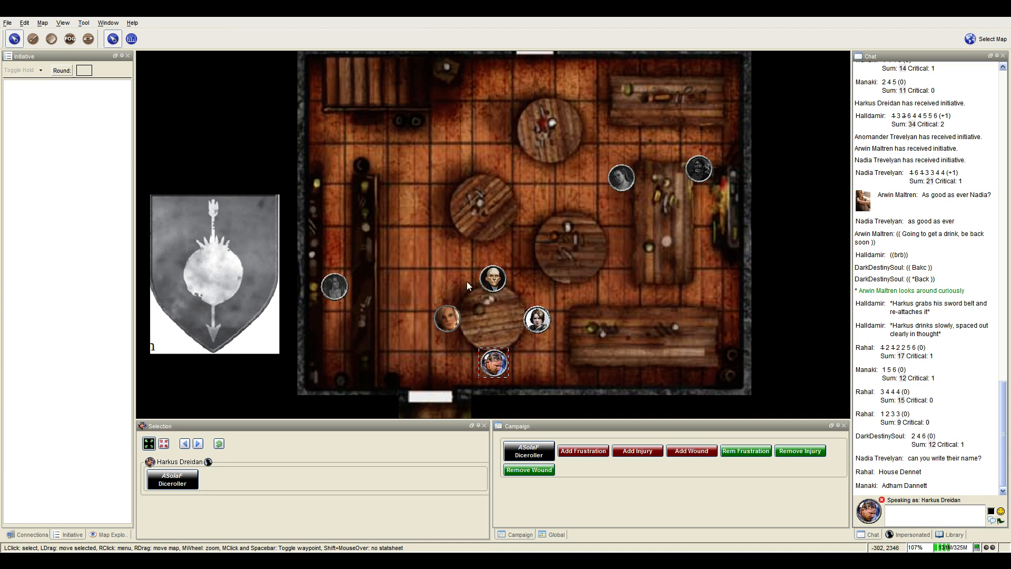
pyautogui.moveTo(493, 364)
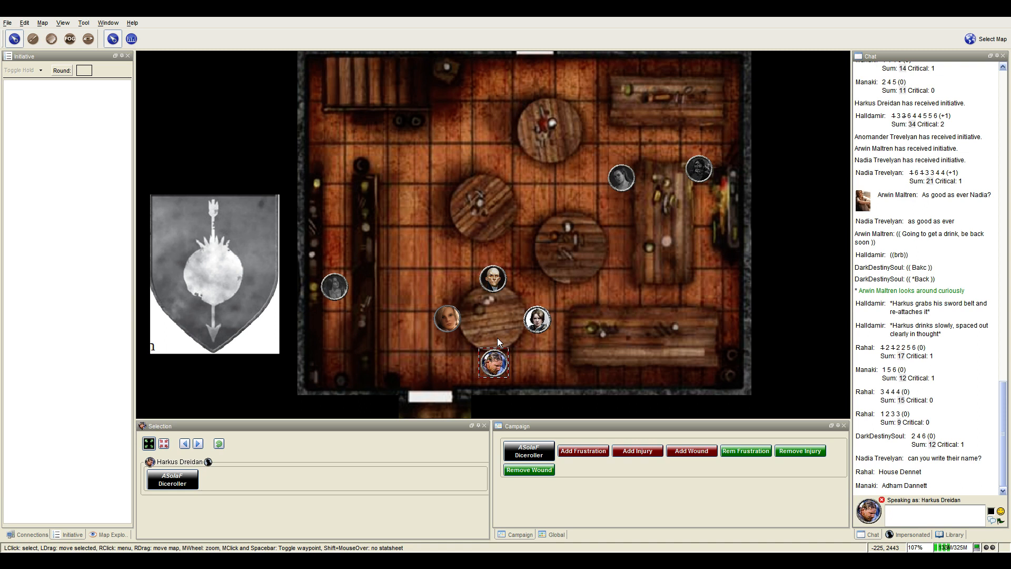
pyautogui.moveTo(501, 349)
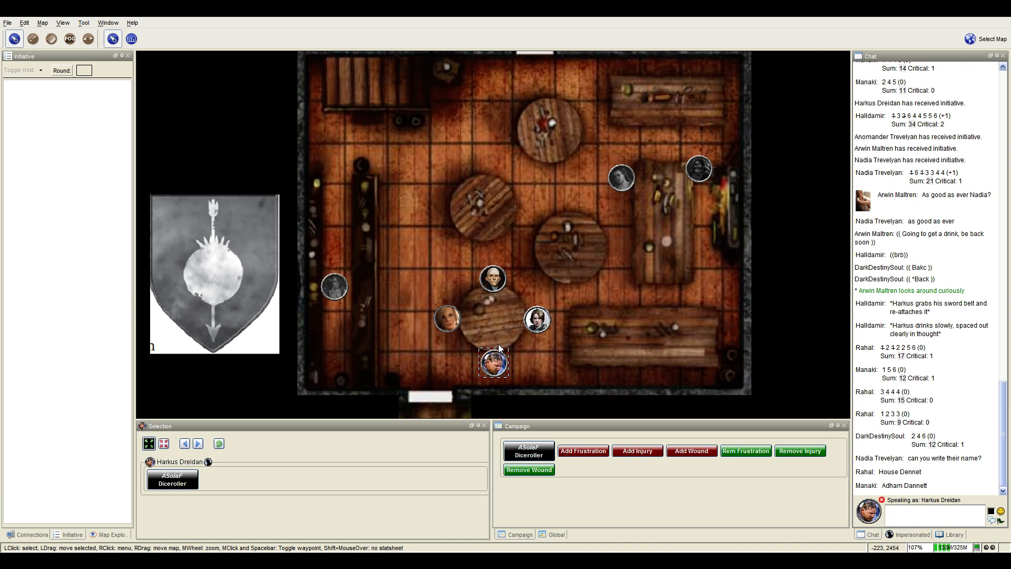
pyautogui.moveTo(493, 279)
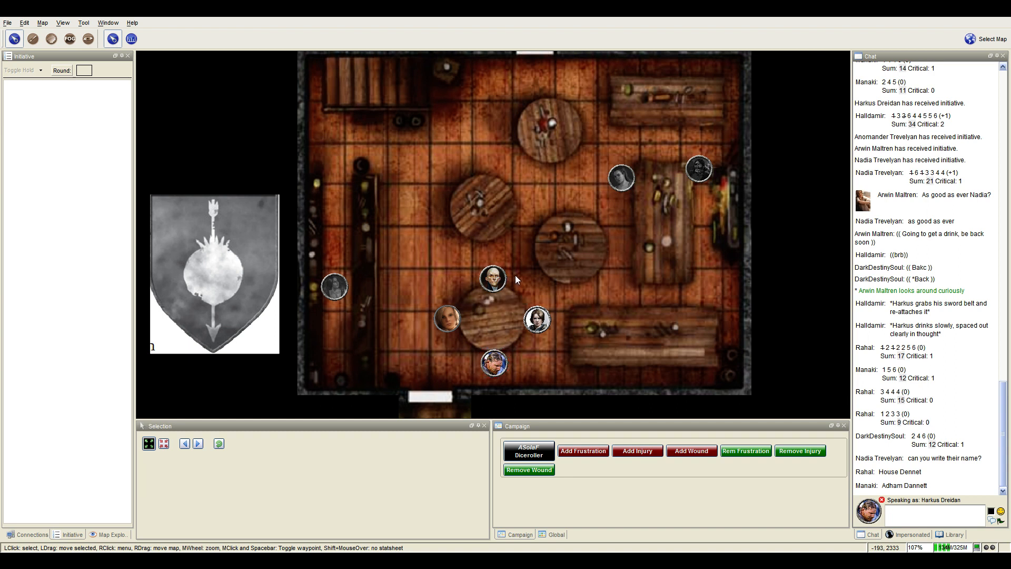
# Select the token below the lower round table again.
pyautogui.click(493, 363)
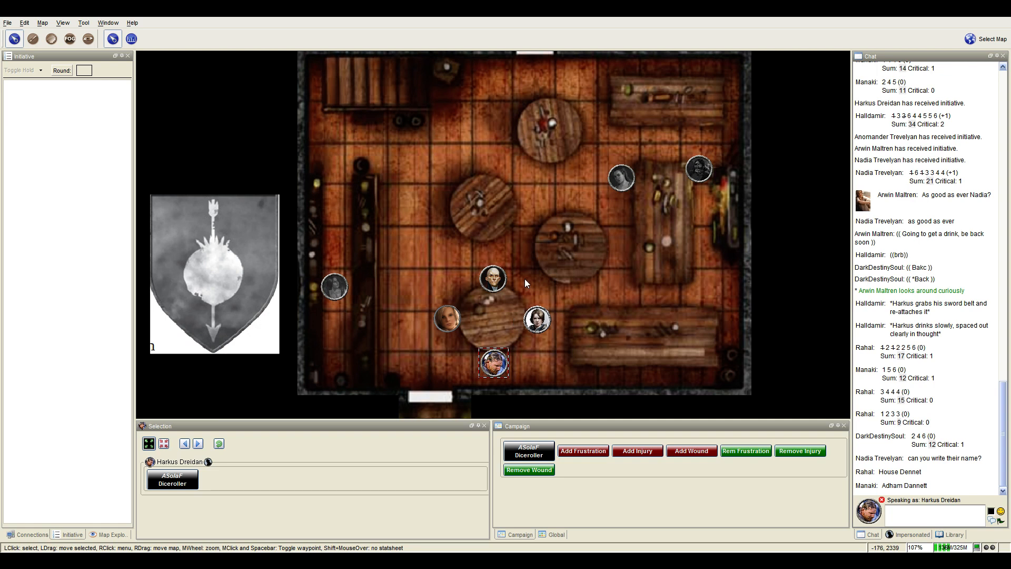
pyautogui.moveTo(492, 360)
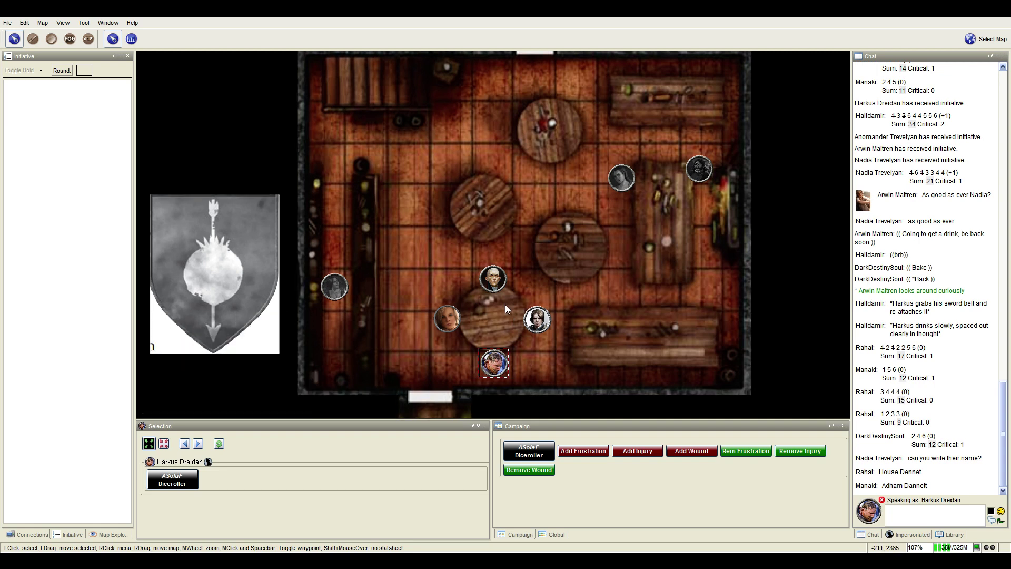
pyautogui.moveTo(510, 299)
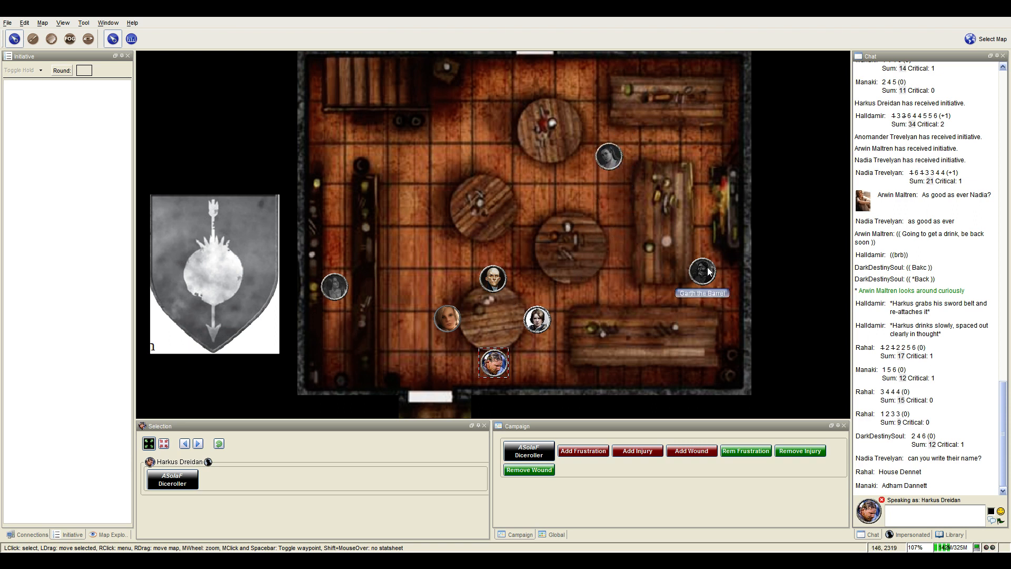
pyautogui.moveTo(708, 271)
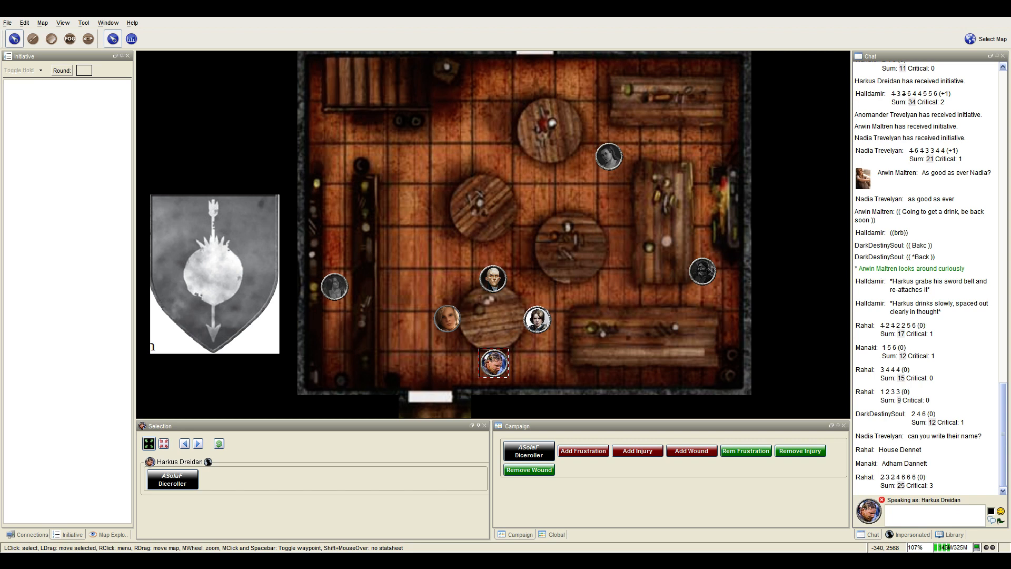
# Compose a Harkus emote about clearly wondering why the man keeps watching.
pyautogui.click(449, 245)
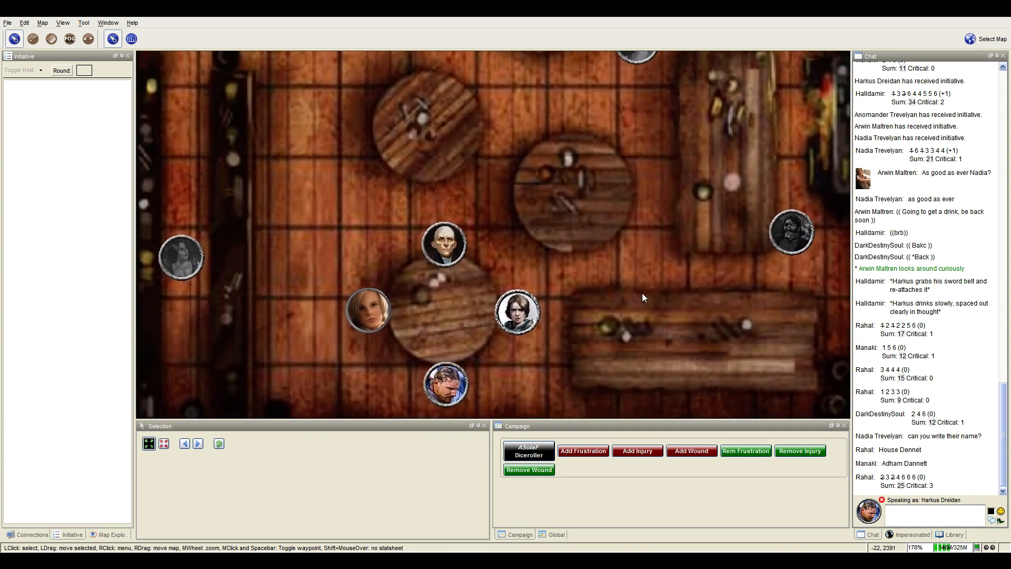
pyautogui.moveTo(782, 233)
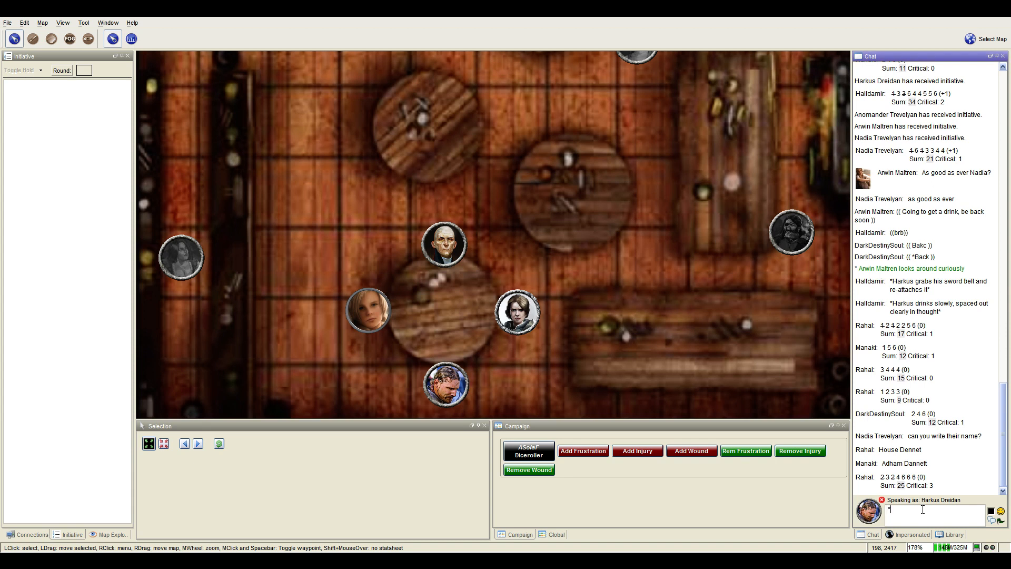
pyautogui.write('Harkus glances at the man at the table')
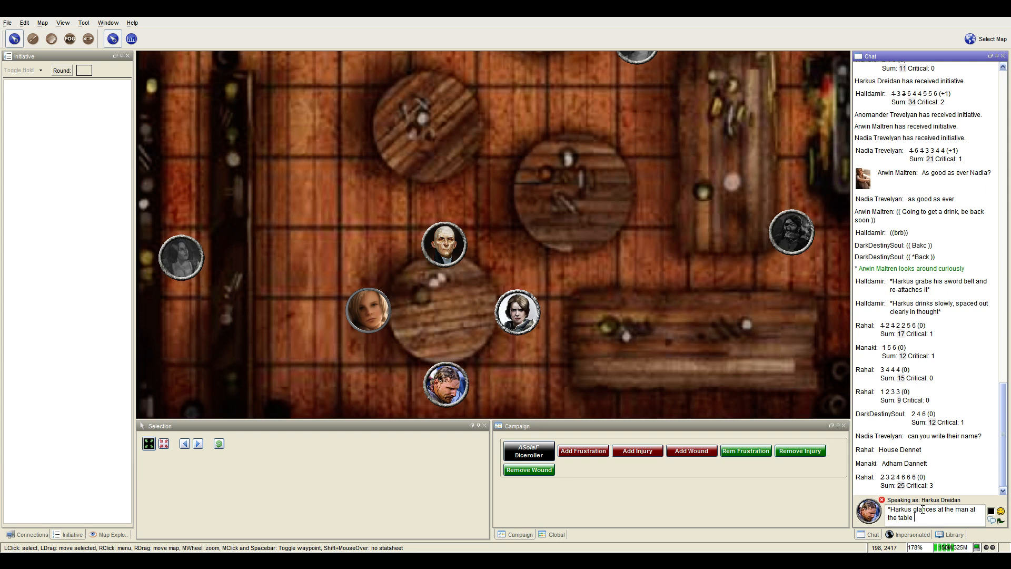
pyautogui.write('clearly curious')
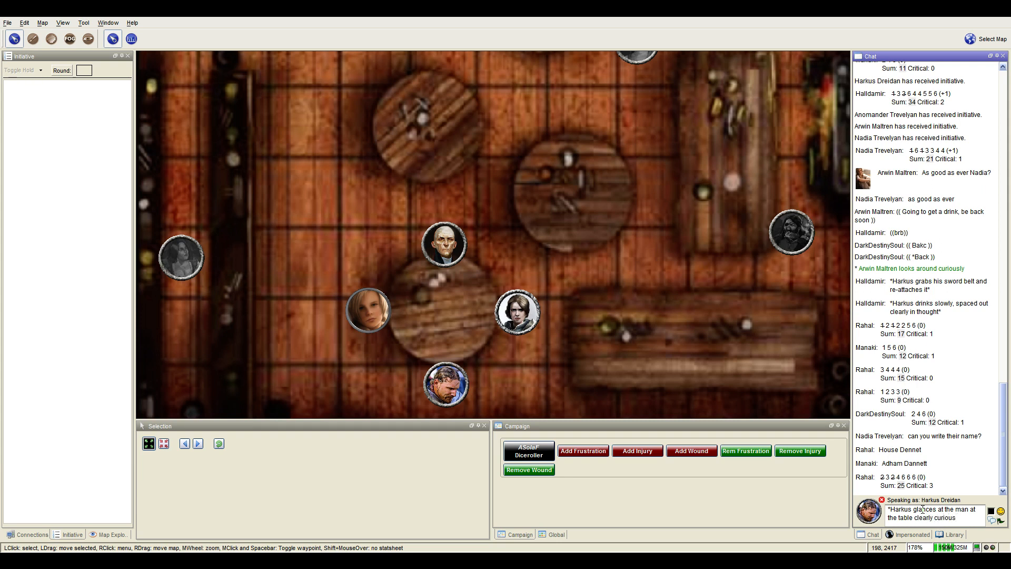
pyautogui.write('as to why he ke')
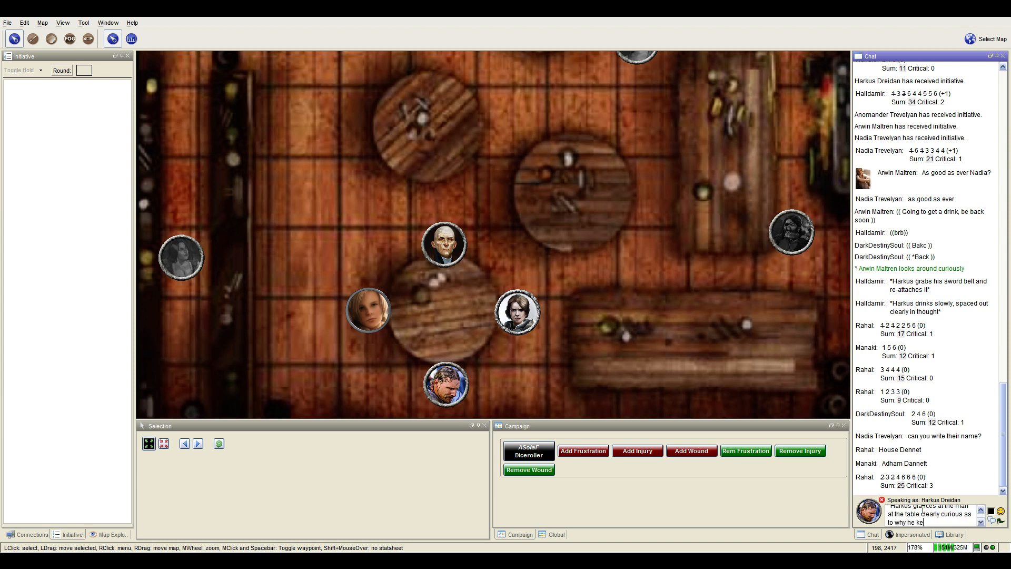
pyautogui.write('eps watching')
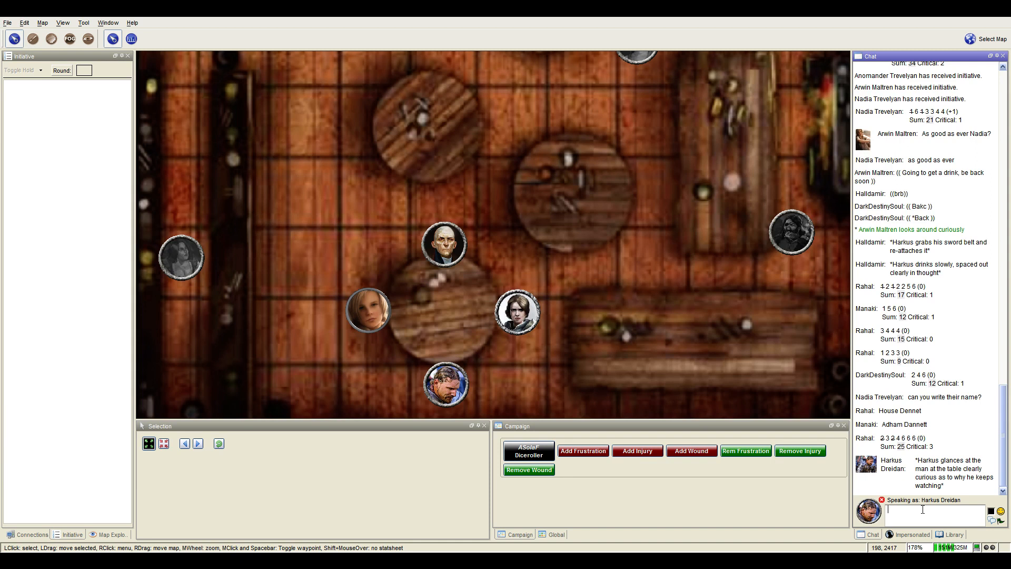
# Compose a second emote: '*Harkus also slows his drinking pace clearly decid... best not'.
pyautogui.write('*')
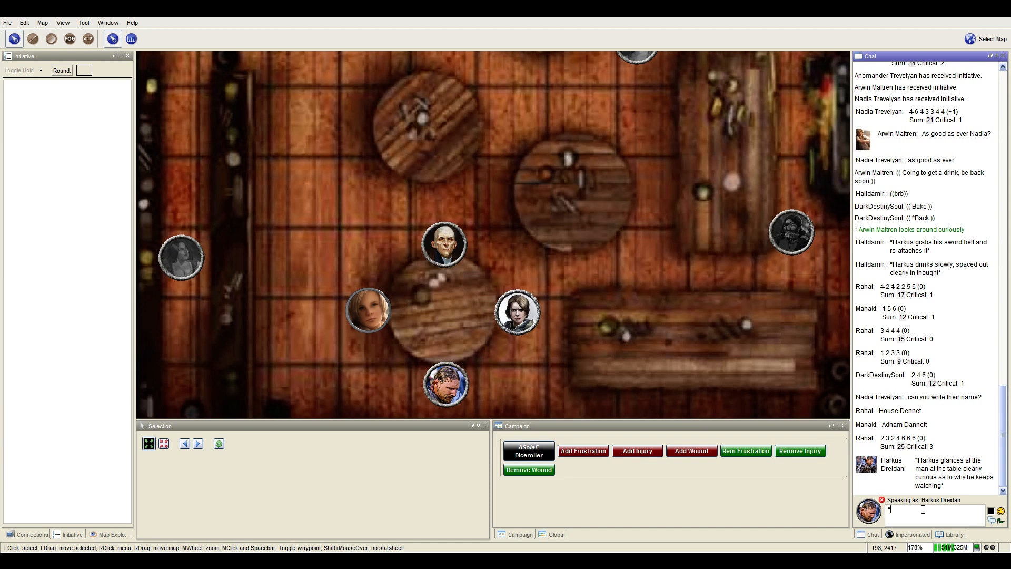
pyautogui.write('Harkus')
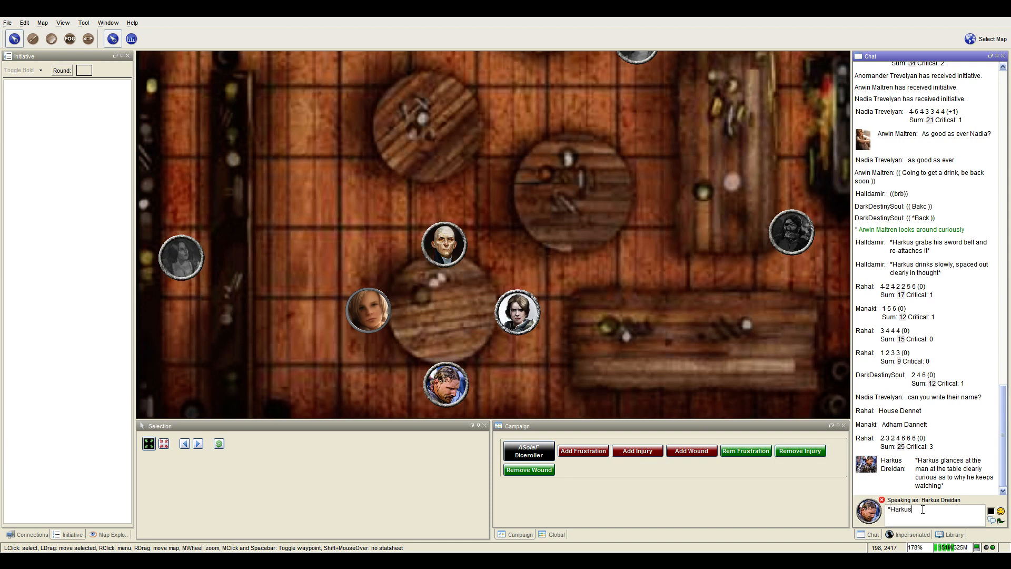
pyautogui.write('also slows')
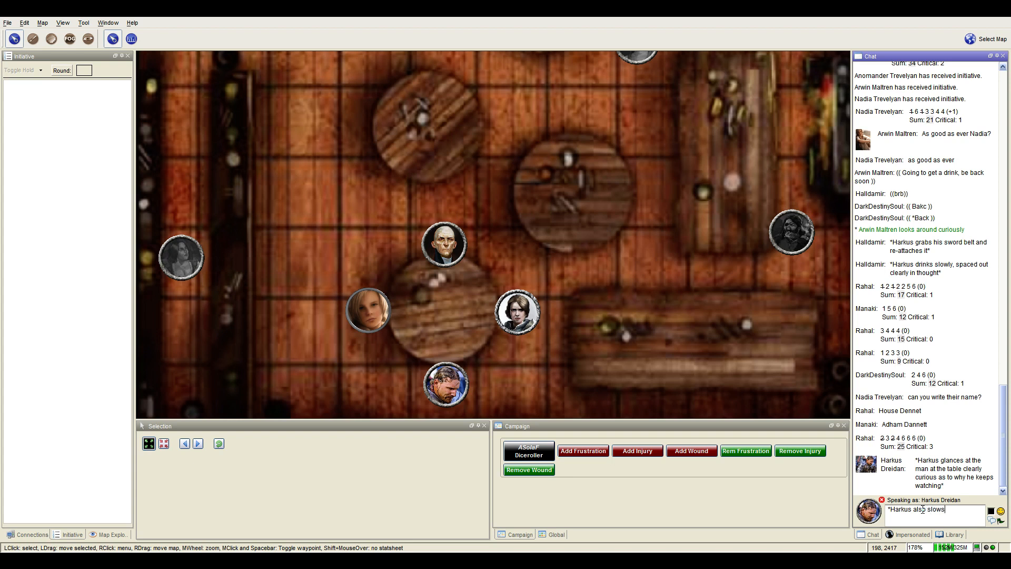
pyautogui.write('his drinking')
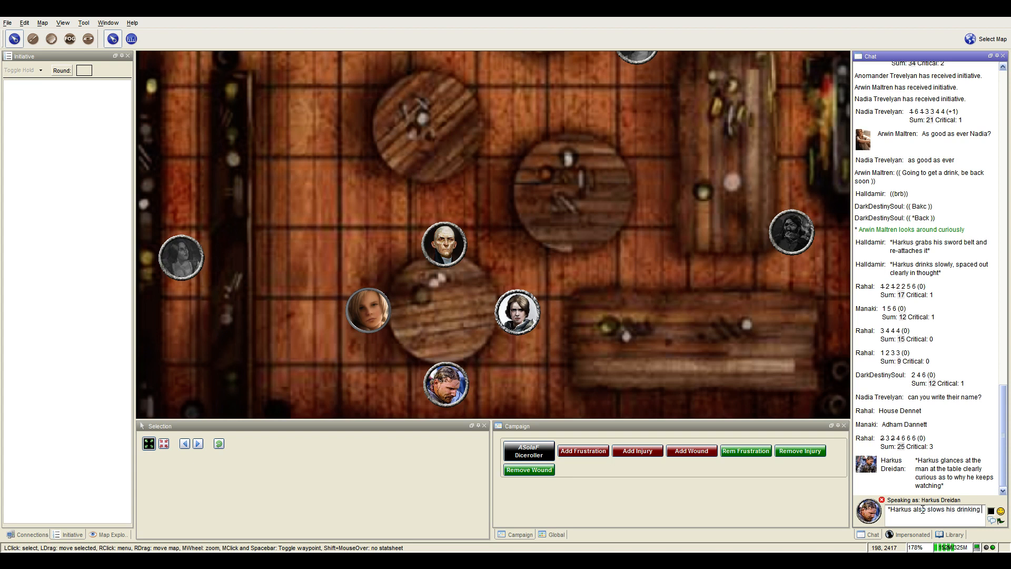
pyautogui.write('pace,')
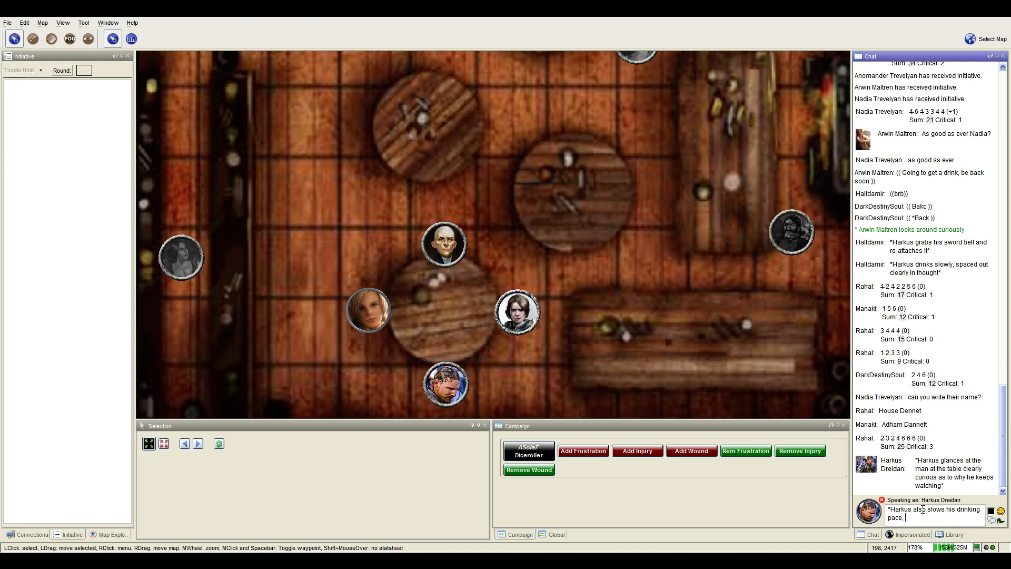
pyautogui.write('clearly')
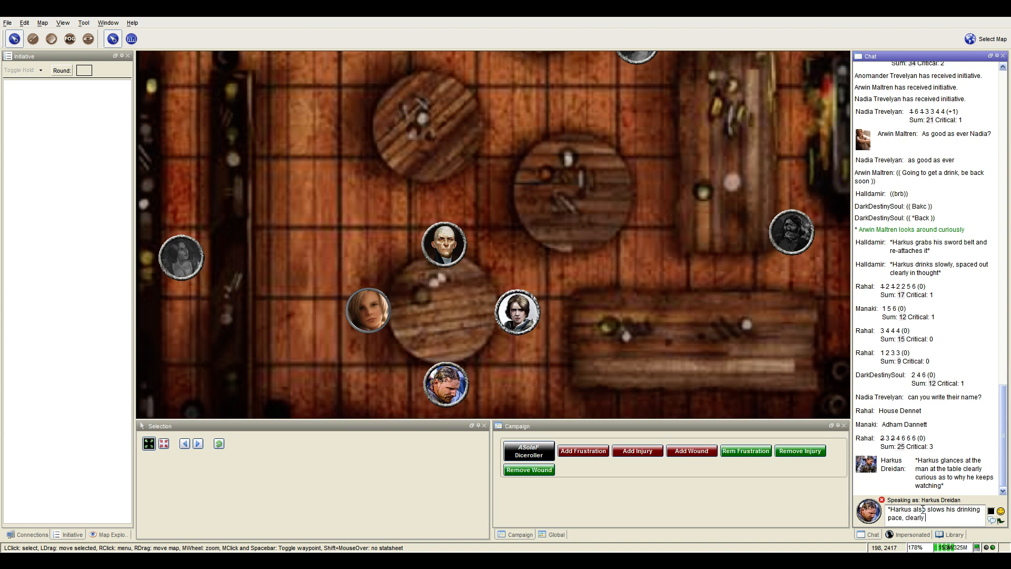
pyautogui.write('deciding his senses')
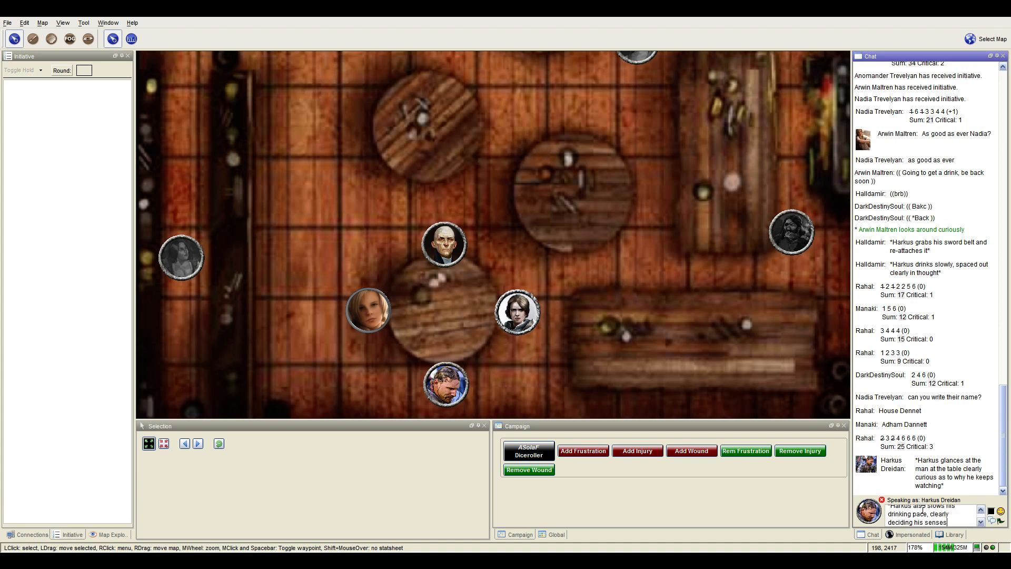
pyautogui.write('best not')
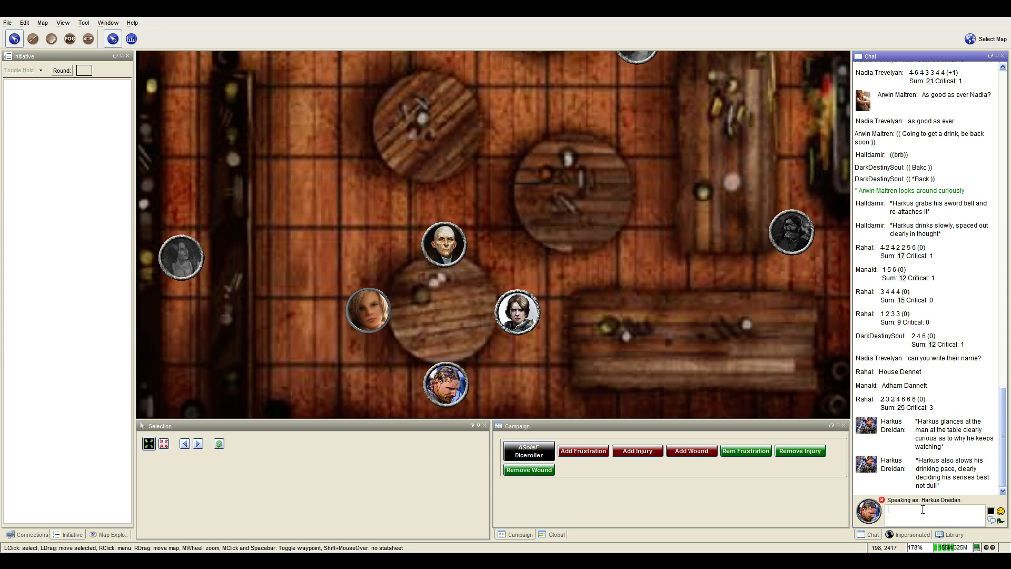
pyautogui.moveTo(468, 289)
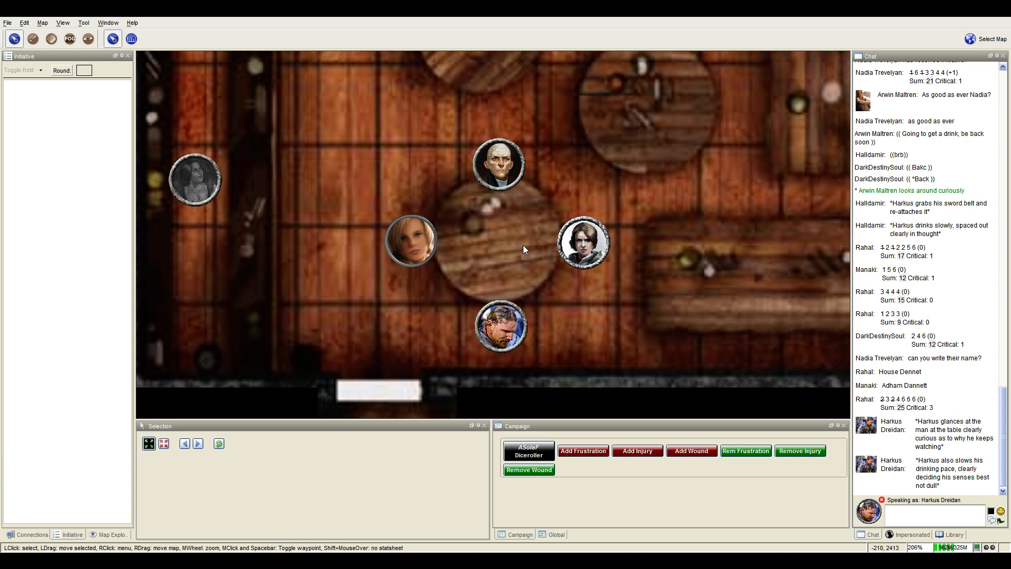
pyautogui.moveTo(525, 233)
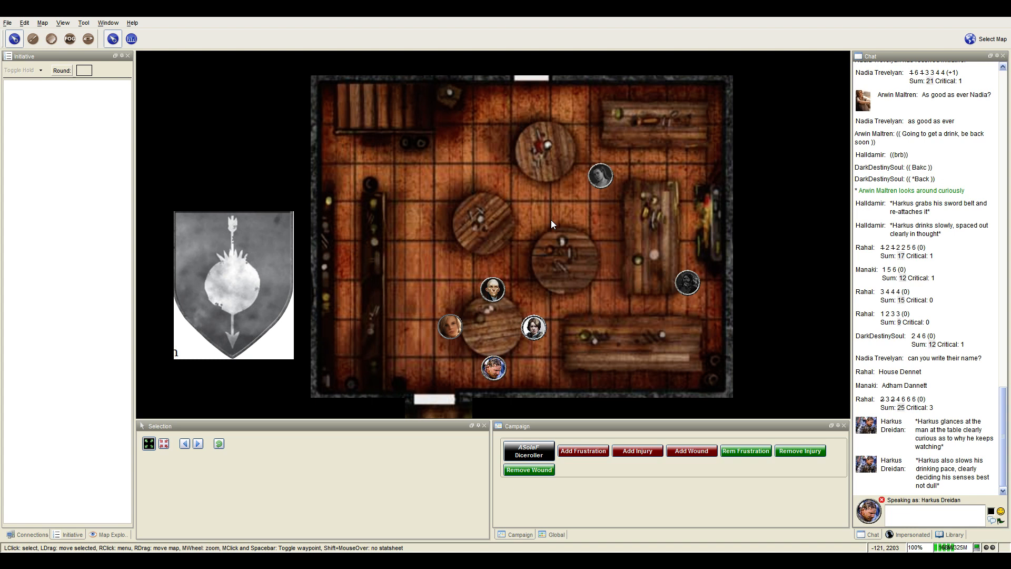
pyautogui.moveTo(688, 284)
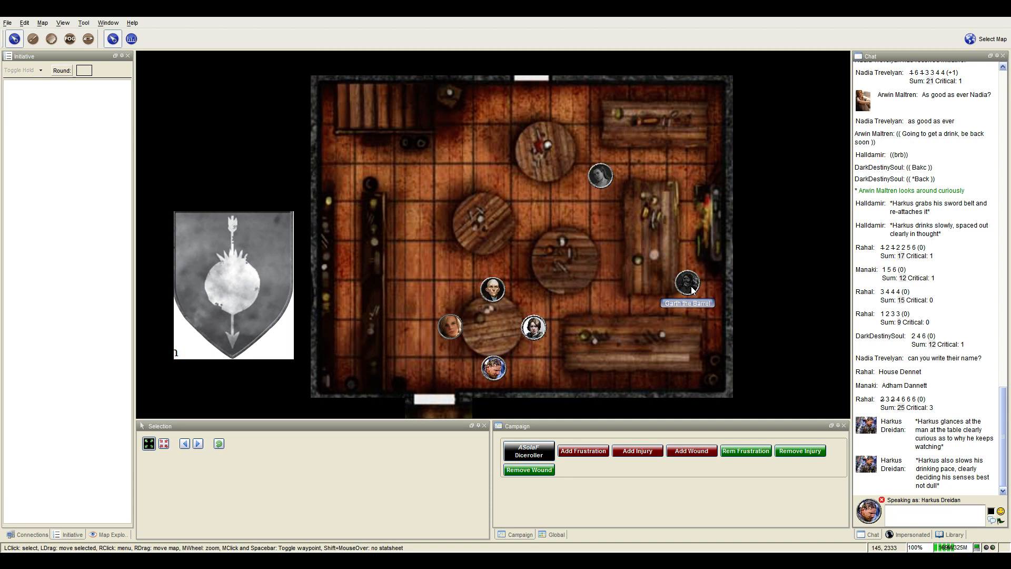
pyautogui.moveTo(598, 176); pyautogui.dragTo(534, 206)
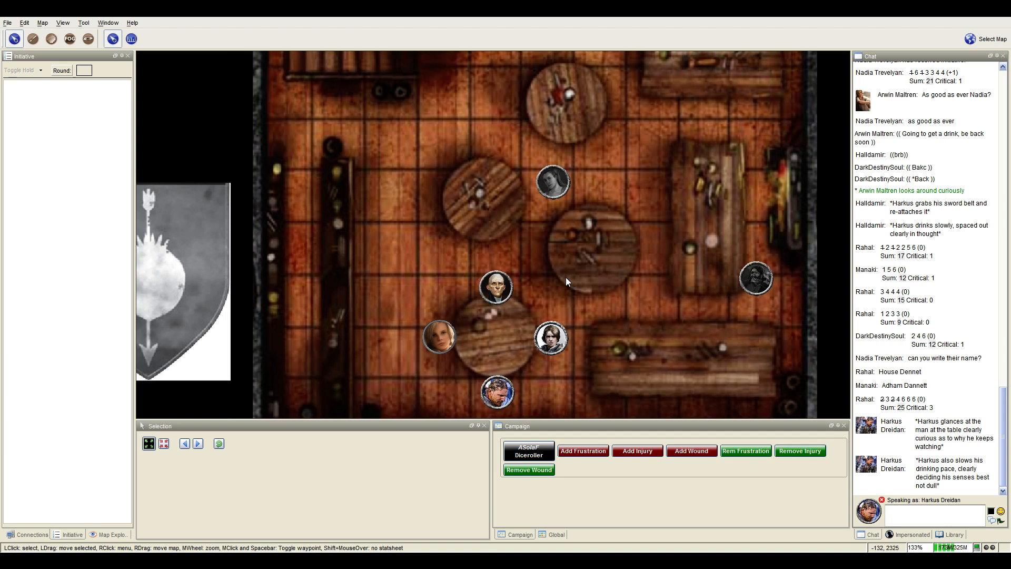
pyautogui.moveTo(568, 283); pyautogui.dragTo(519, 308)
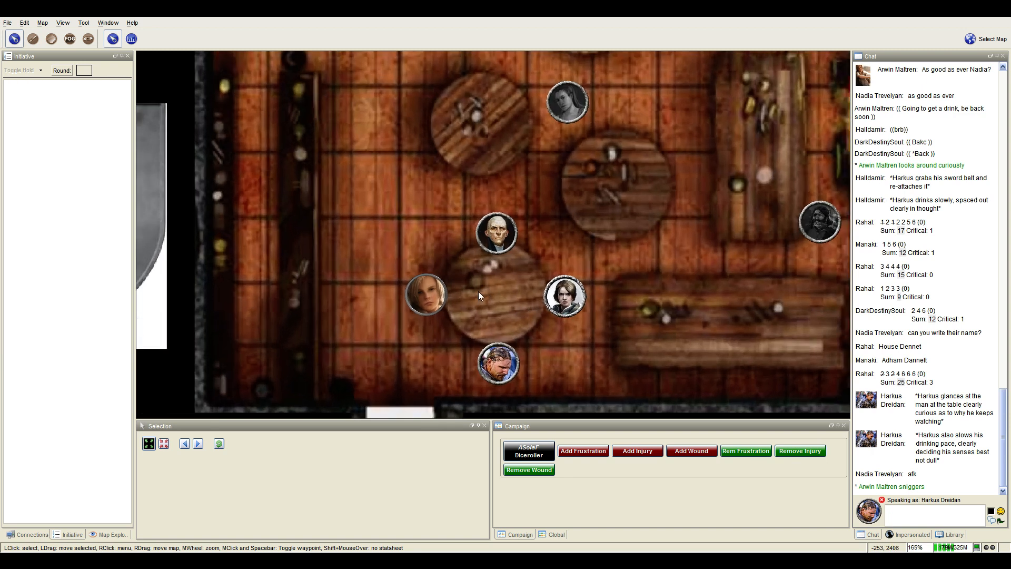
pyautogui.moveTo(520, 119)
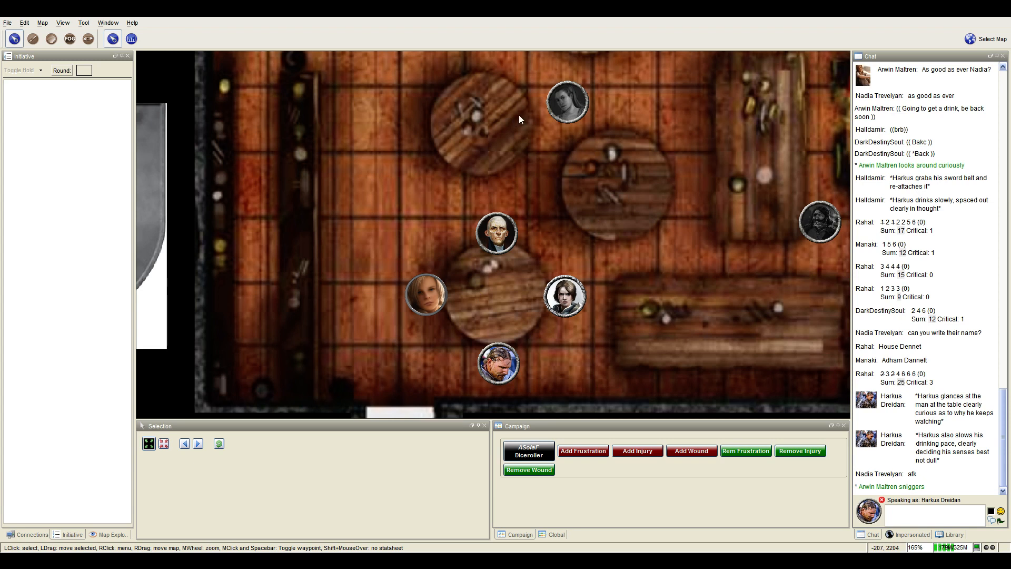
pyautogui.moveTo(527, 258)
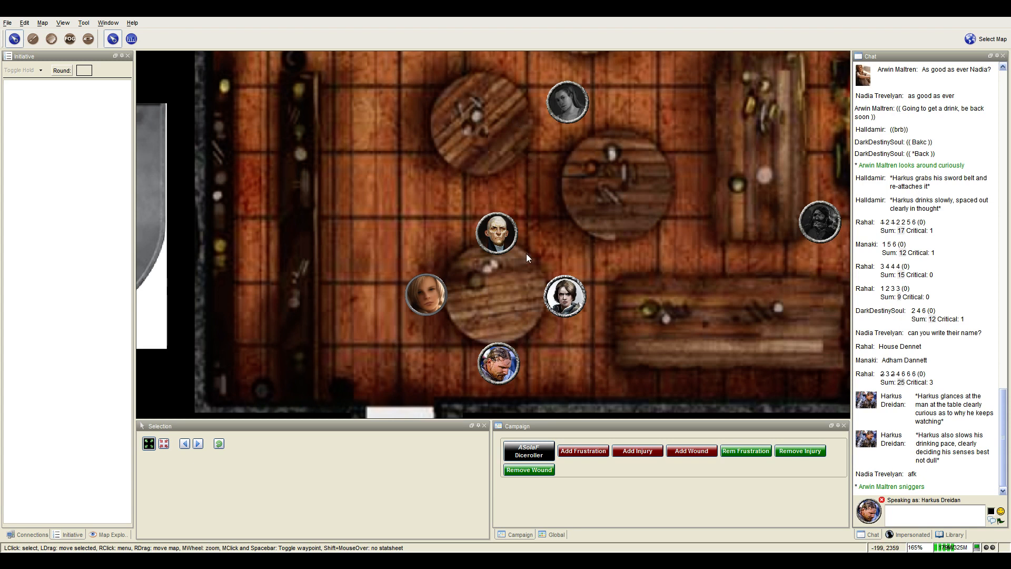
pyautogui.moveTo(525, 306)
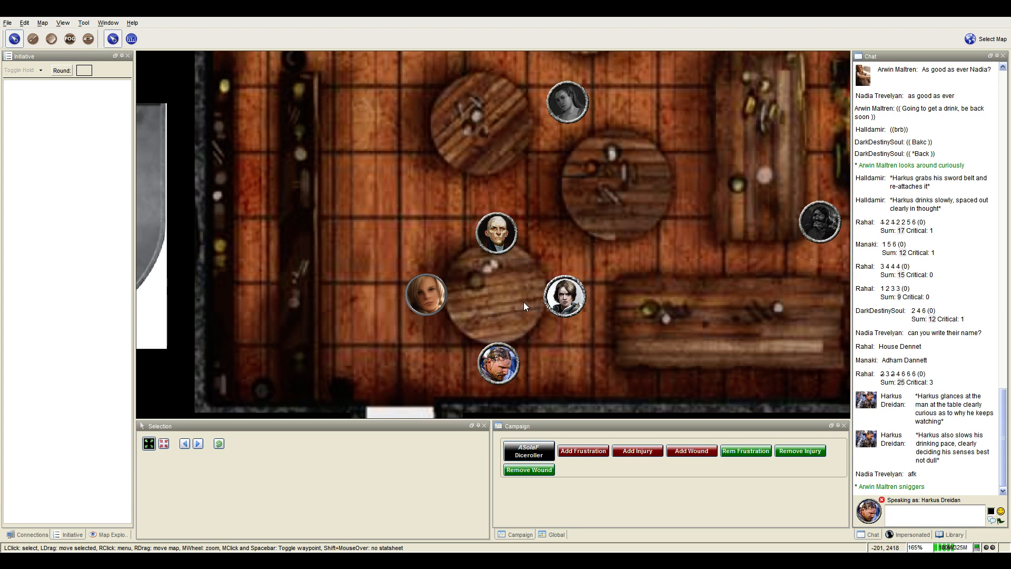
pyautogui.moveTo(606, 263)
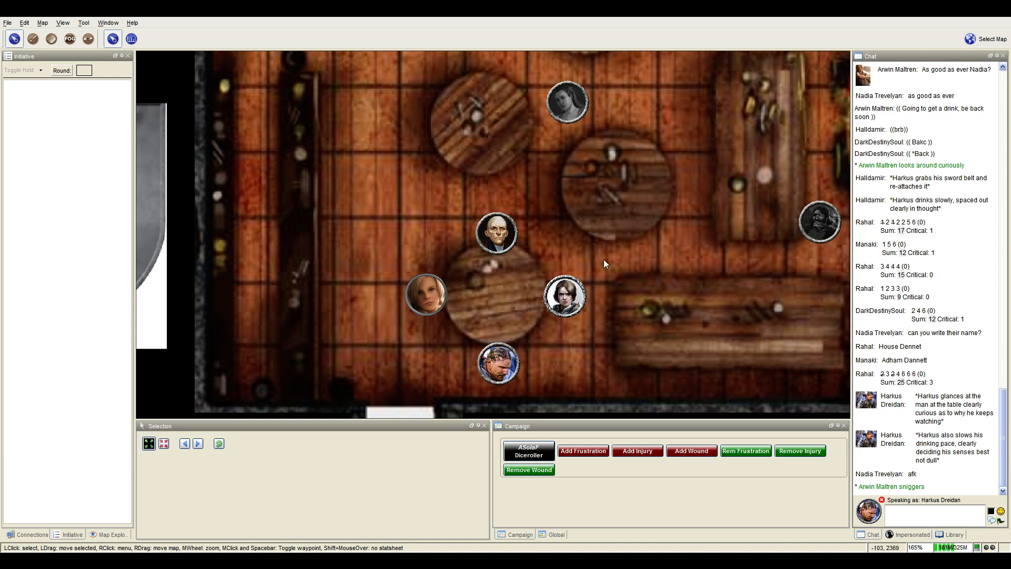
pyautogui.moveTo(512, 245)
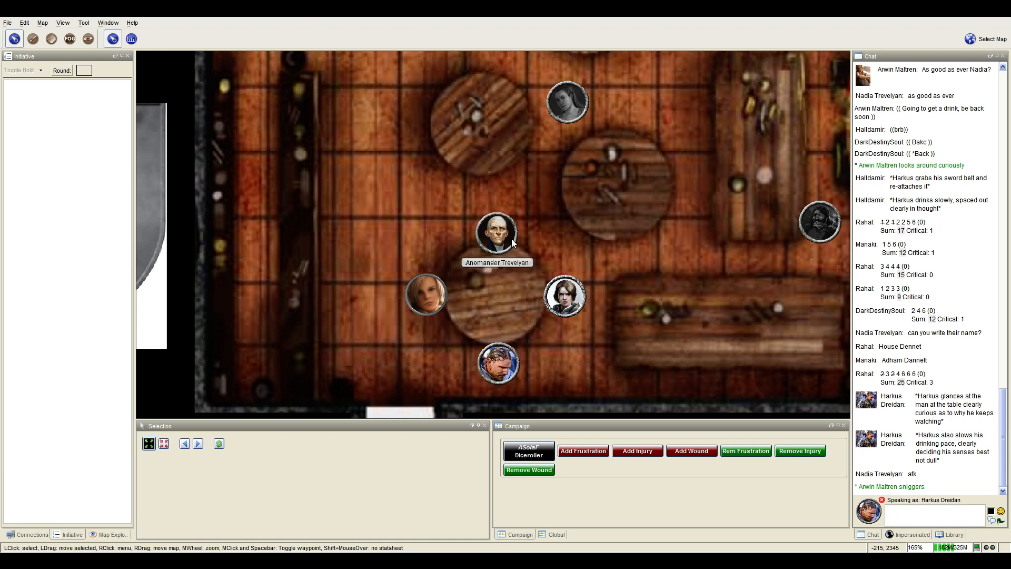
pyautogui.moveTo(591, 248)
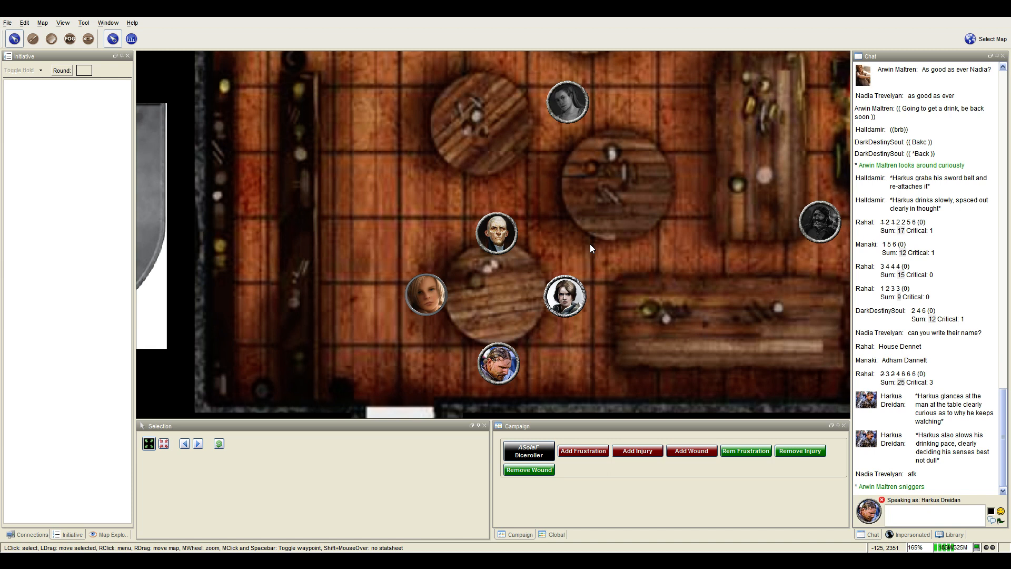
pyautogui.moveTo(525, 296)
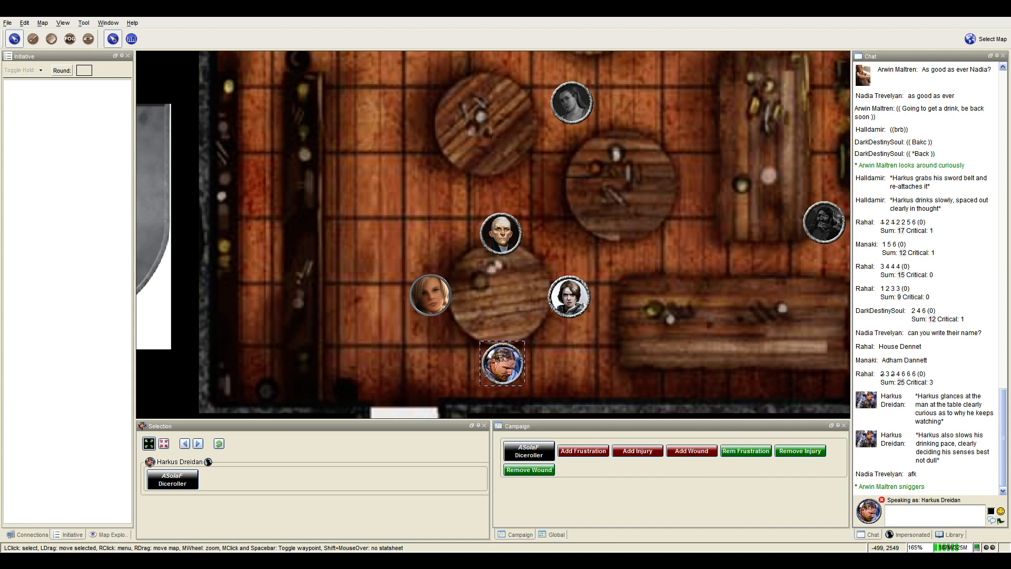
pyautogui.click(354, 358)
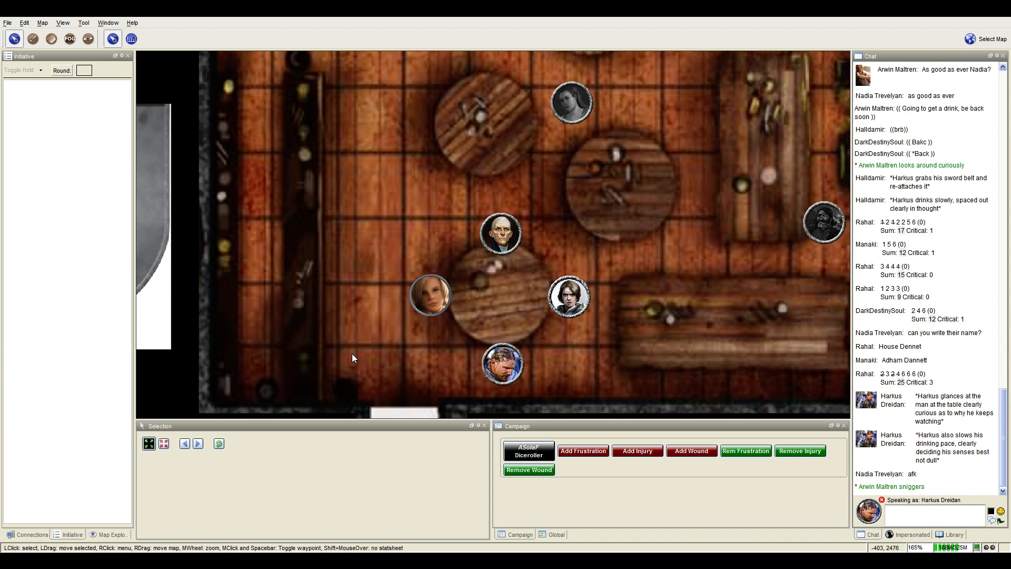
pyautogui.moveTo(354, 359); pyautogui.dragTo(593, 235)
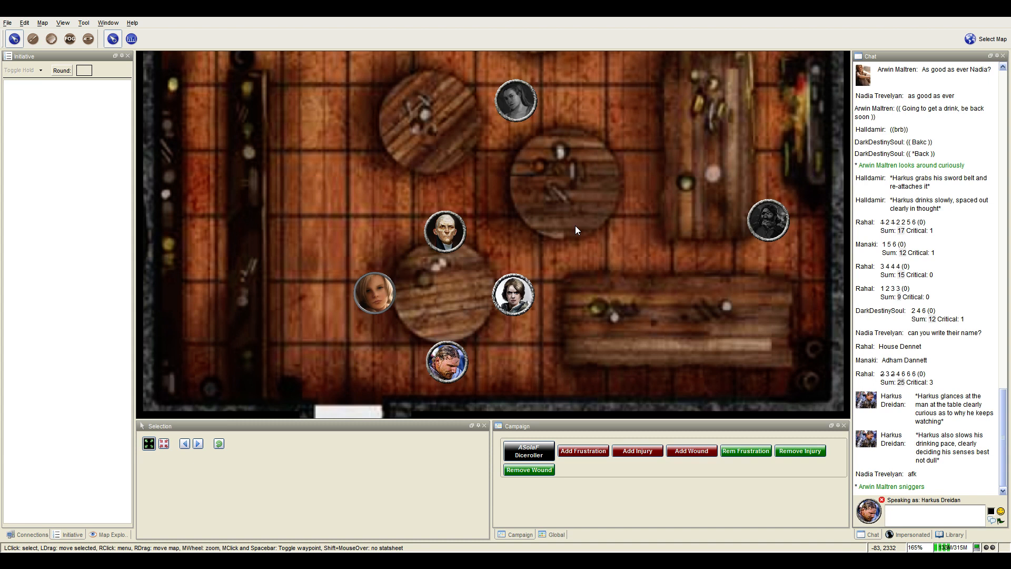
# Move Anomander Trevelyan's token along a waypoint path toward the inn's east side.
pyautogui.moveTo(576, 231); pyautogui.dragTo(545, 346)
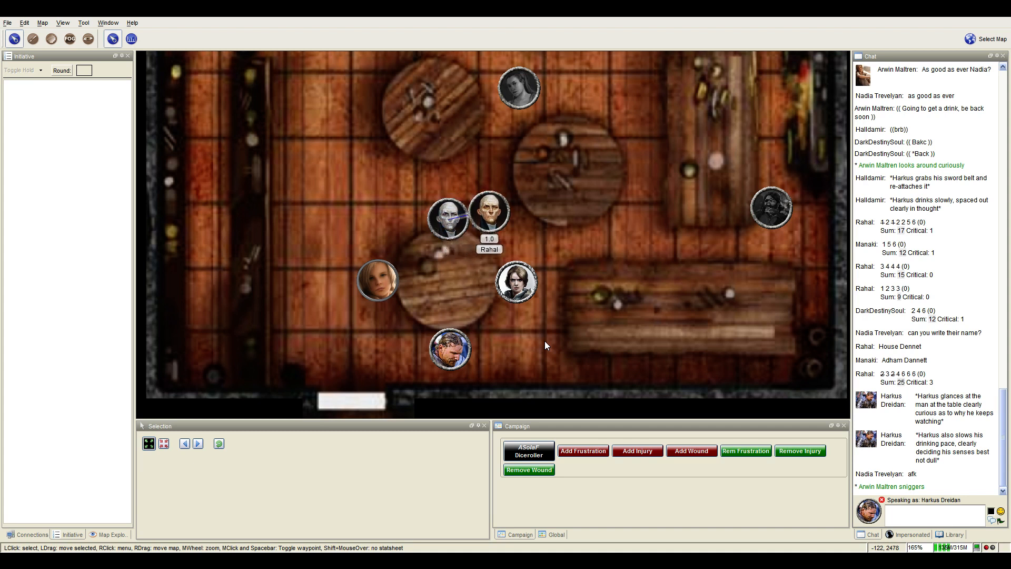
pyautogui.moveTo(489, 219); pyautogui.dragTo(603, 252)
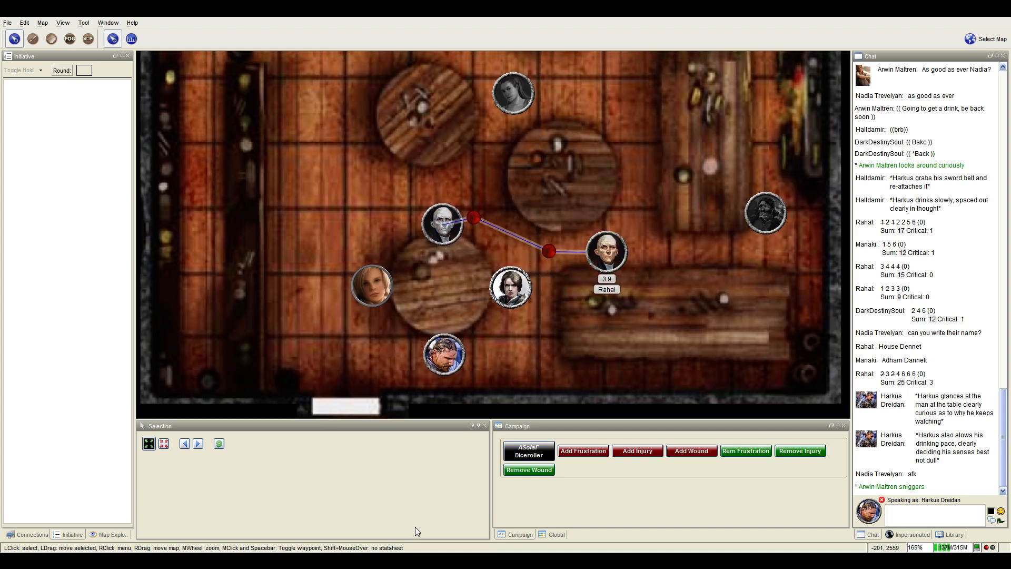
pyautogui.moveTo(607, 252); pyautogui.dragTo(665, 213)
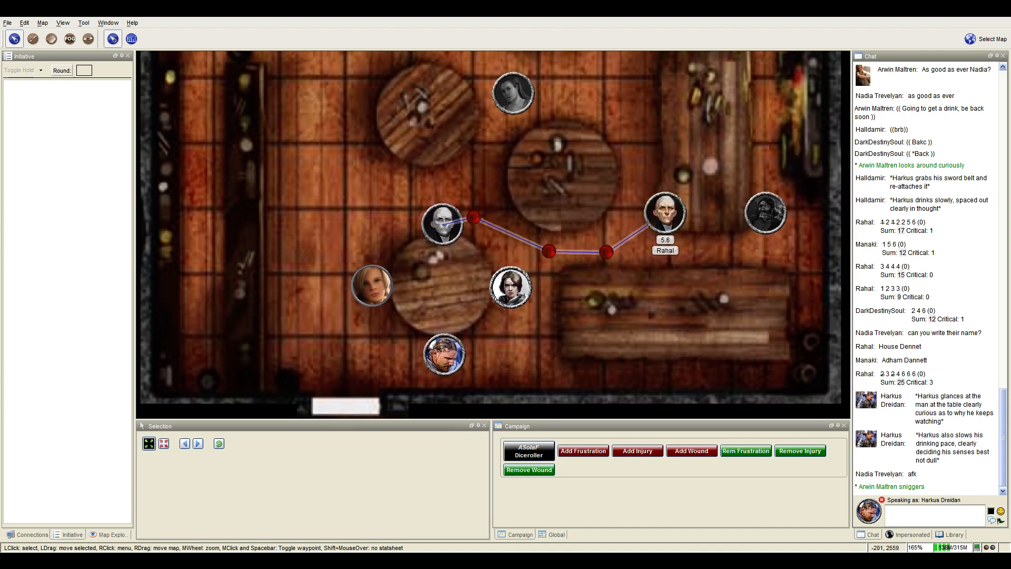